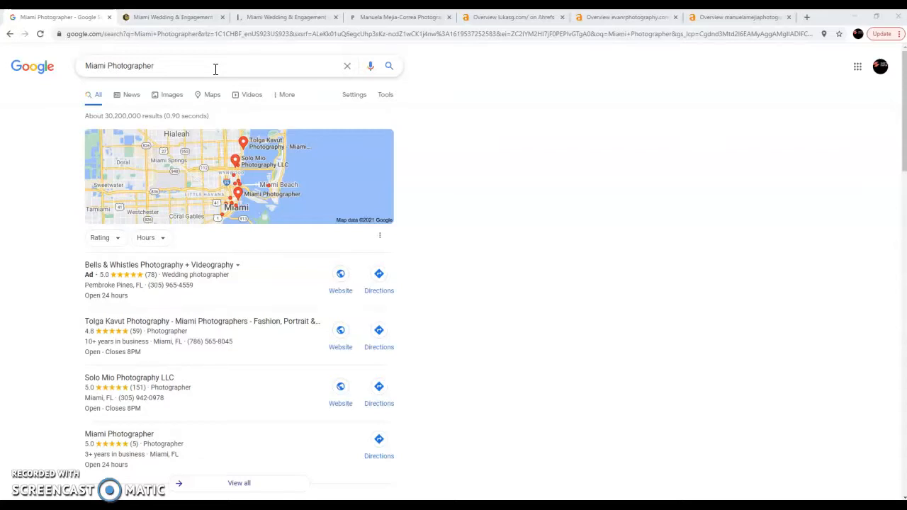
pyautogui.moveTo(627, 217)
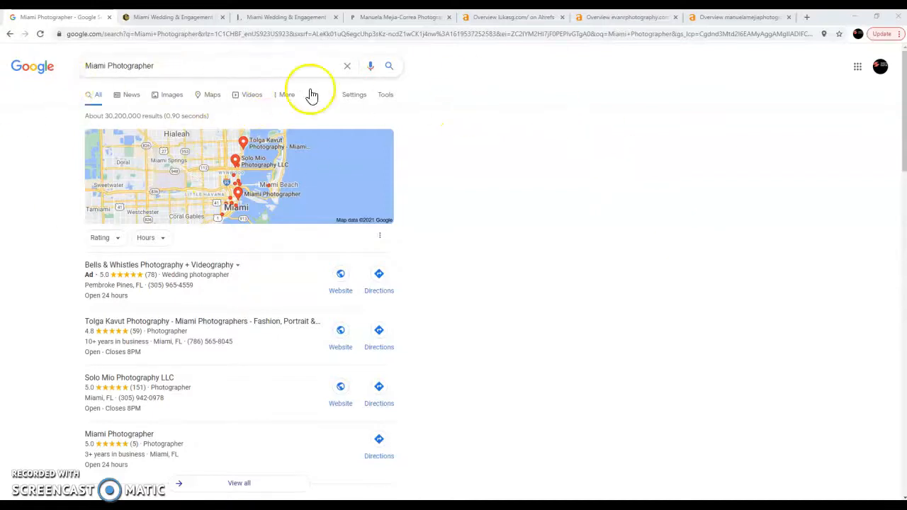
pyautogui.moveTo(186, 218)
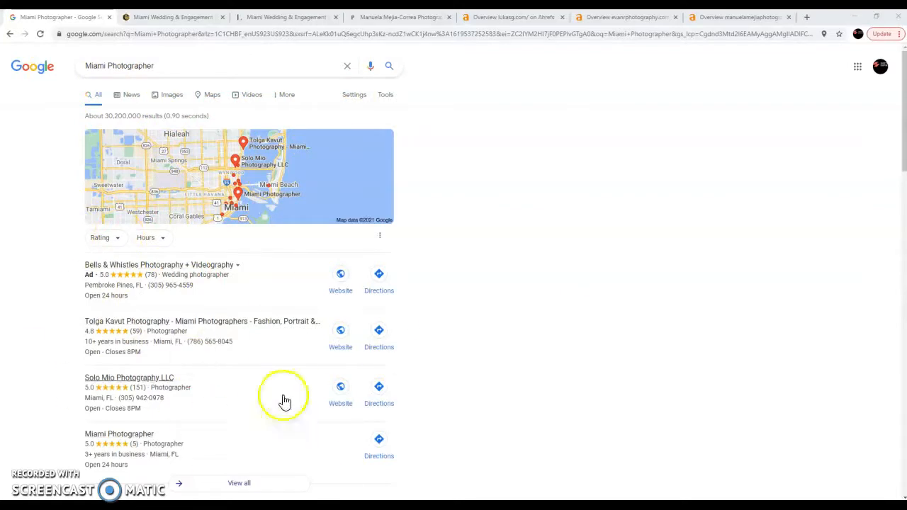
pyautogui.moveTo(85, 280)
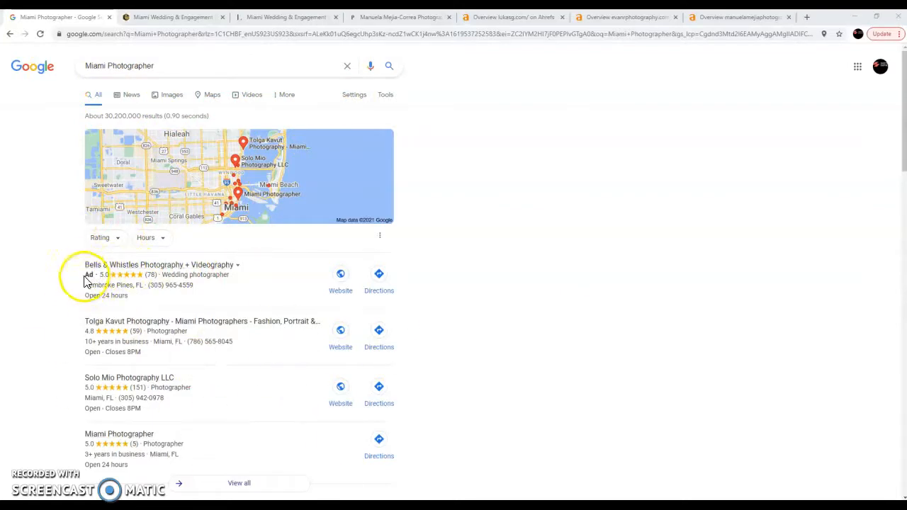
pyautogui.moveTo(97, 305)
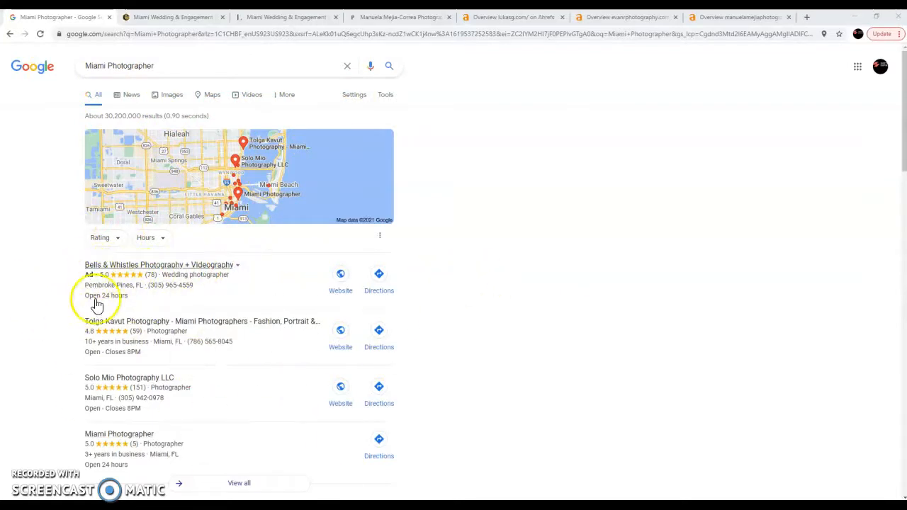
# Scroll the Tolga Kavut Photography panel to read its review summary, Google reviews and weekly hours.
pyautogui.scroll(-3)
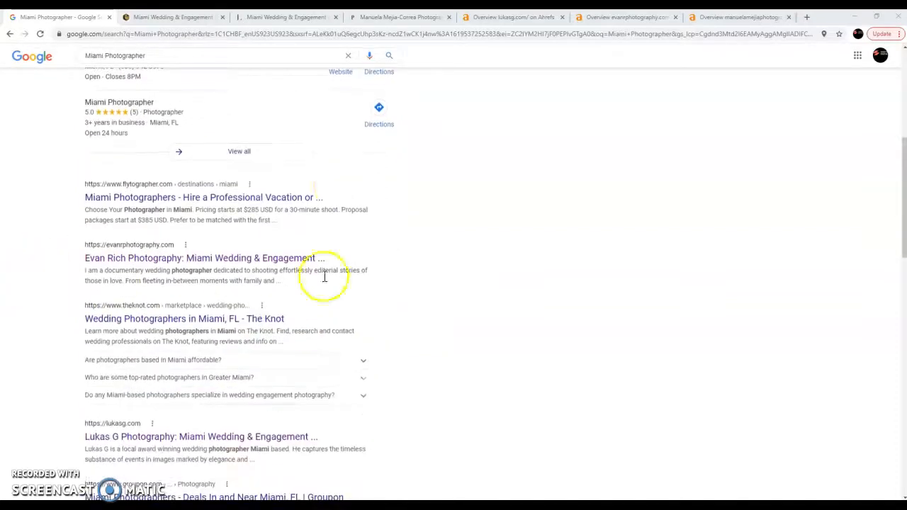
pyautogui.moveTo(290, 243)
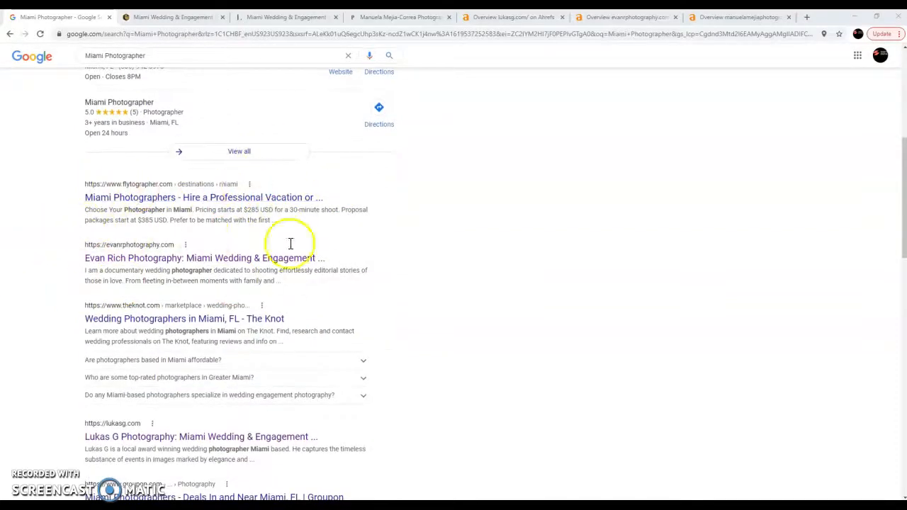
pyautogui.moveTo(30, 277)
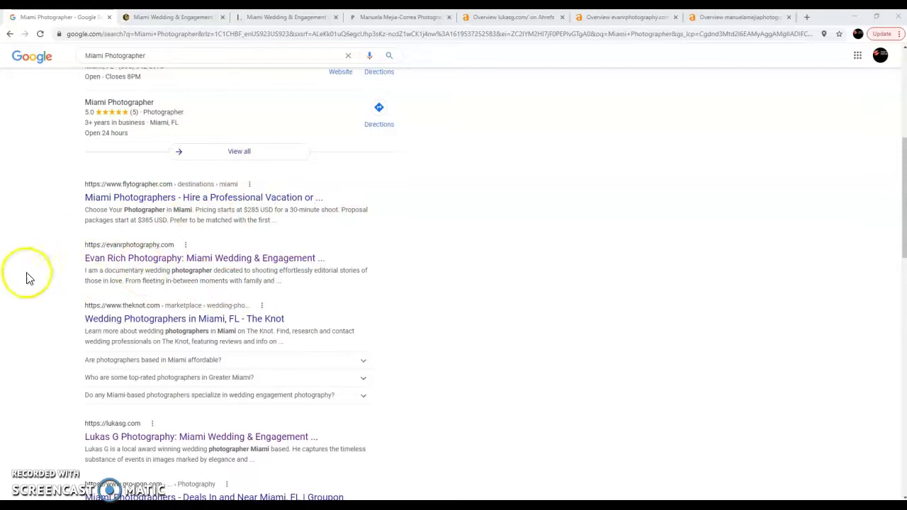
pyautogui.moveTo(475, 250)
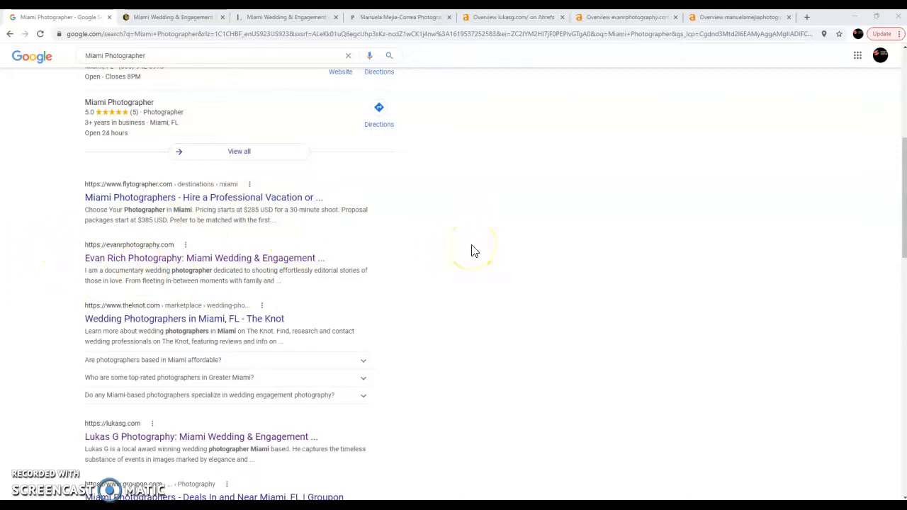
pyautogui.moveTo(473, 250)
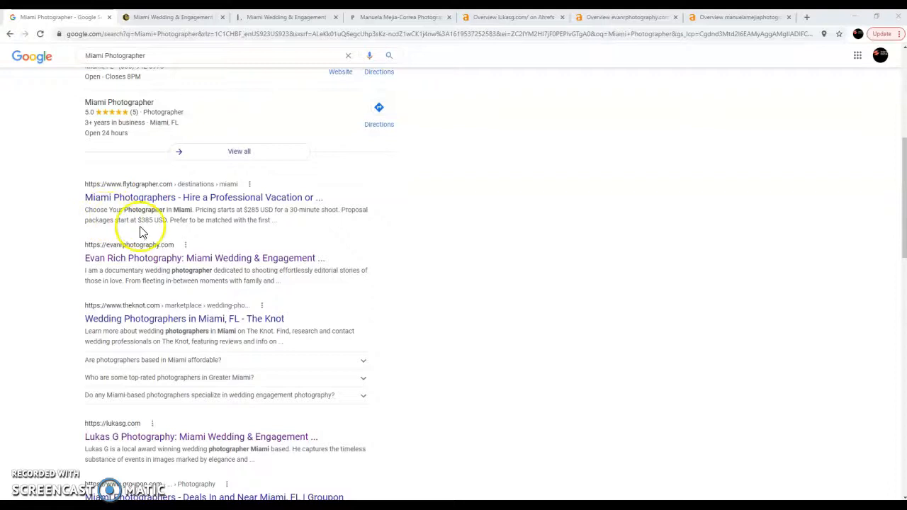
pyautogui.moveTo(113, 193)
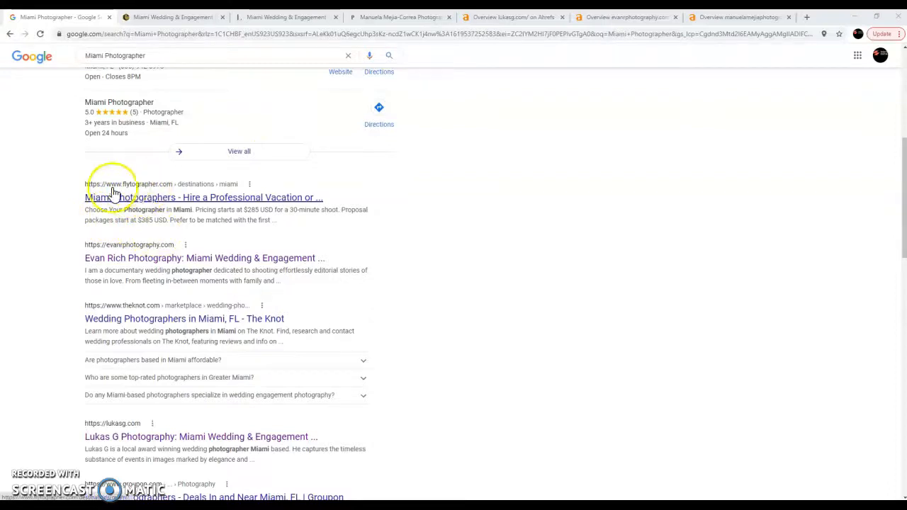
pyautogui.moveTo(74, 342)
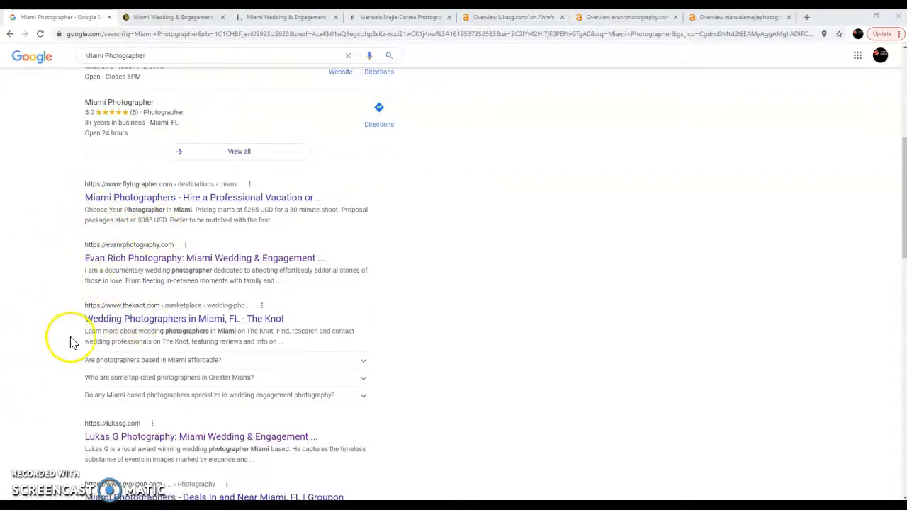
pyautogui.moveTo(620, 354)
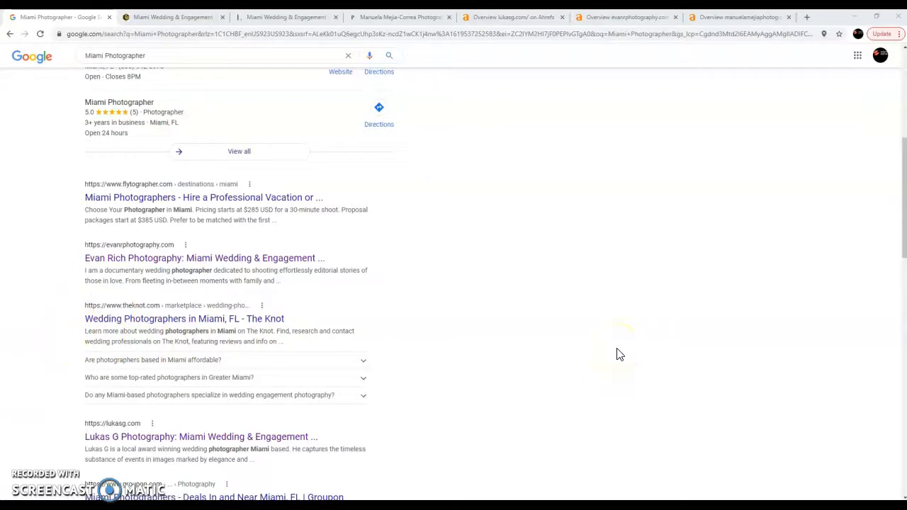
pyautogui.moveTo(175, 264)
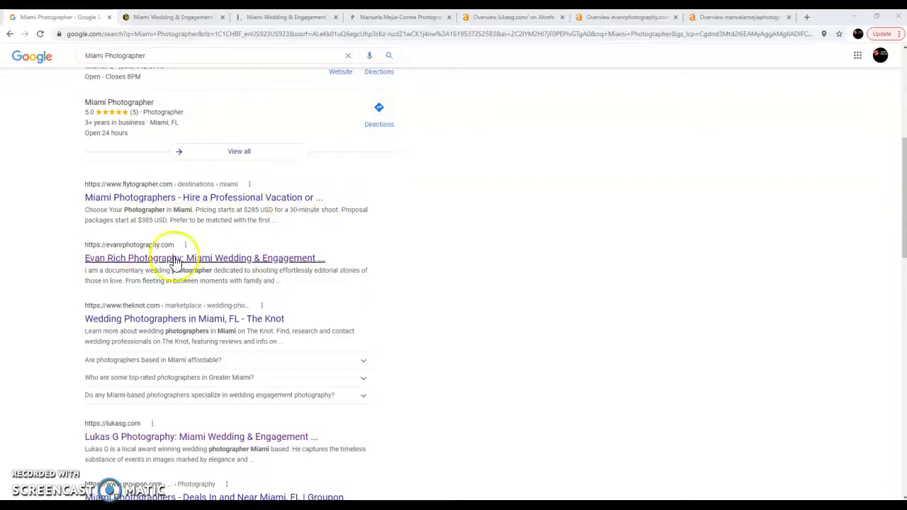
pyautogui.moveTo(141, 284)
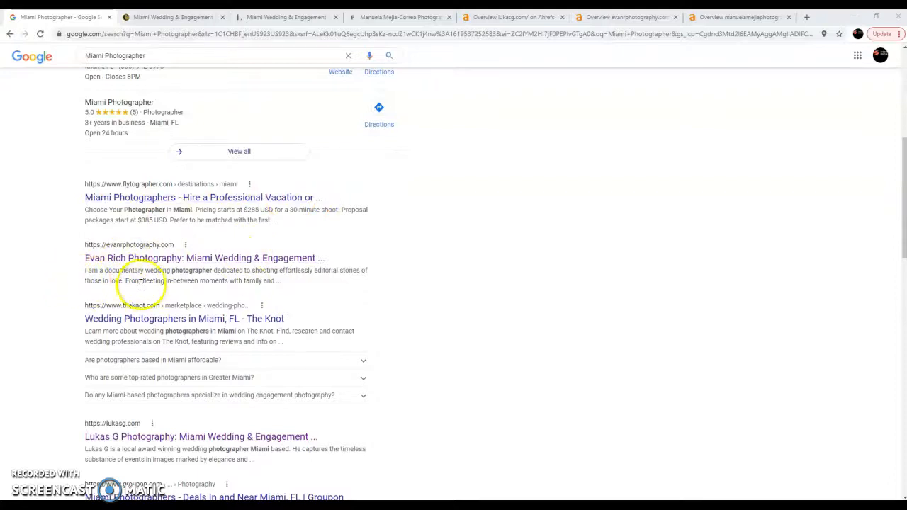
pyautogui.moveTo(137, 257)
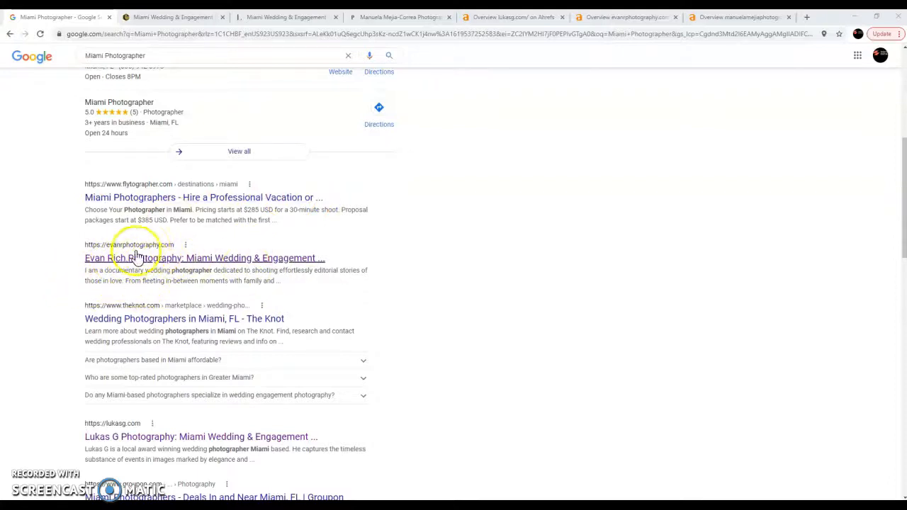
pyautogui.moveTo(173, 298)
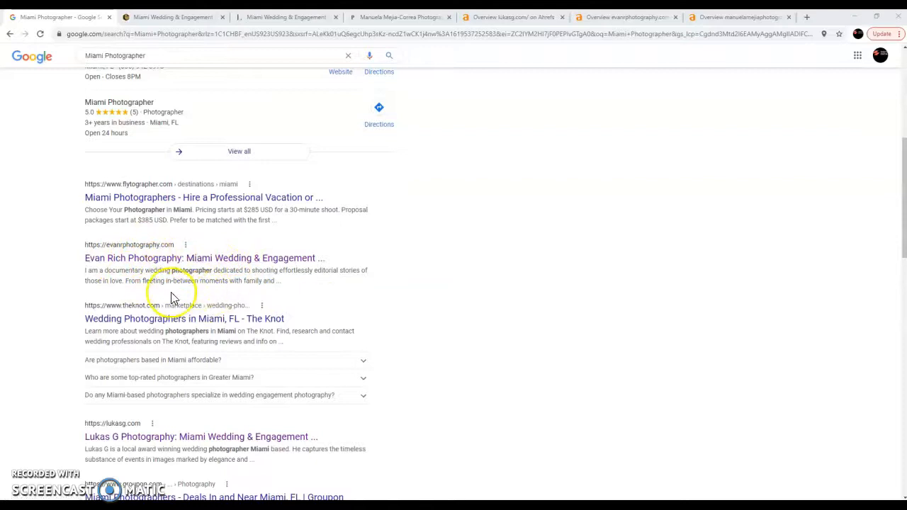
pyautogui.scroll(3)
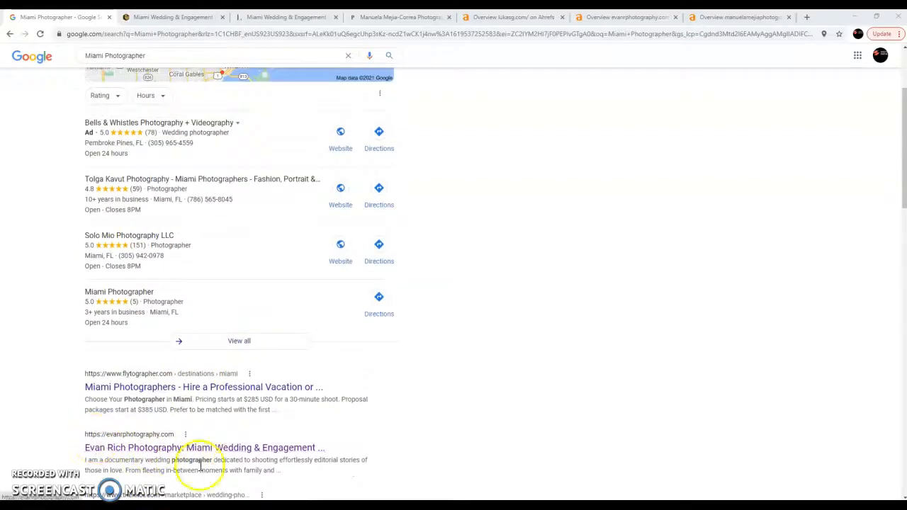
pyautogui.moveTo(173, 415)
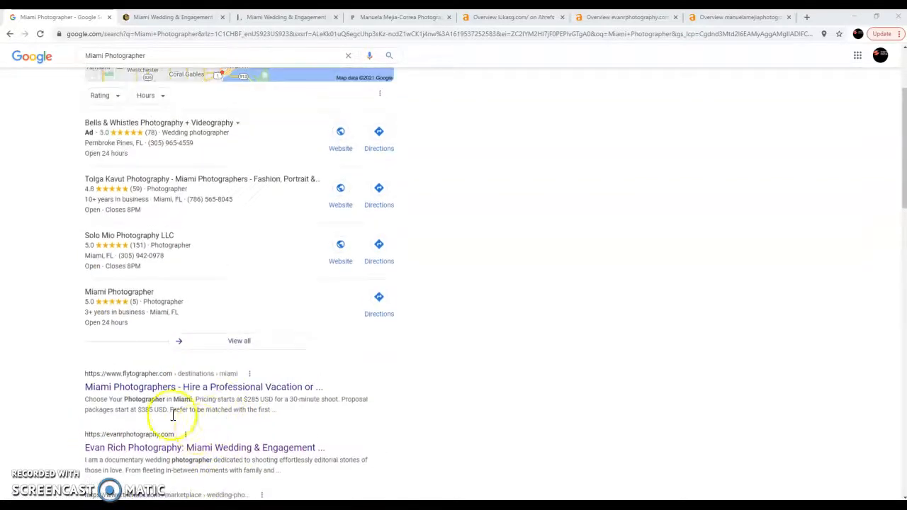
pyautogui.scroll(3)
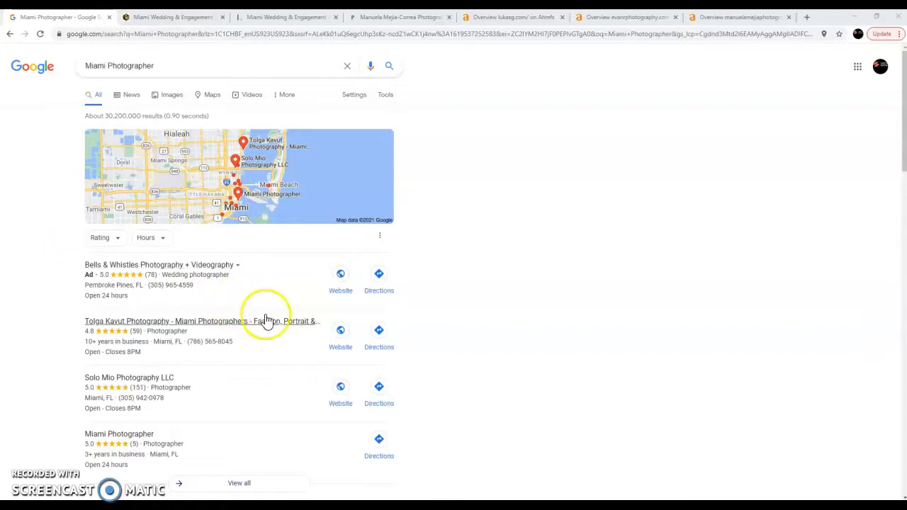
pyautogui.moveTo(318, 351)
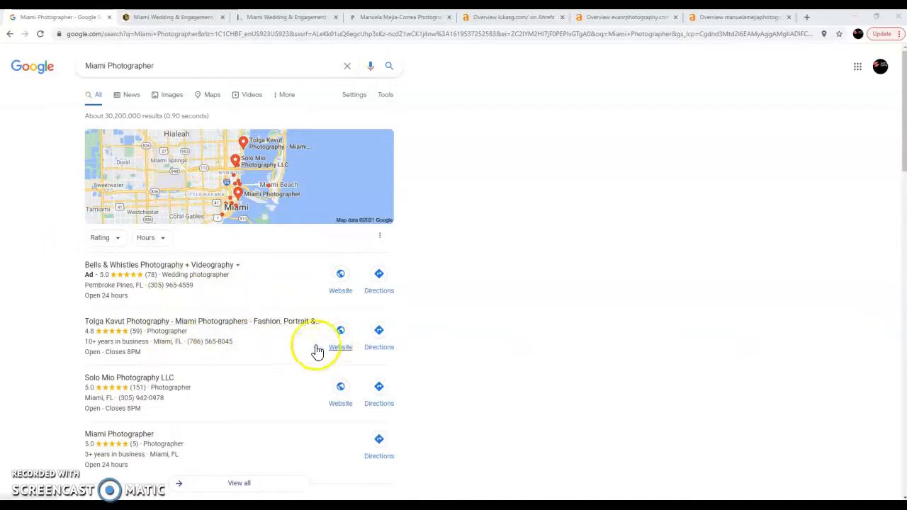
pyautogui.moveTo(282, 353)
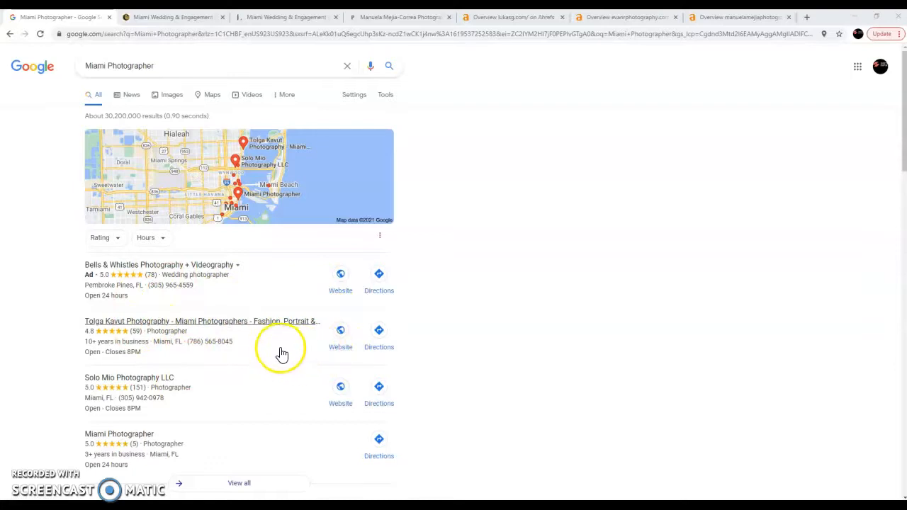
pyautogui.moveTo(176, 359)
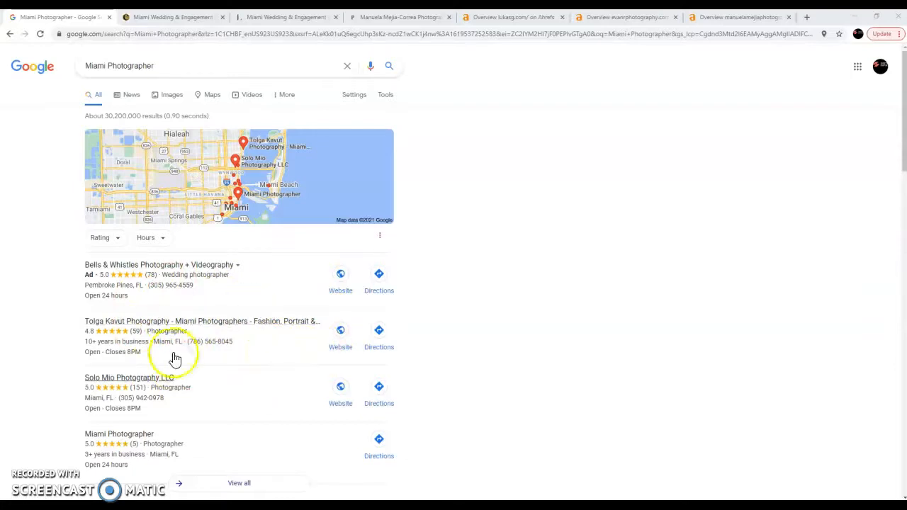
pyautogui.scroll(-3)
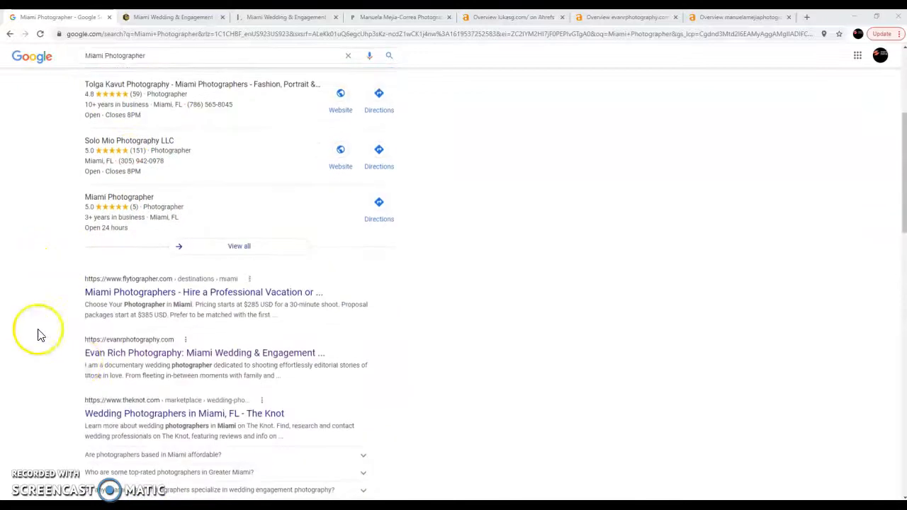
pyautogui.scroll(3)
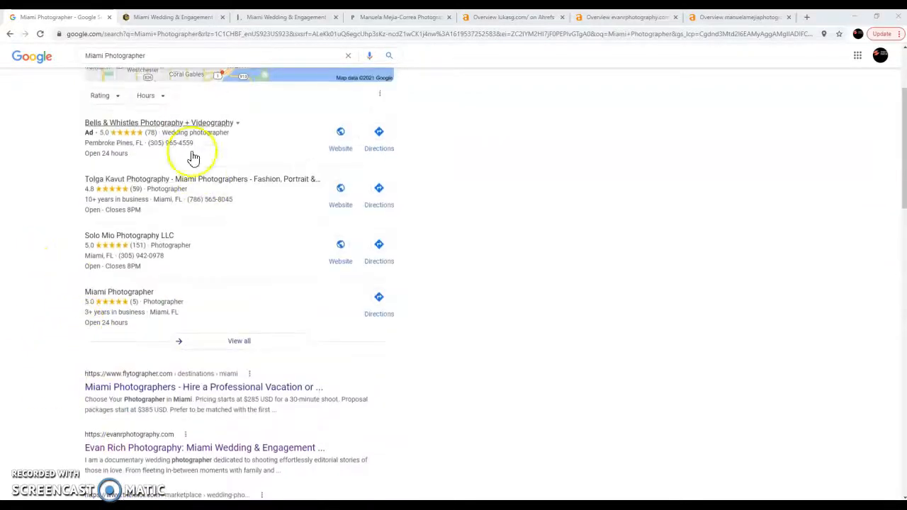
pyautogui.moveTo(276, 216)
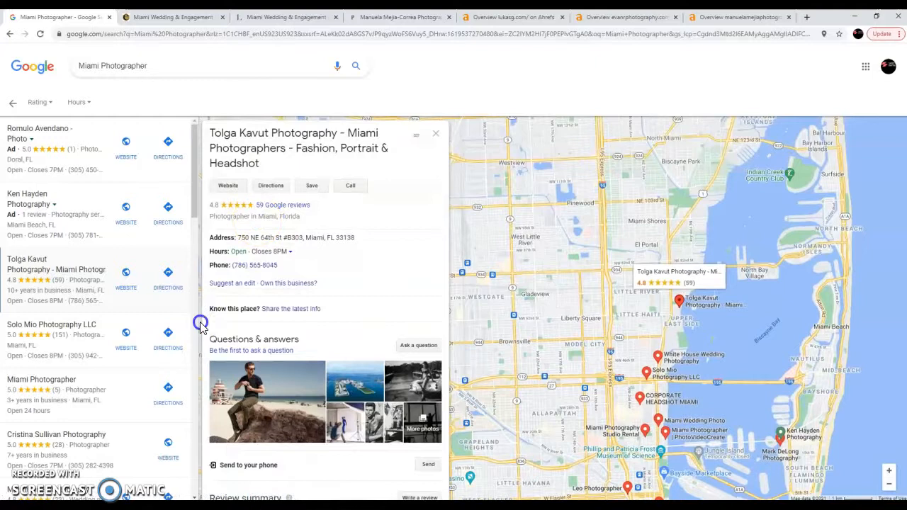
pyautogui.moveTo(363, 330)
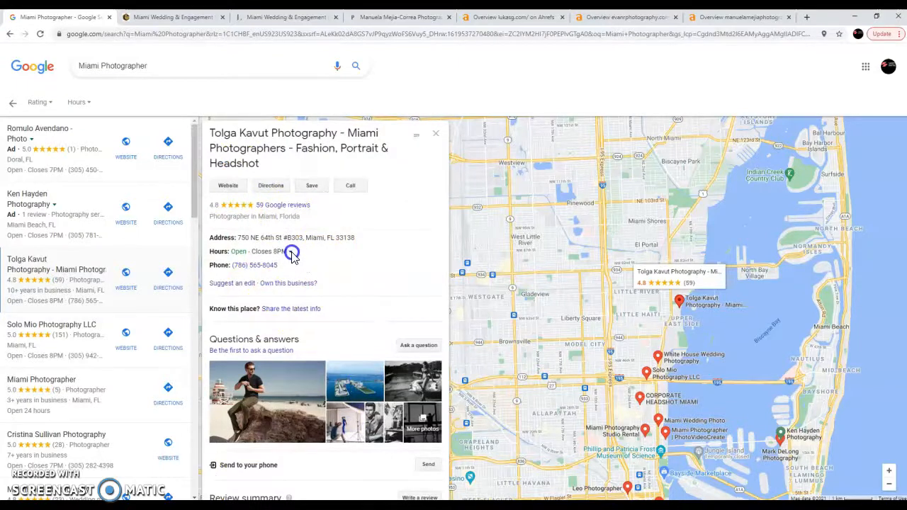
pyautogui.scroll(-3)
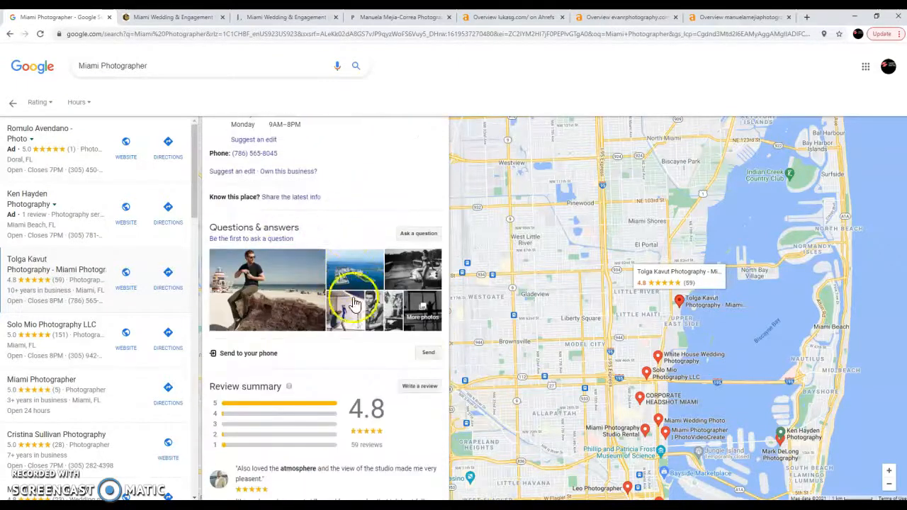
pyautogui.scroll(-3)
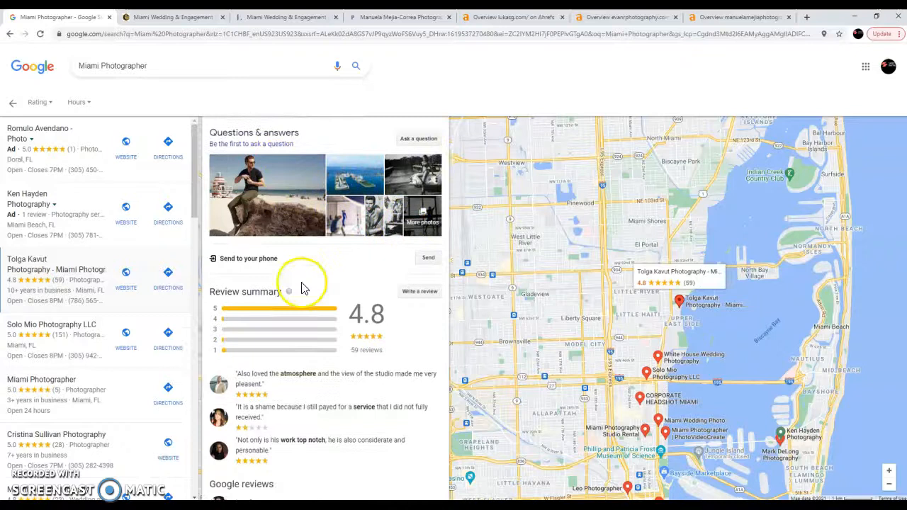
pyautogui.moveTo(338, 335)
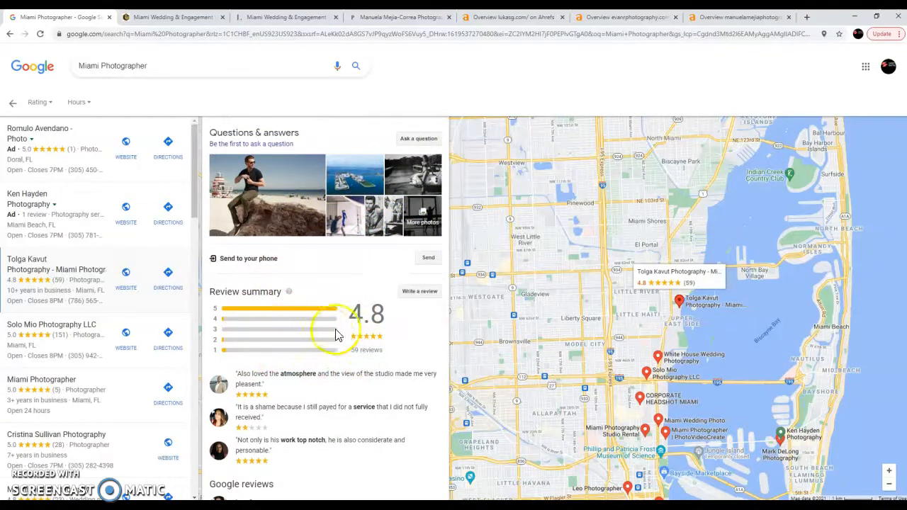
pyautogui.scroll(-3)
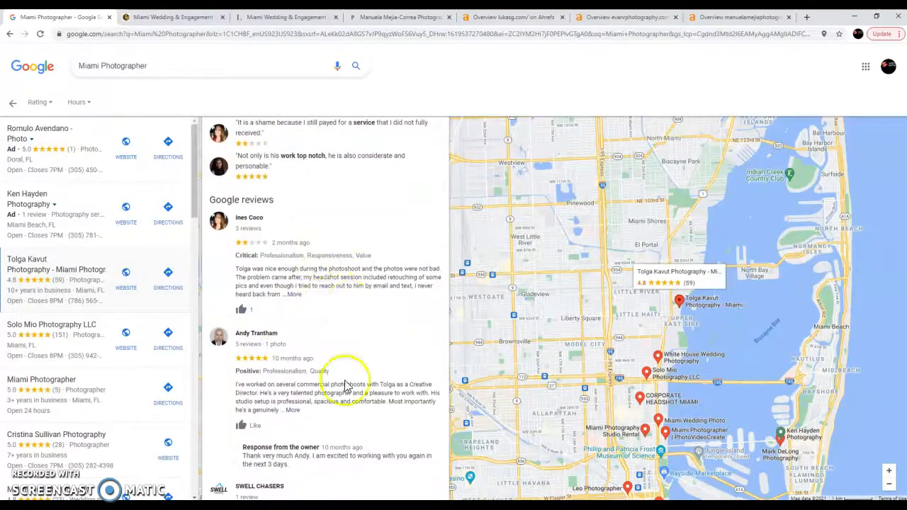
pyautogui.scroll(-3)
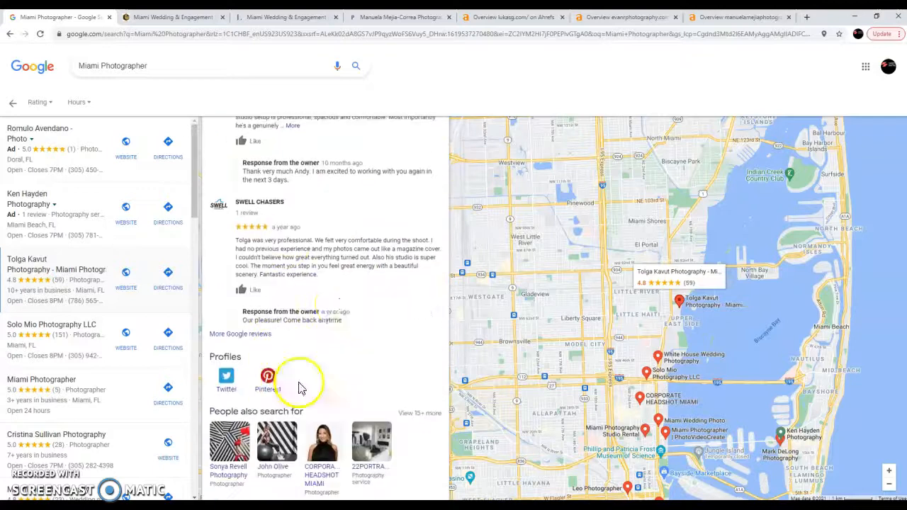
pyautogui.scroll(3)
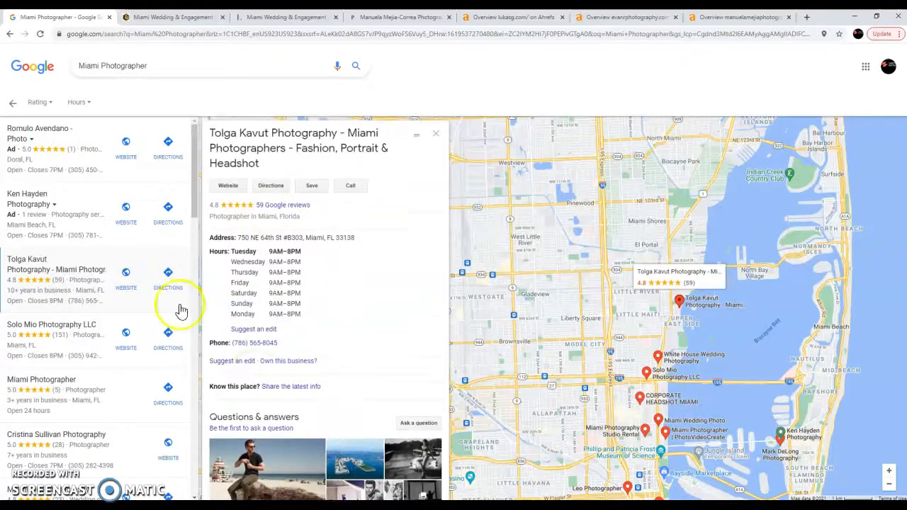
pyautogui.moveTo(376, 361)
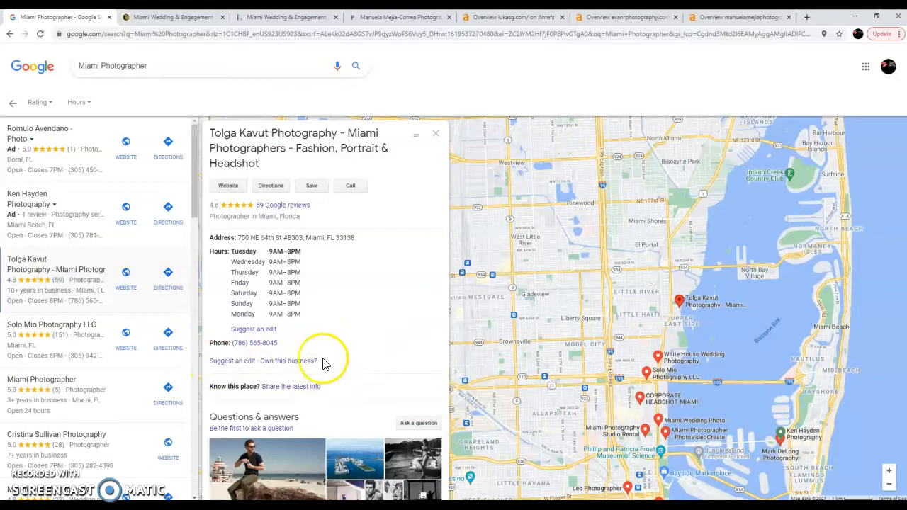
pyautogui.moveTo(318, 353)
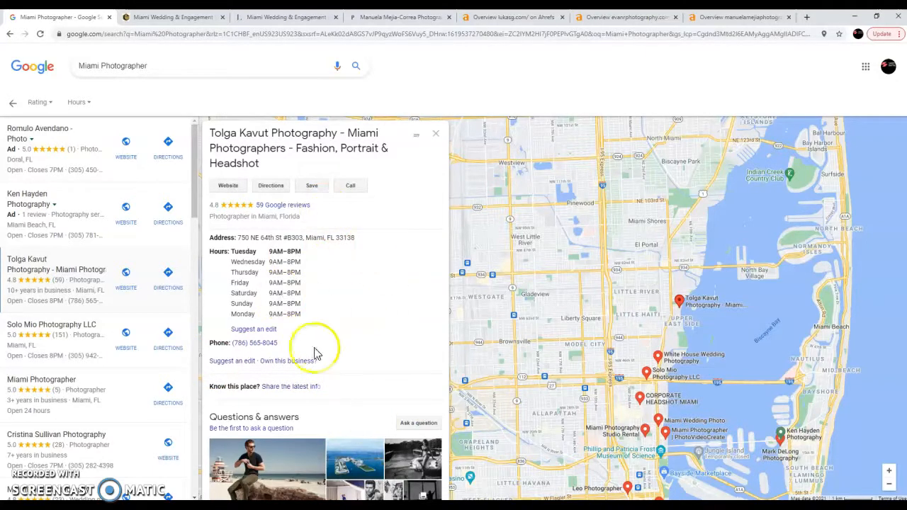
pyautogui.moveTo(358, 325)
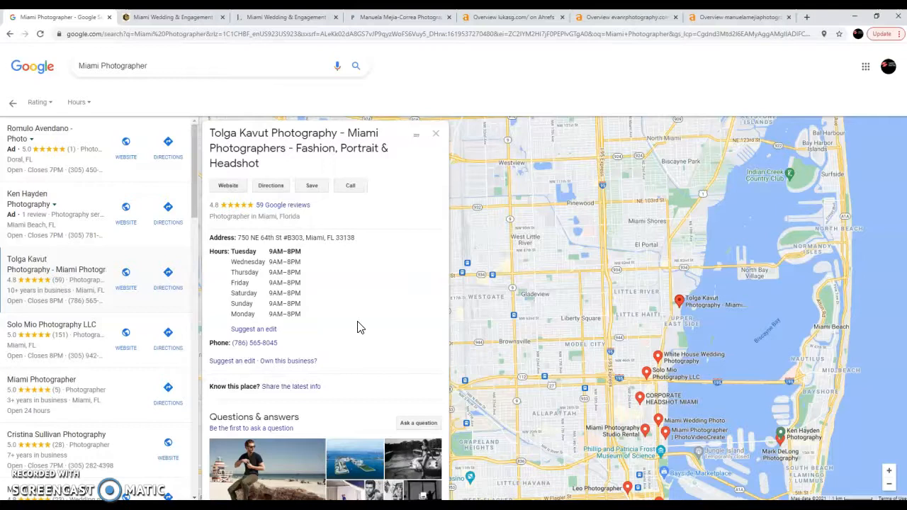
pyautogui.moveTo(360, 353)
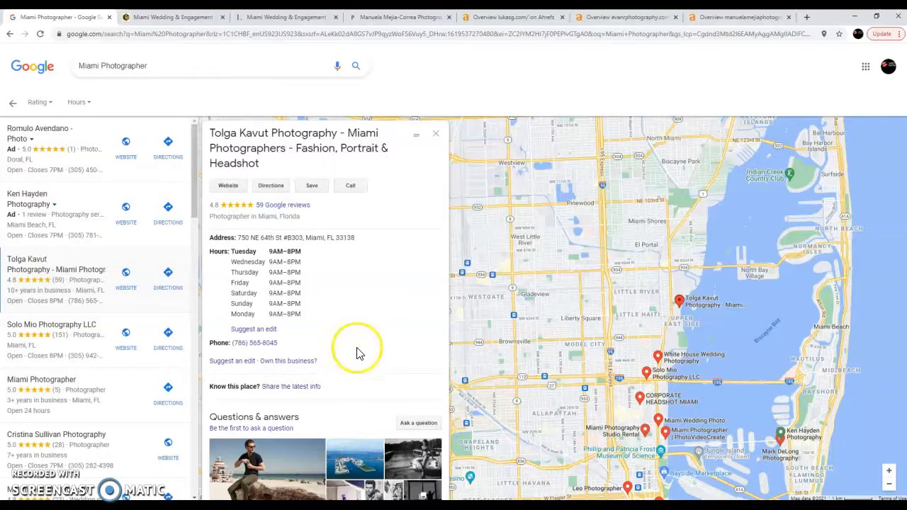
pyautogui.moveTo(360, 324)
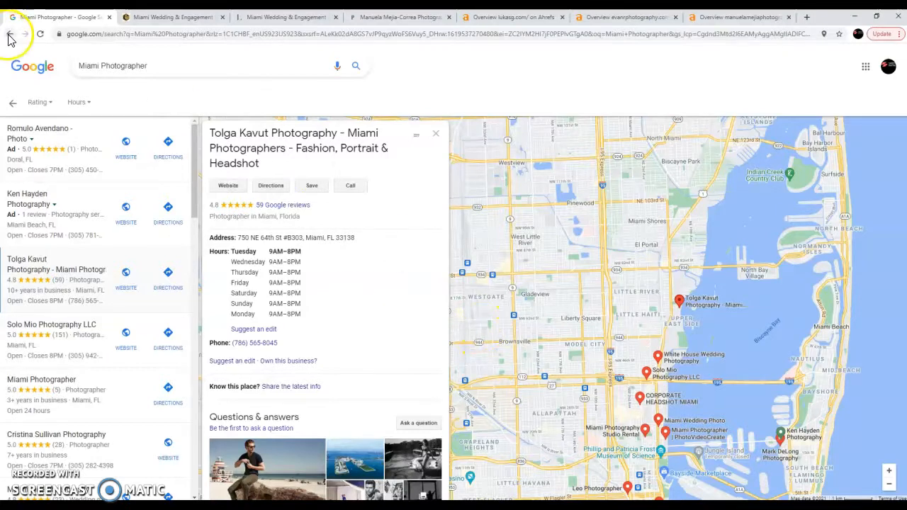
# Go back to the Miami Photographer results and scroll to organic listings like Evan Rich Photography.
pyautogui.click(10, 34)
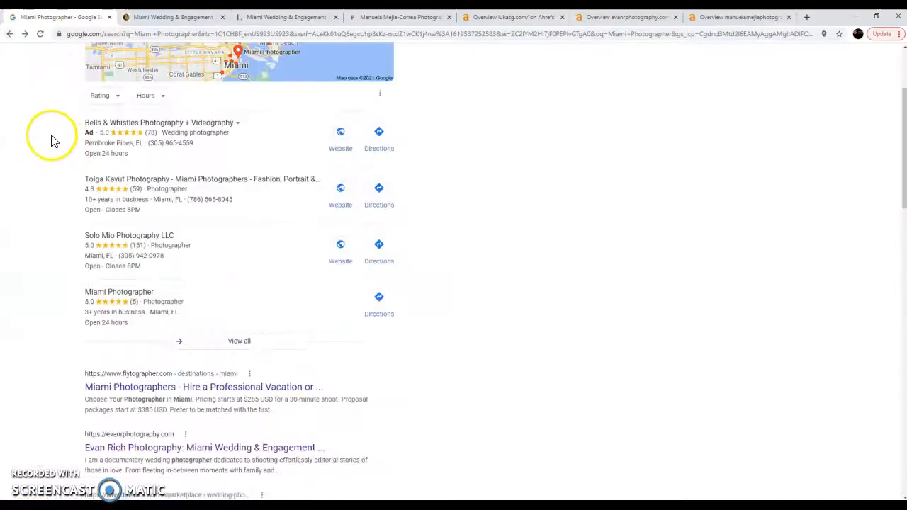
pyautogui.scroll(-3)
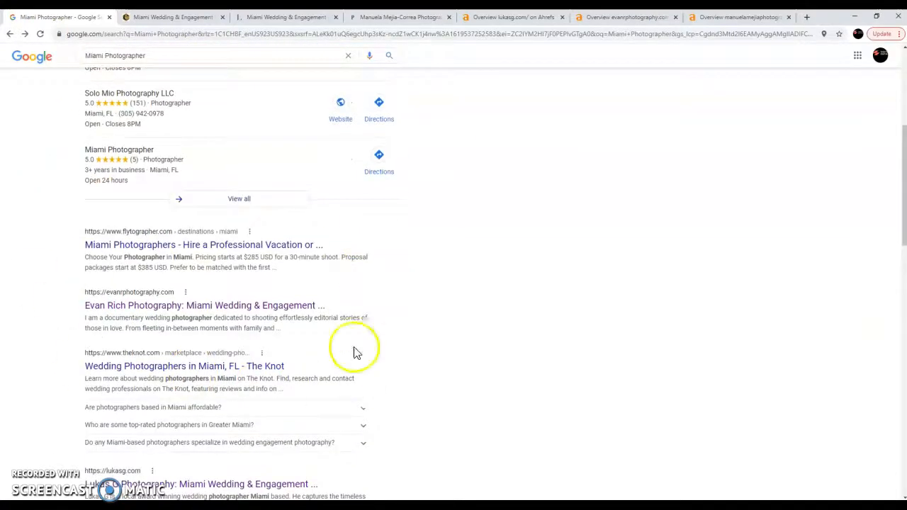
pyautogui.moveTo(397, 381)
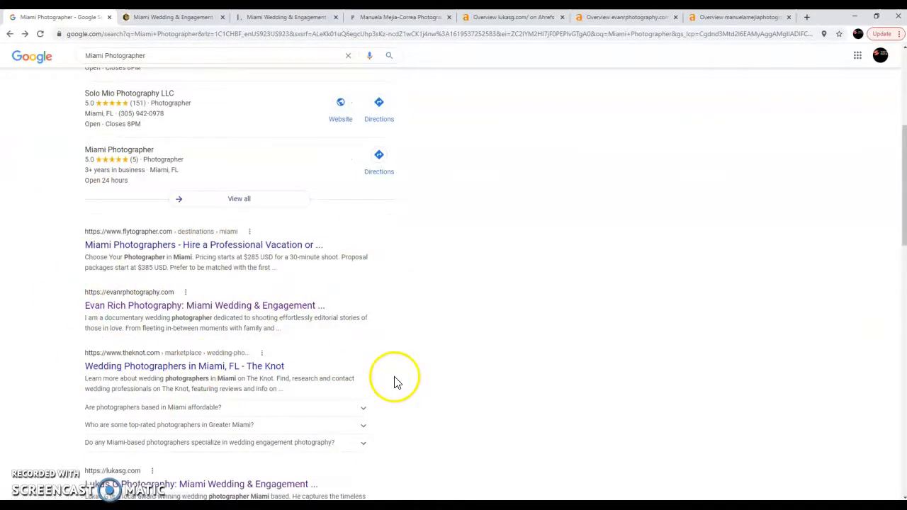
pyautogui.moveTo(99, 365)
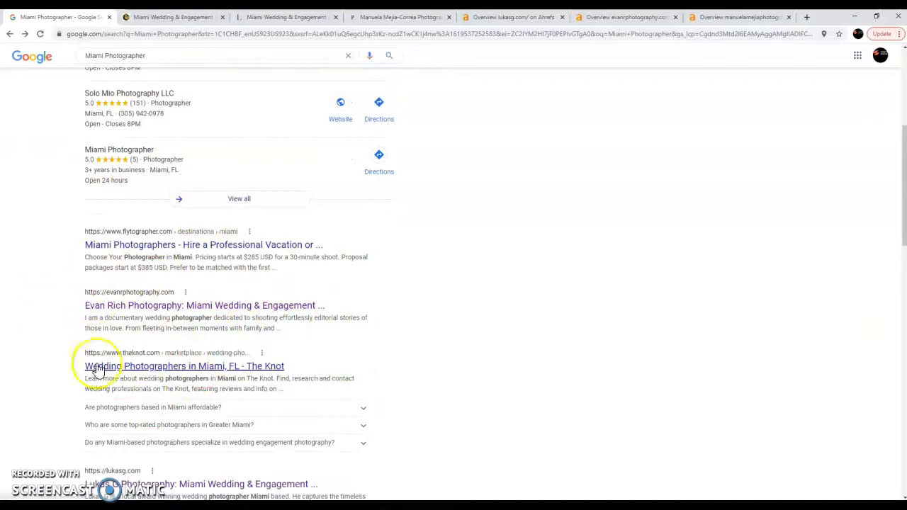
pyautogui.moveTo(128, 305)
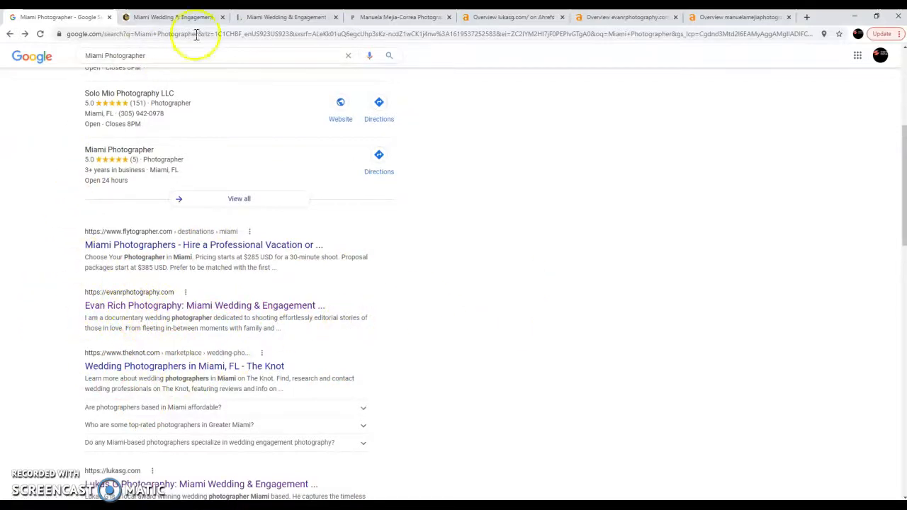
# Browse evanrphotography.com's Weddings, Blog, Portfolio, Engagements and Featured On sections.
pyautogui.click(204, 306)
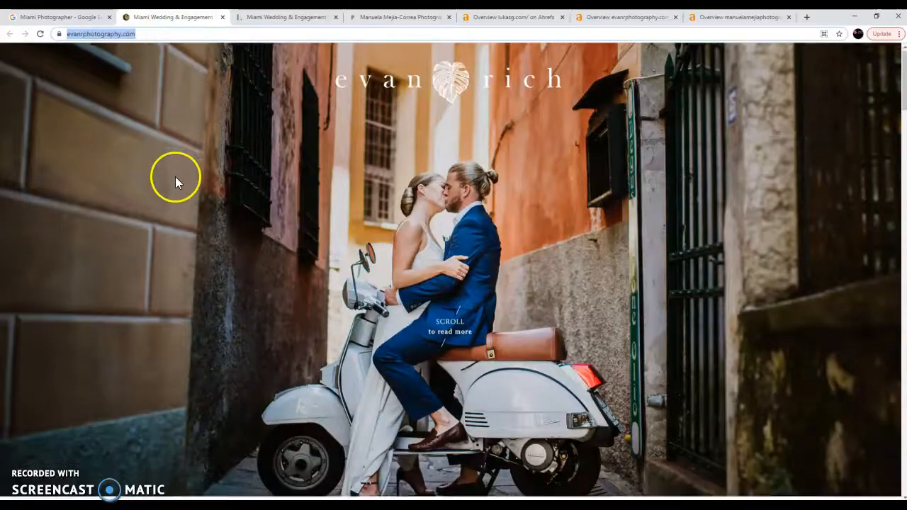
pyautogui.scroll(-3)
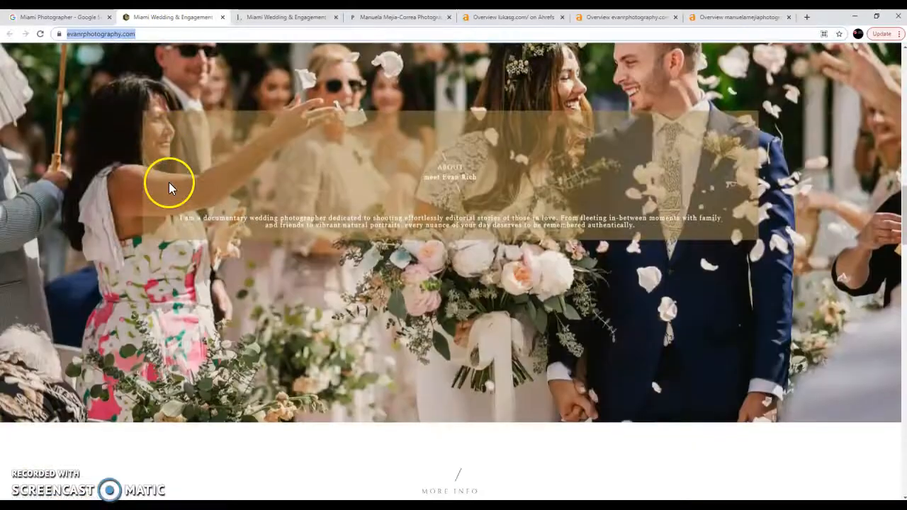
pyautogui.scroll(-3)
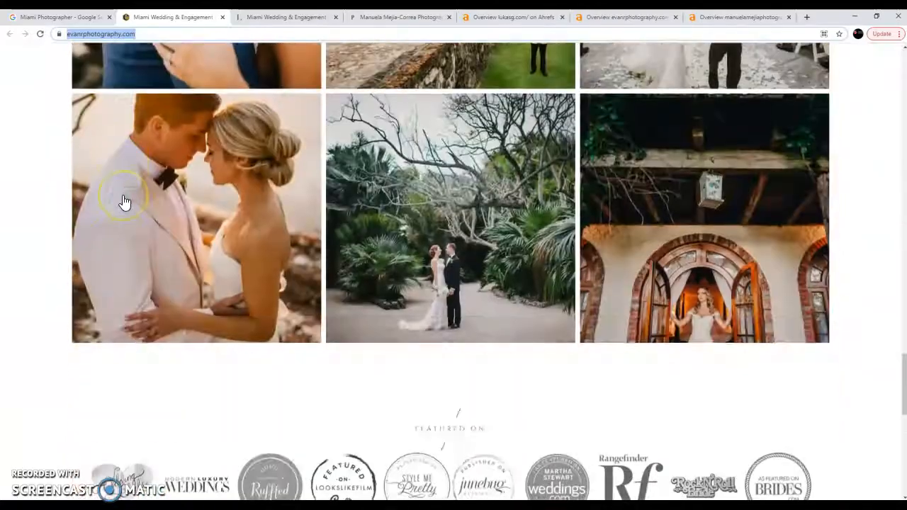
pyautogui.scroll(-3)
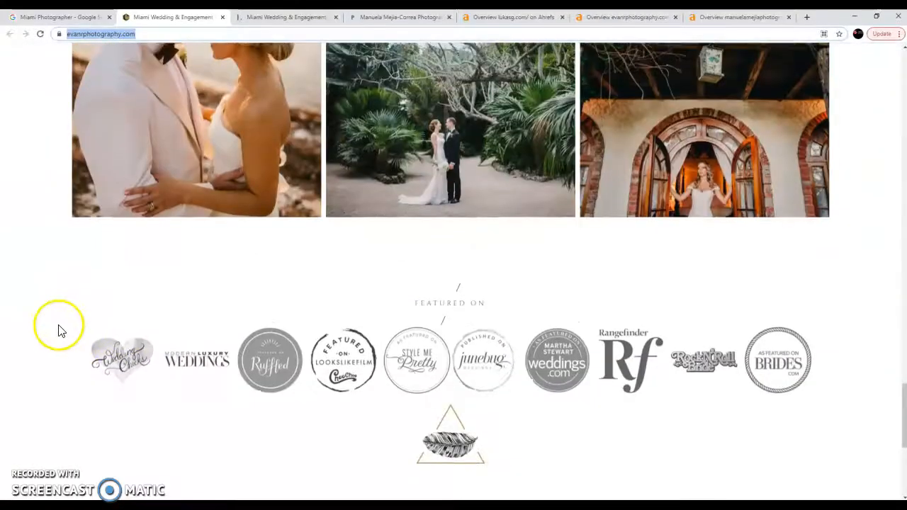
pyautogui.scroll(3)
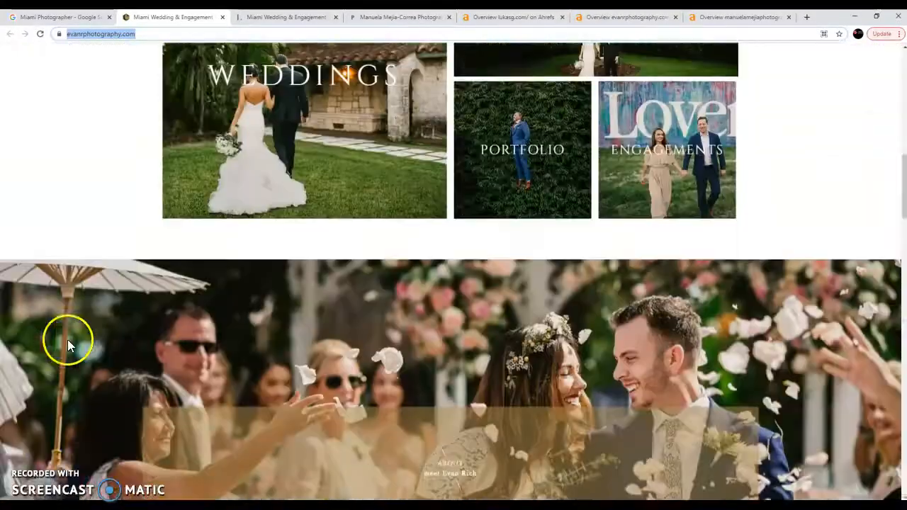
pyautogui.scroll(3)
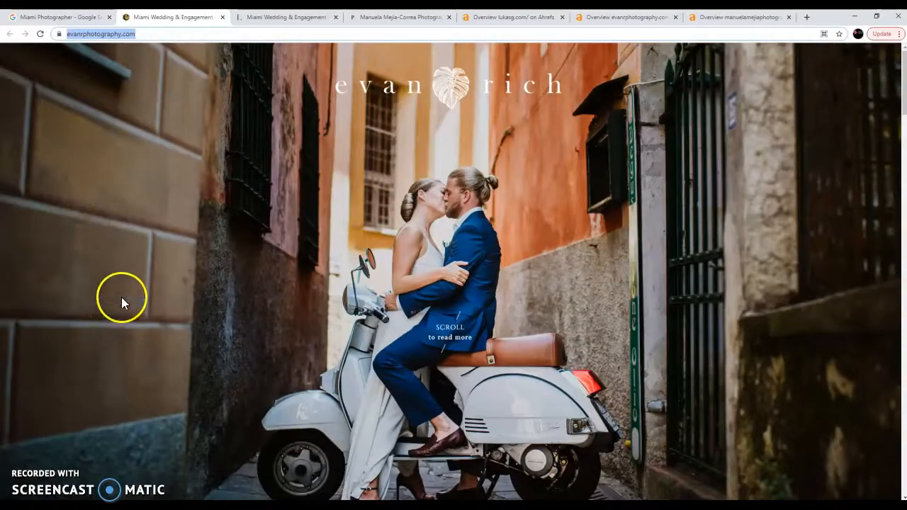
pyautogui.scroll(-3)
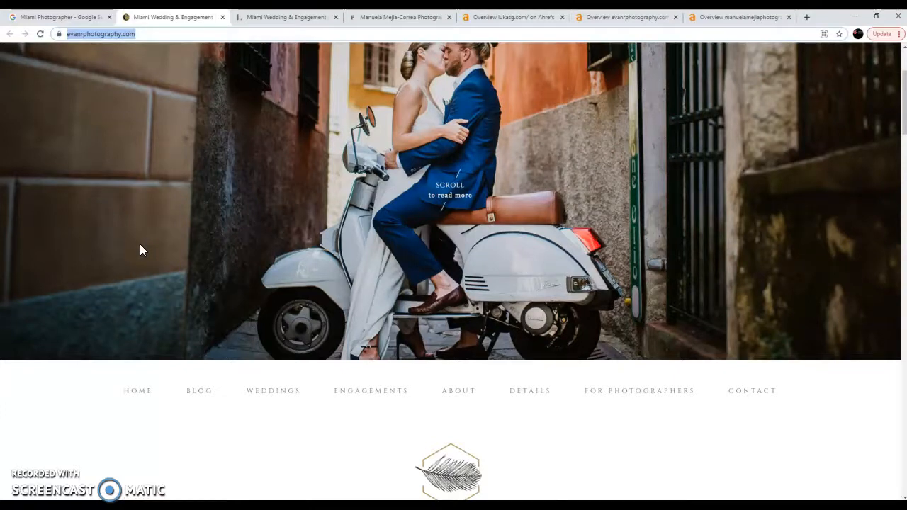
pyautogui.scroll(-3)
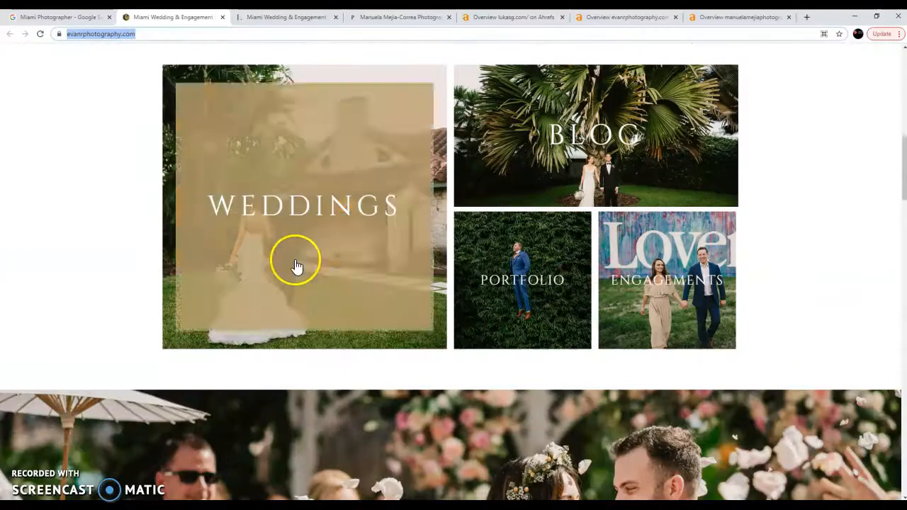
pyautogui.scroll(-3)
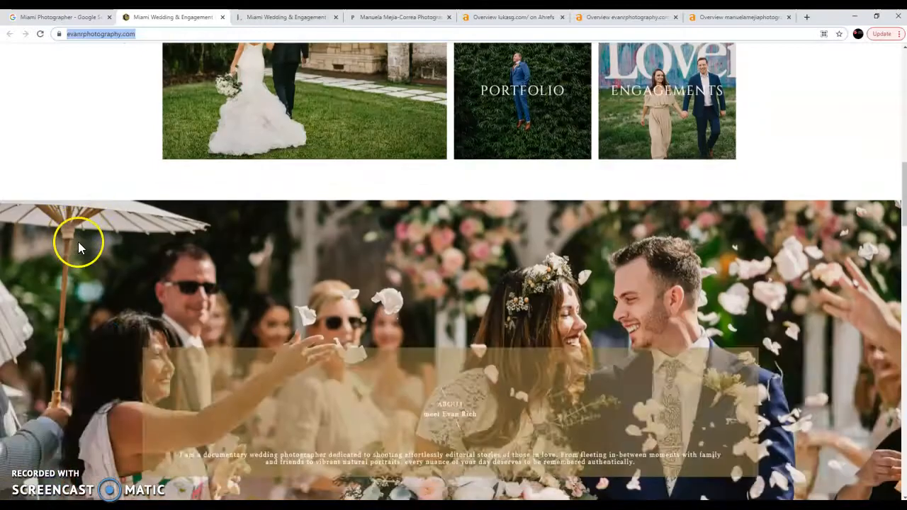
pyautogui.scroll(3)
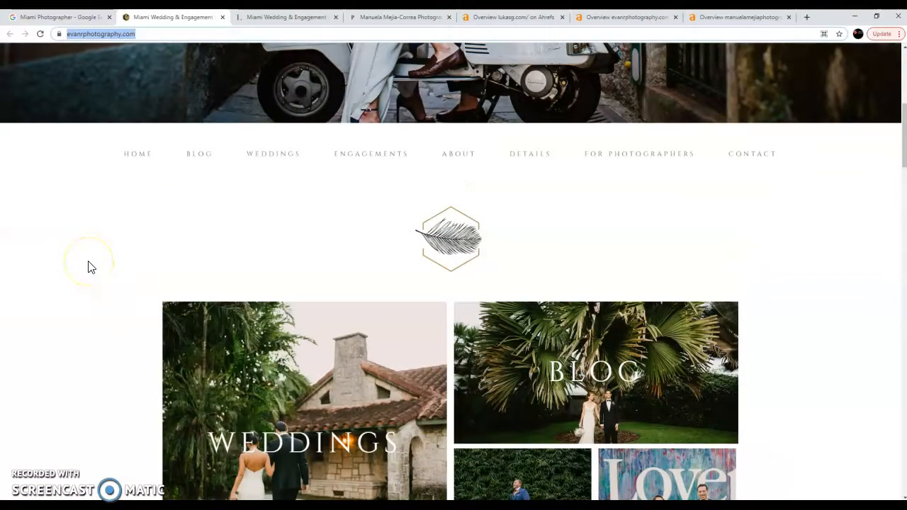
pyautogui.scroll(-3)
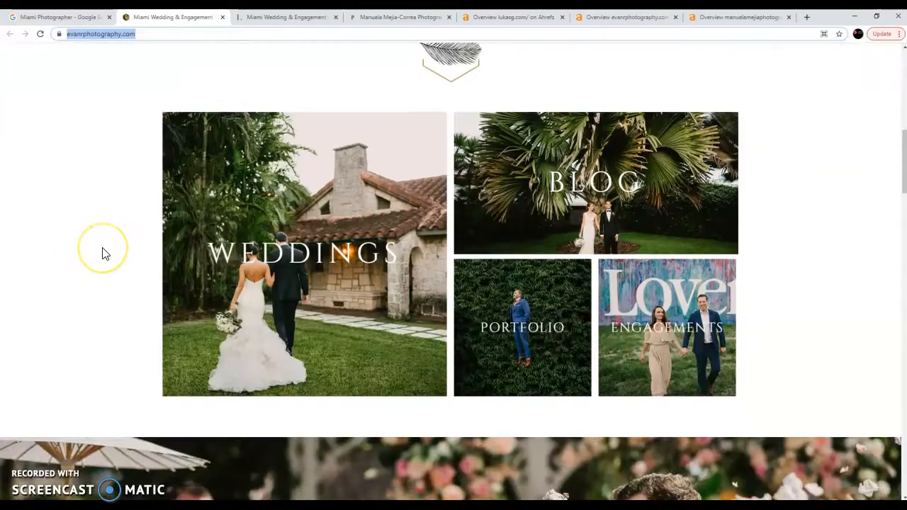
pyautogui.moveTo(103, 218)
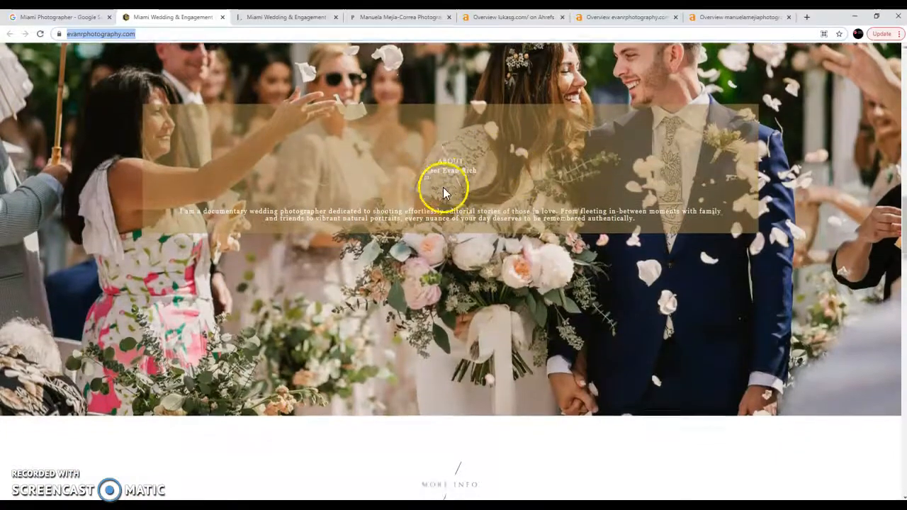
pyautogui.scroll(-3)
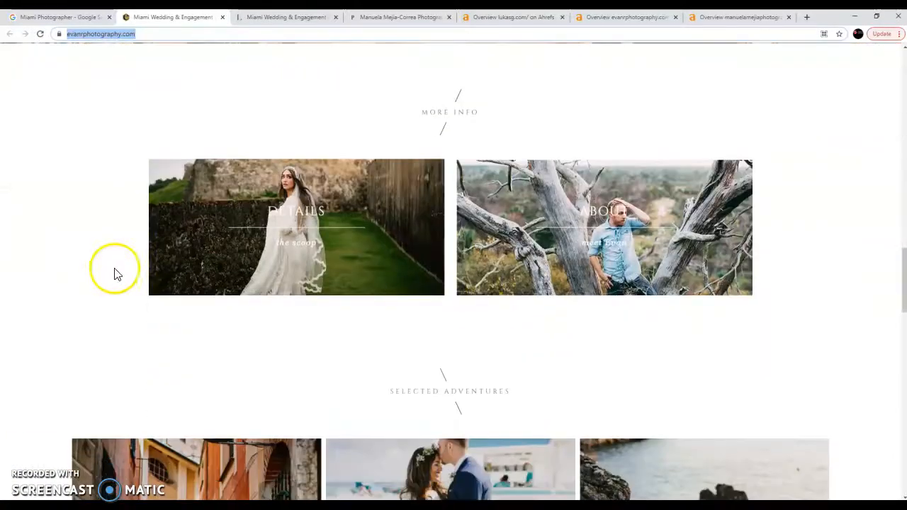
pyautogui.scroll(-3)
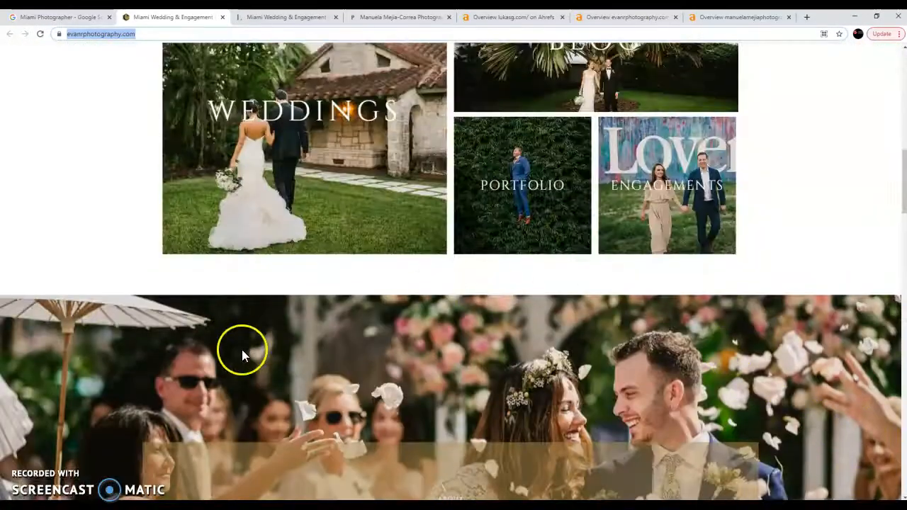
pyautogui.scroll(3)
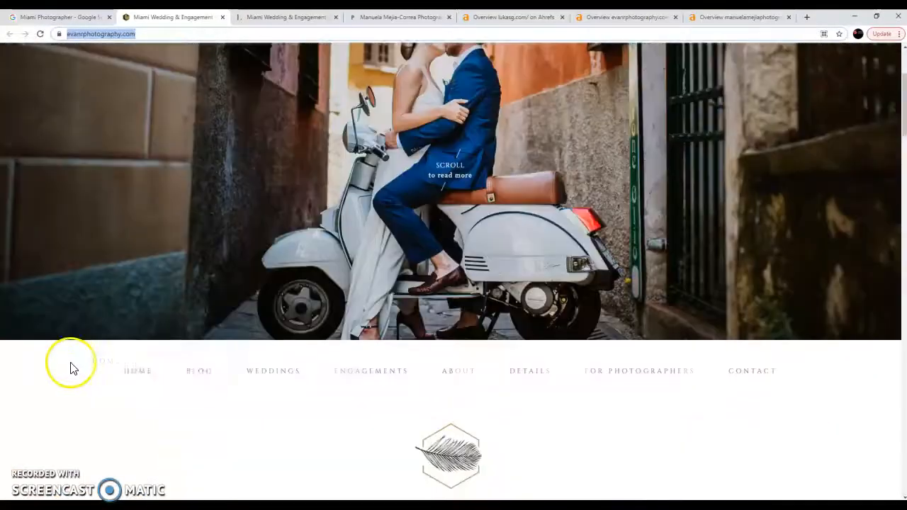
pyautogui.scroll(-3)
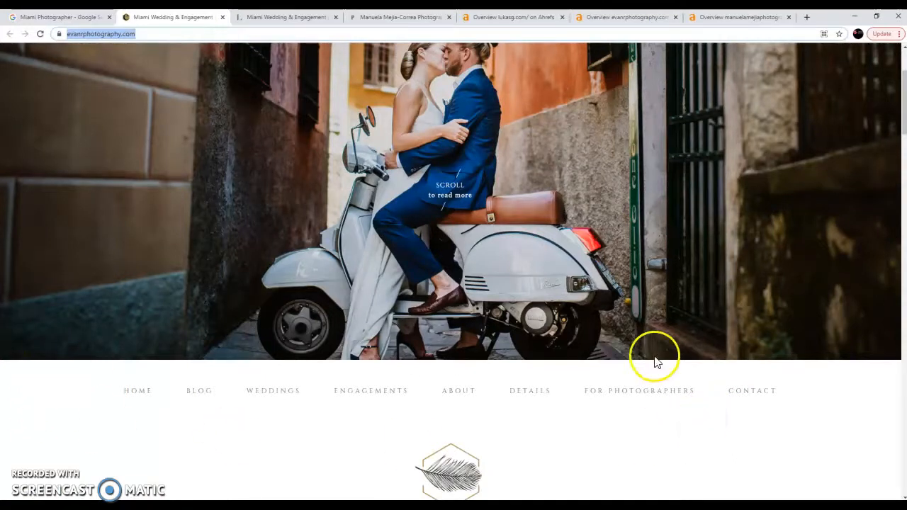
pyautogui.moveTo(257, 255)
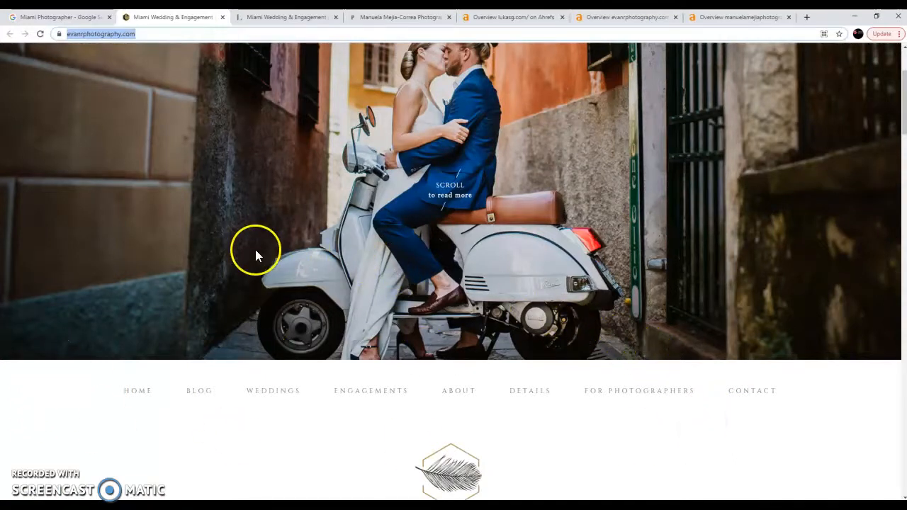
pyautogui.scroll(-3)
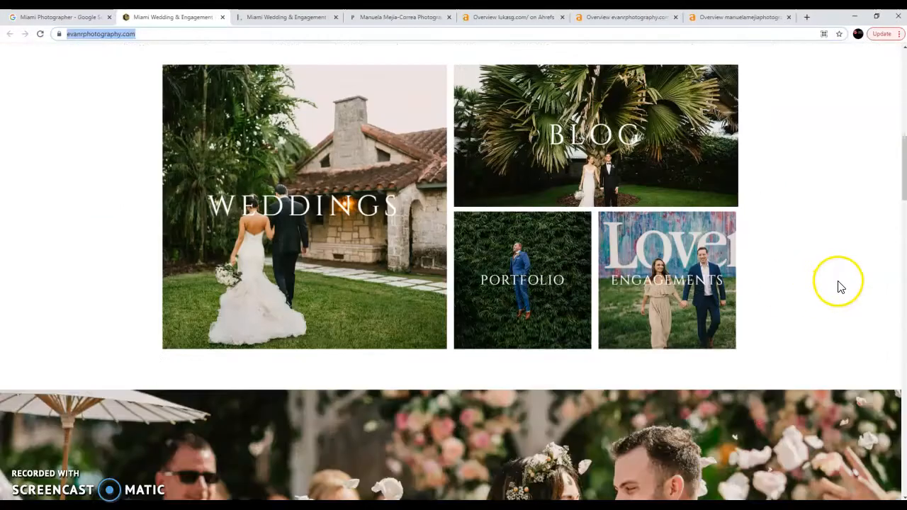
pyautogui.scroll(-3)
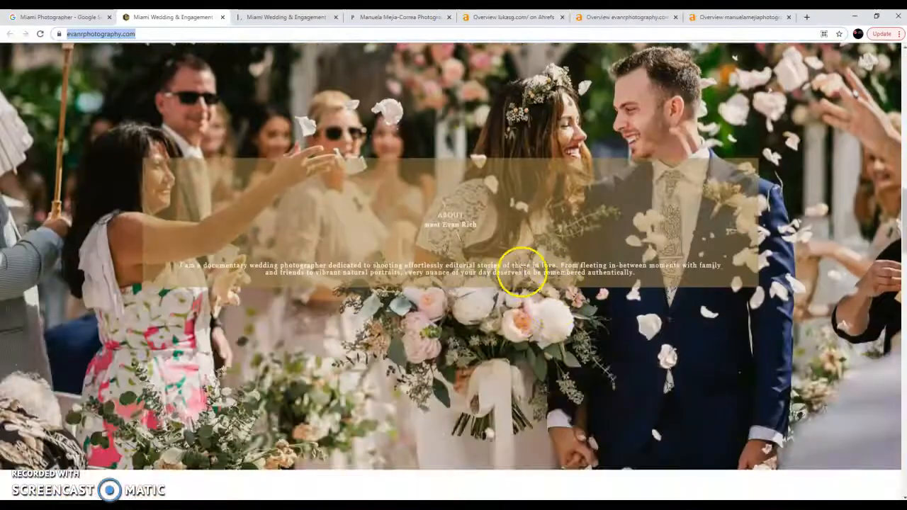
pyautogui.scroll(-3)
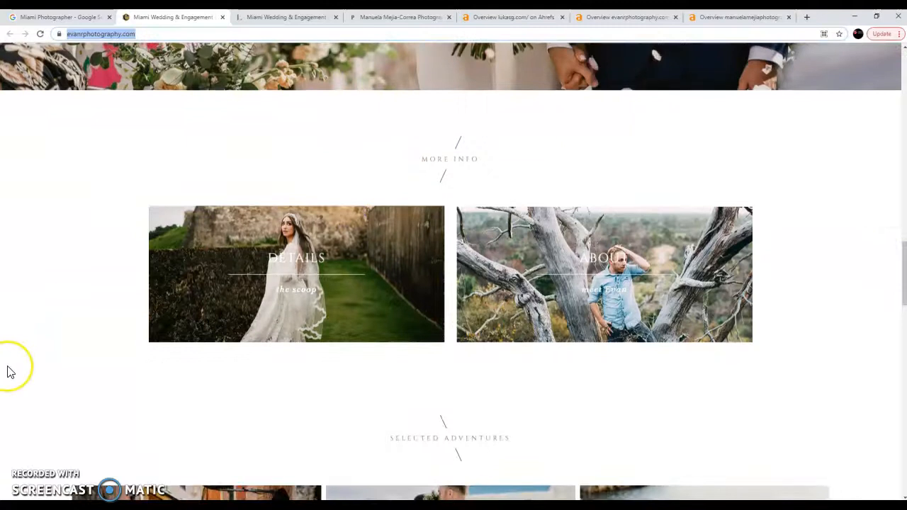
pyautogui.scroll(-3)
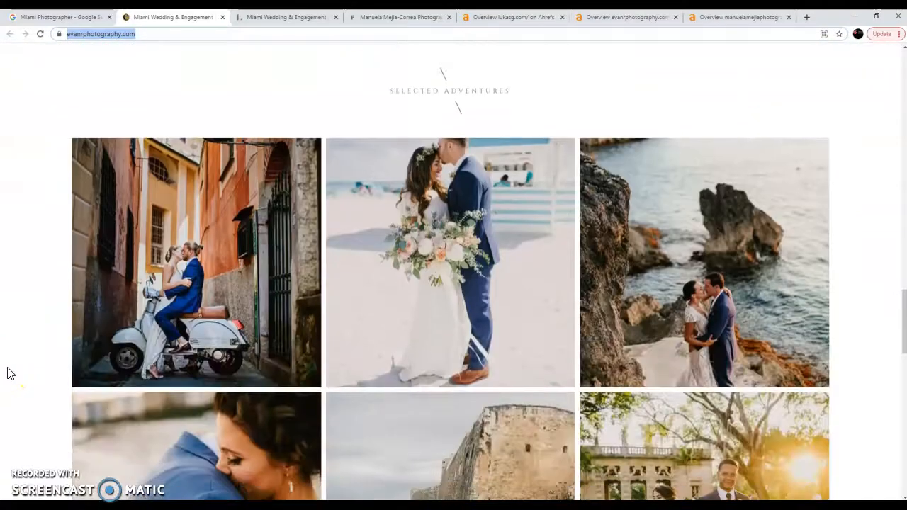
pyautogui.scroll(-3)
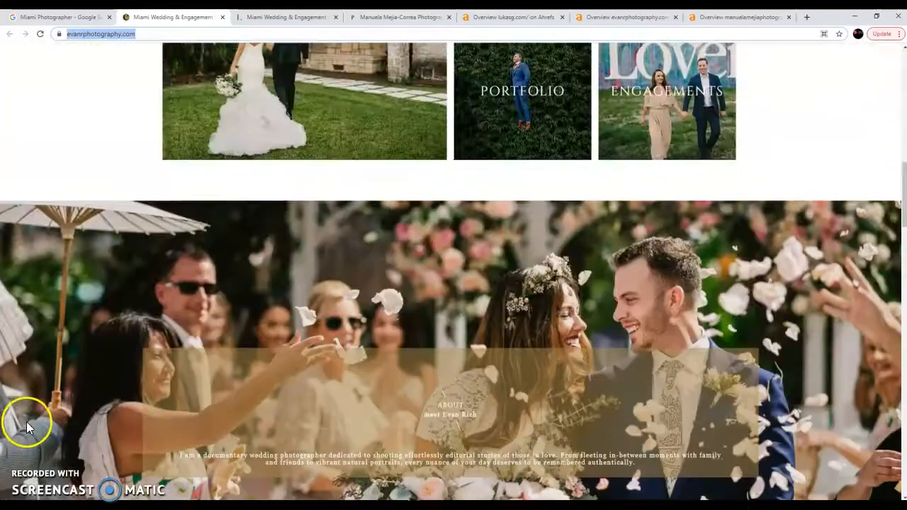
pyautogui.scroll(3)
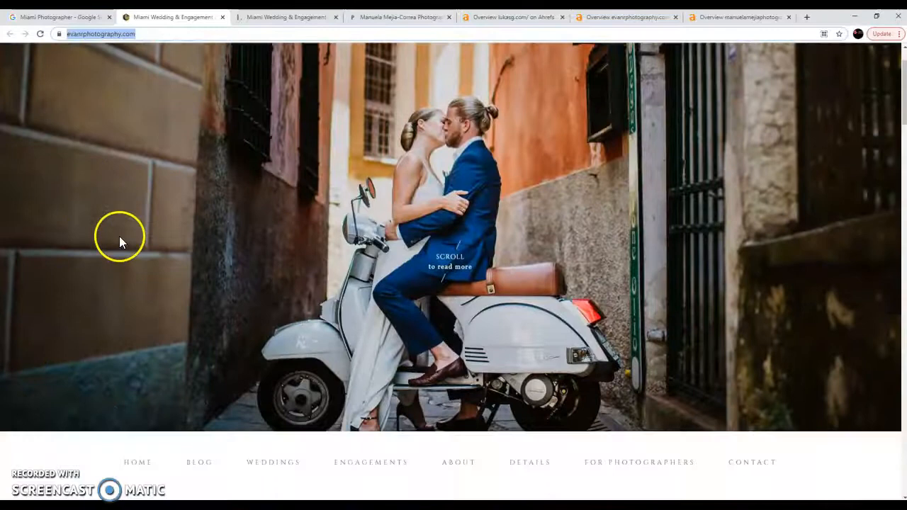
pyautogui.scroll(-3)
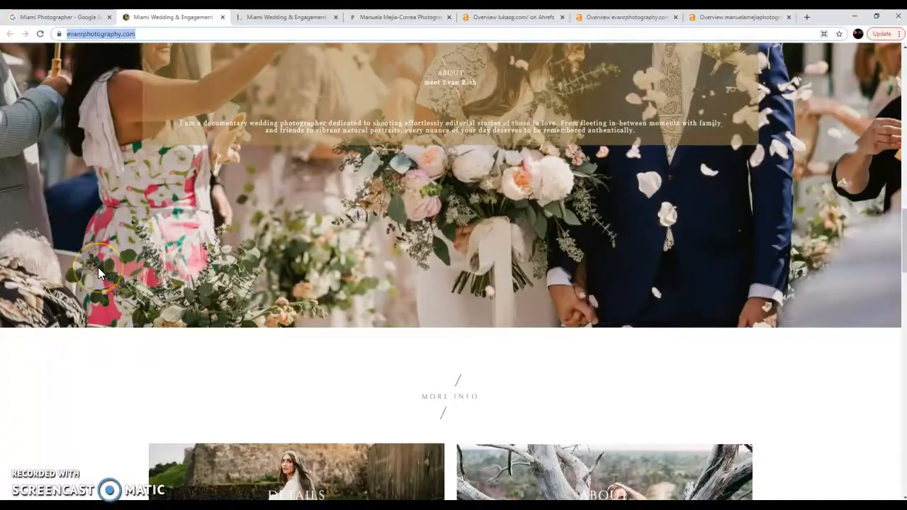
pyautogui.moveTo(734, 190)
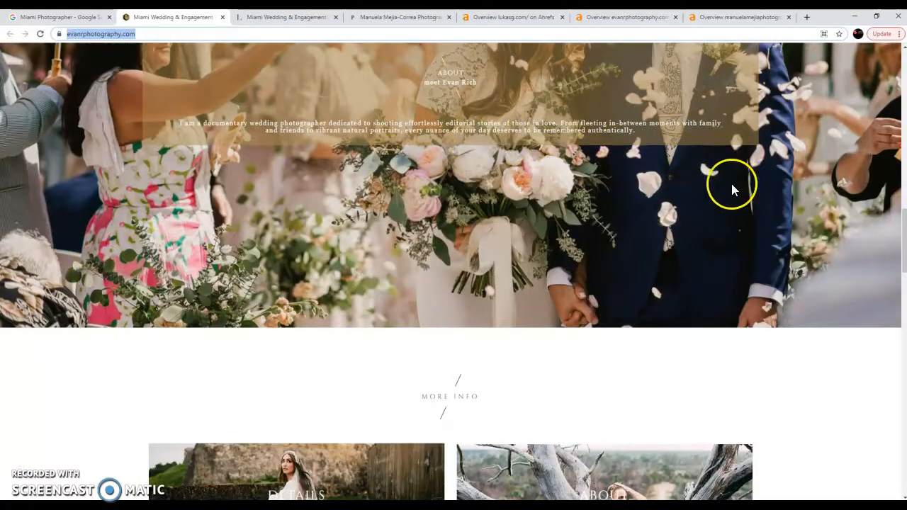
pyautogui.moveTo(702, 272)
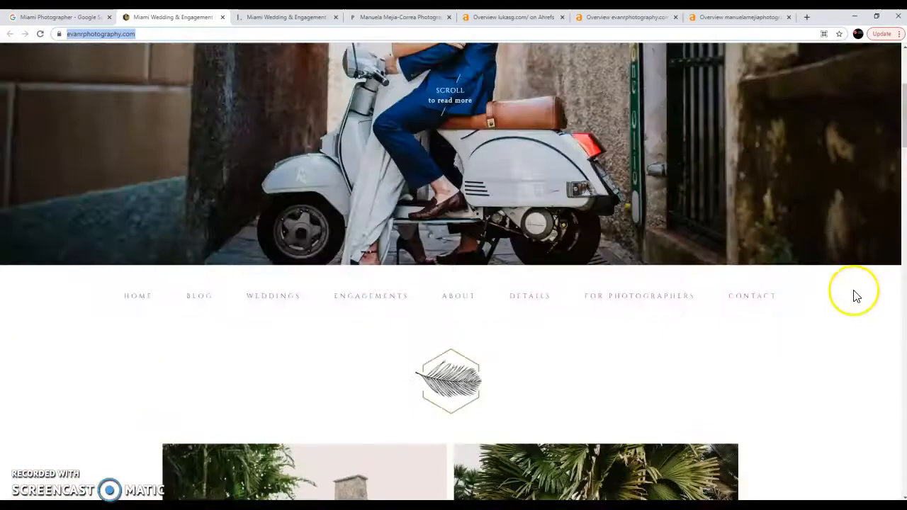
pyautogui.scroll(3)
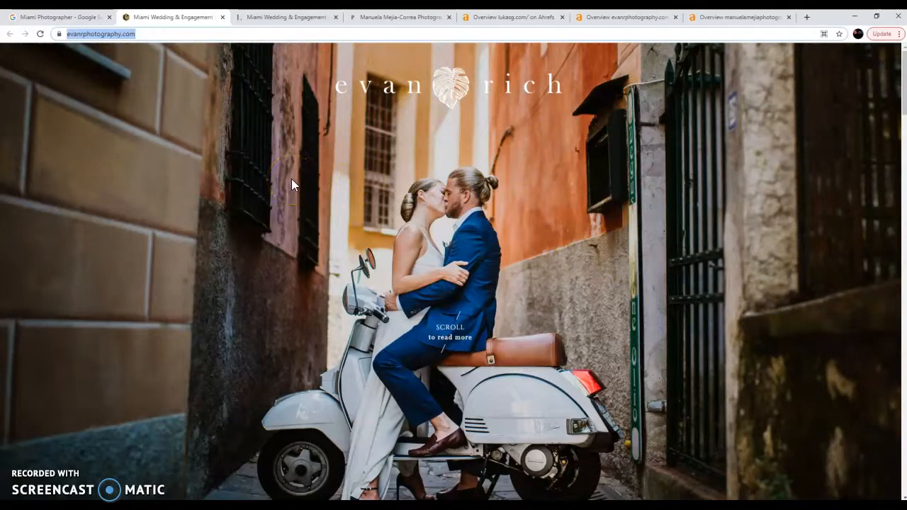
pyautogui.moveTo(184, 190)
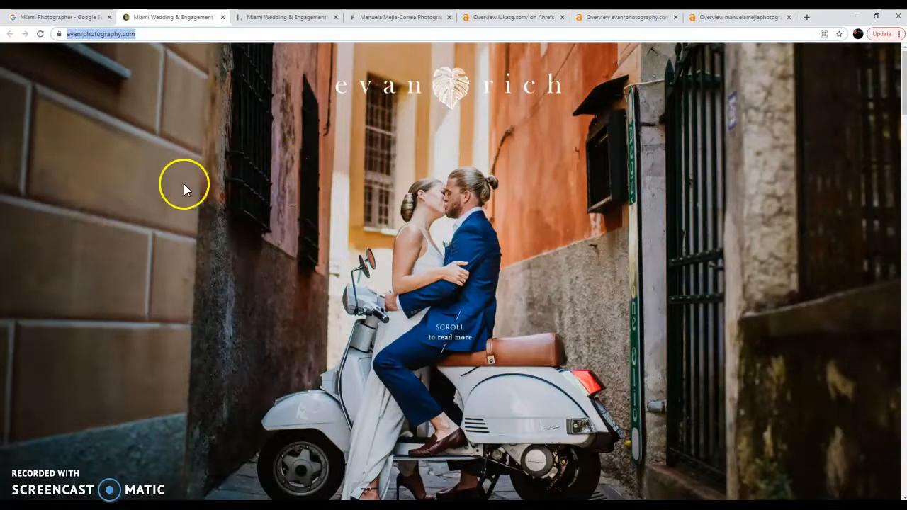
pyautogui.moveTo(301, 227)
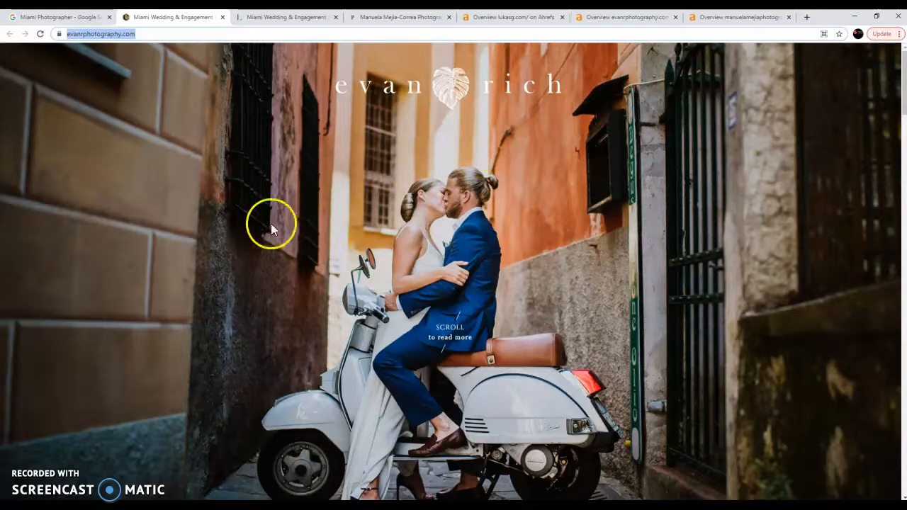
pyautogui.scroll(-3)
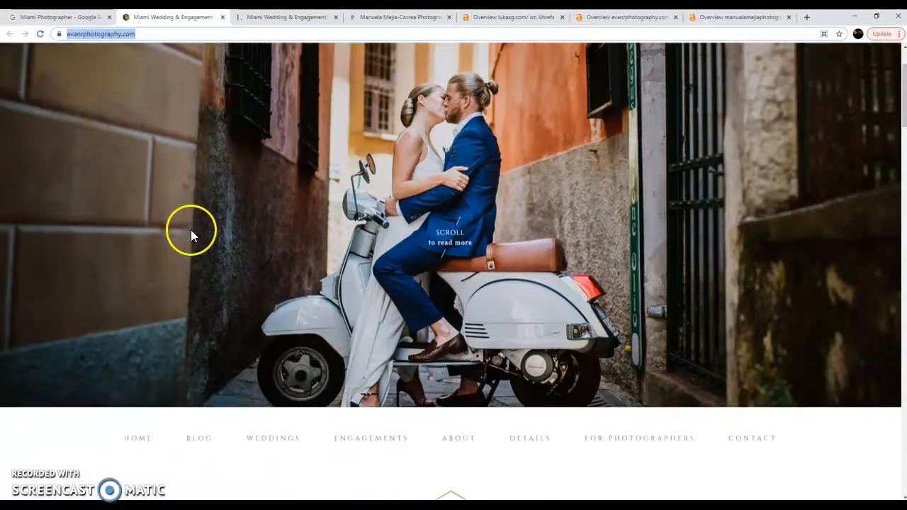
pyautogui.scroll(-3)
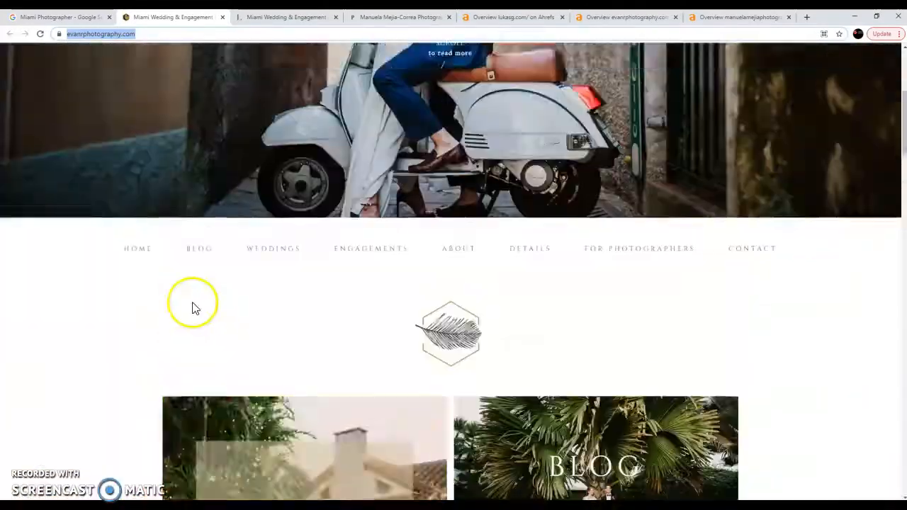
pyautogui.scroll(3)
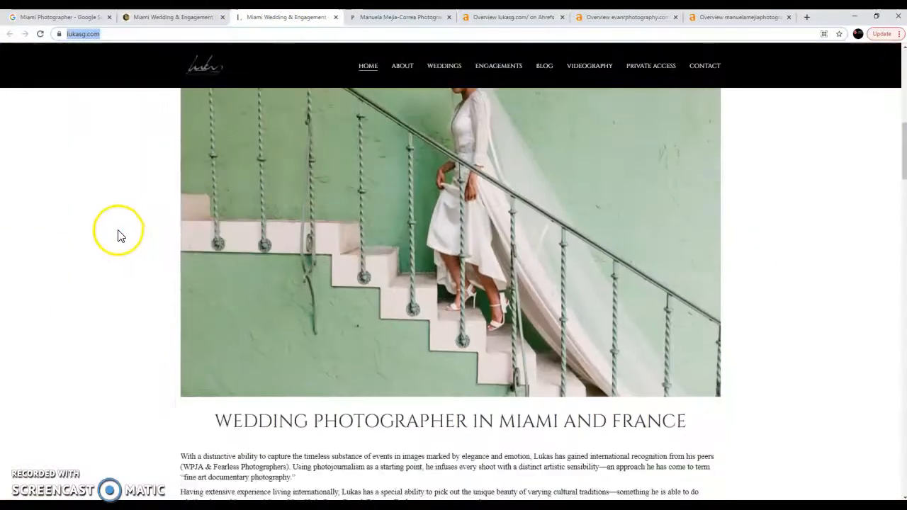
# Scroll the lukasg.com homepage down to the footer and back to the worldwide wedding banner.
pyautogui.scroll(-3)
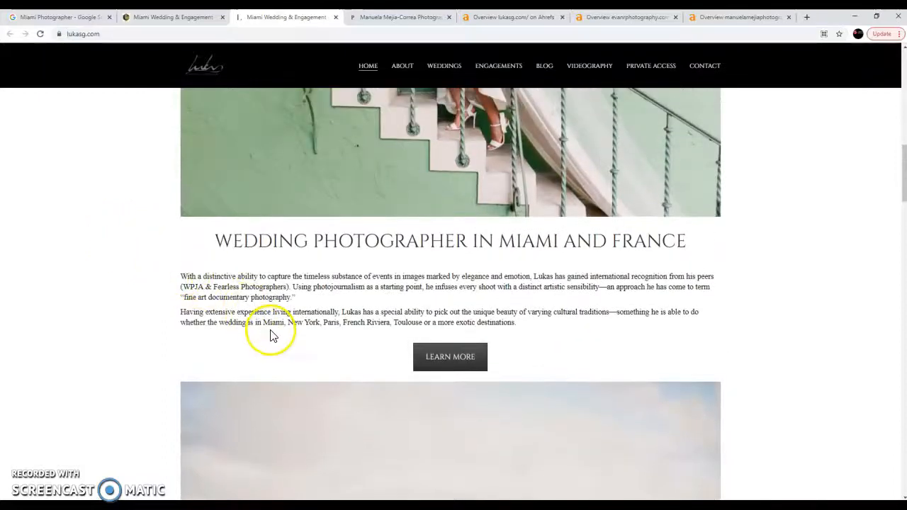
pyautogui.scroll(-3)
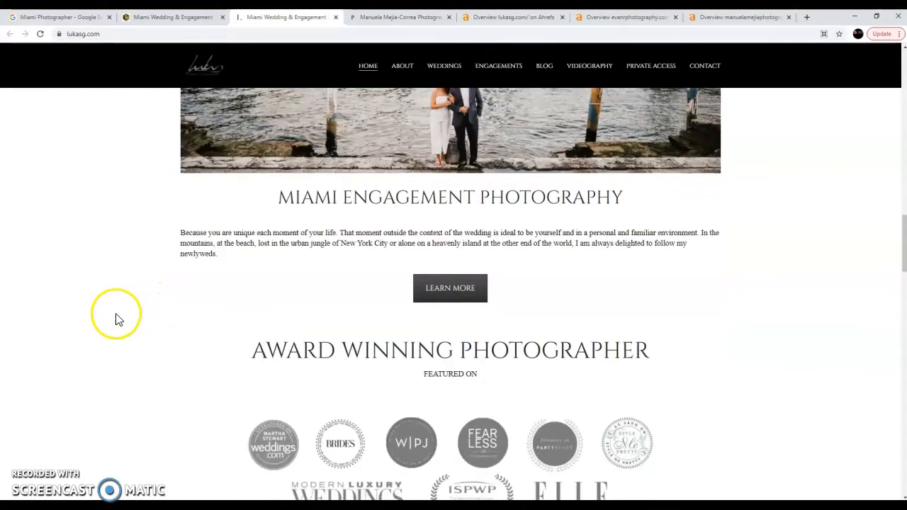
pyautogui.scroll(-3)
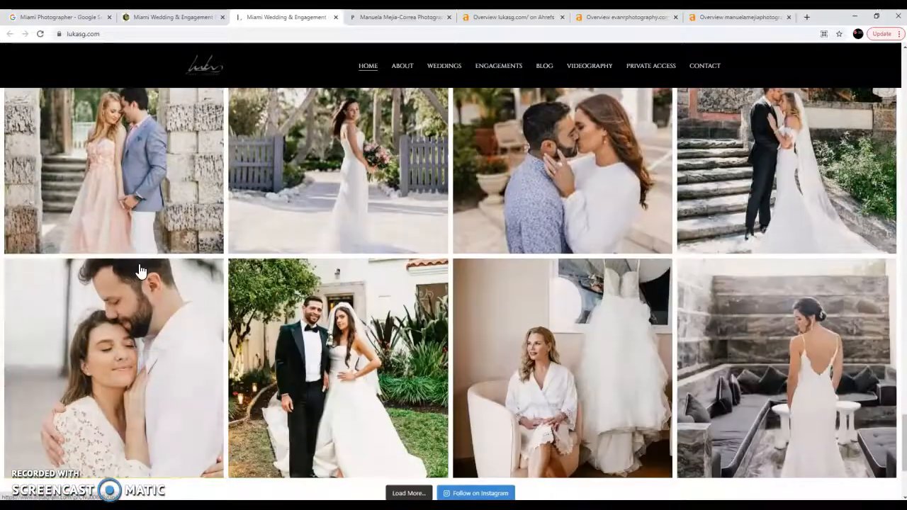
pyautogui.scroll(-3)
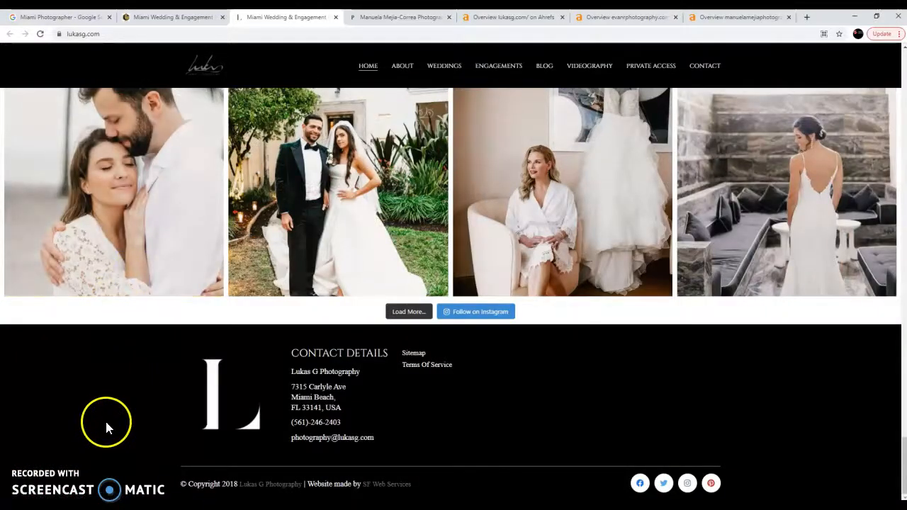
pyautogui.scroll(3)
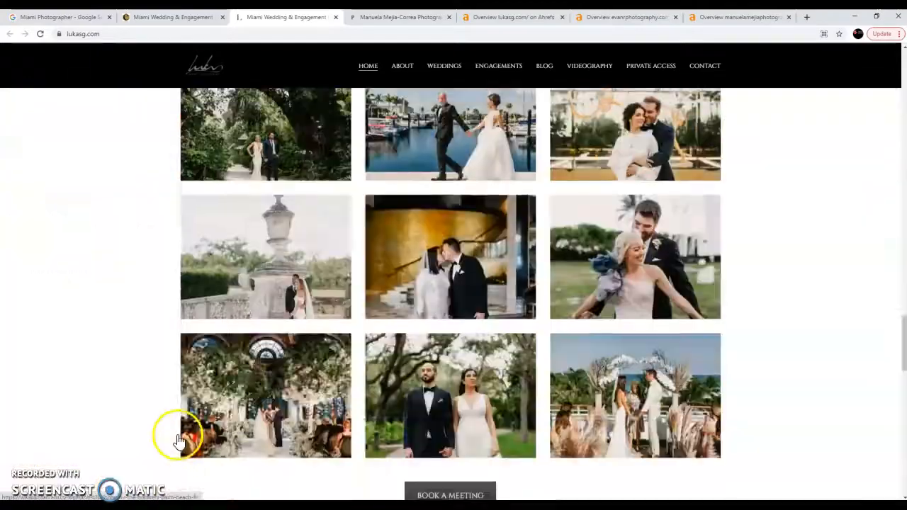
pyautogui.scroll(3)
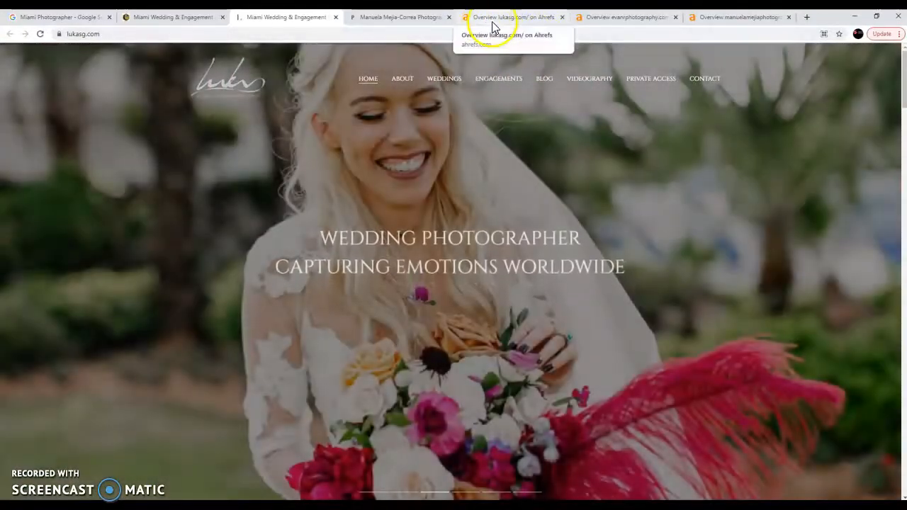
# Show the Ahrefs overview for evanrphotography.com: DR 34, 242 referring domains, 1.01K backlinks.
pyautogui.click(624, 17)
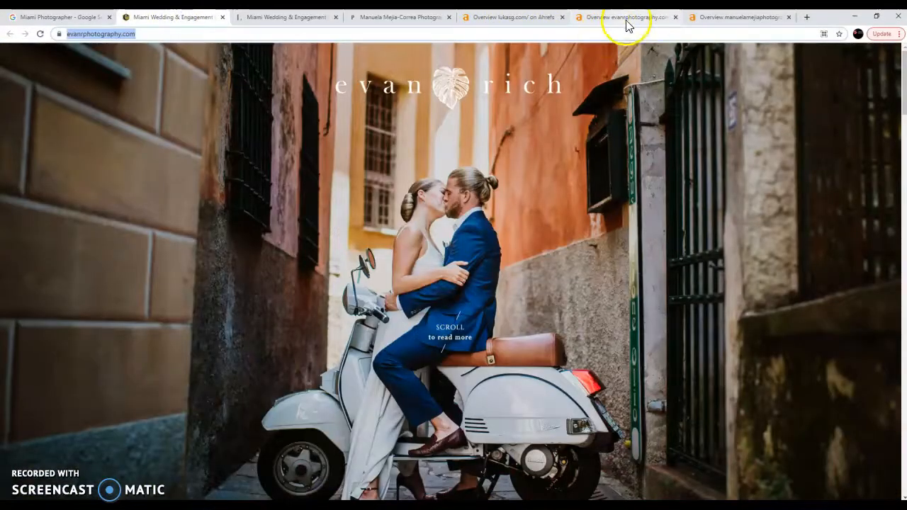
pyautogui.click(626, 17)
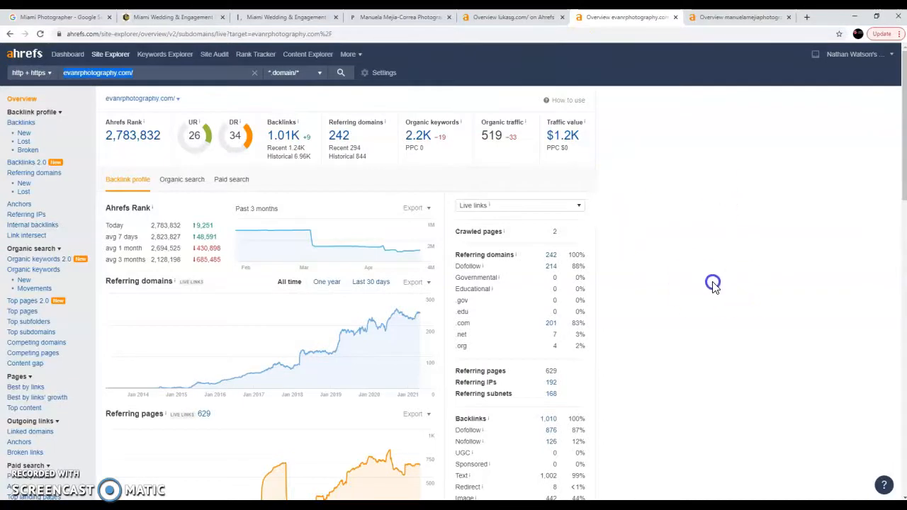
pyautogui.moveTo(668, 308)
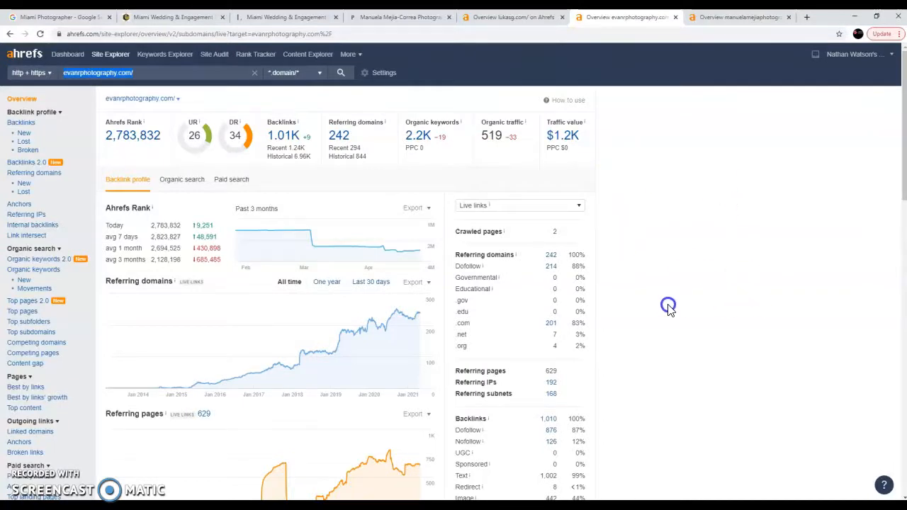
pyautogui.moveTo(513, 247)
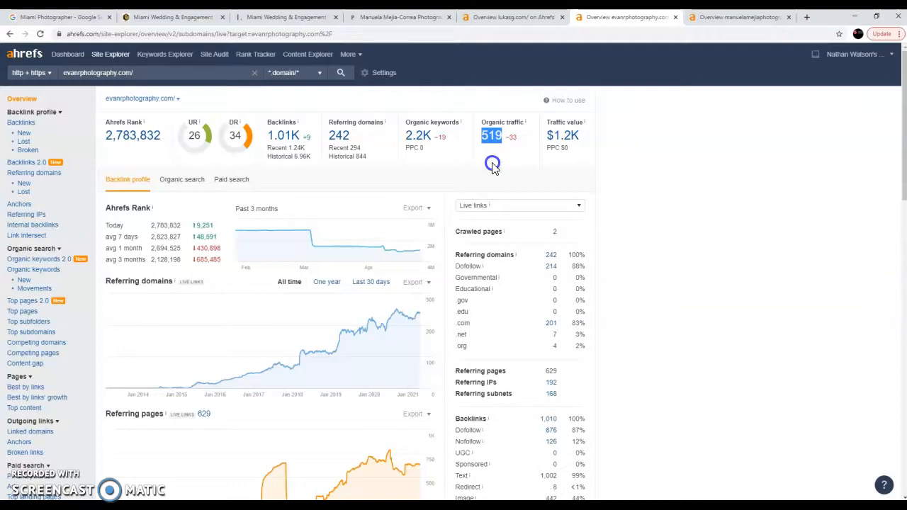
pyautogui.moveTo(440, 138)
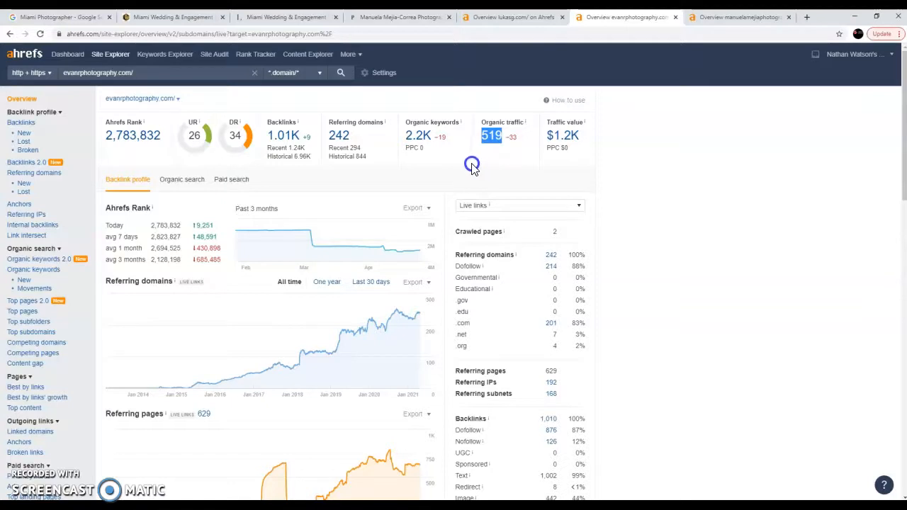
pyautogui.moveTo(418, 134)
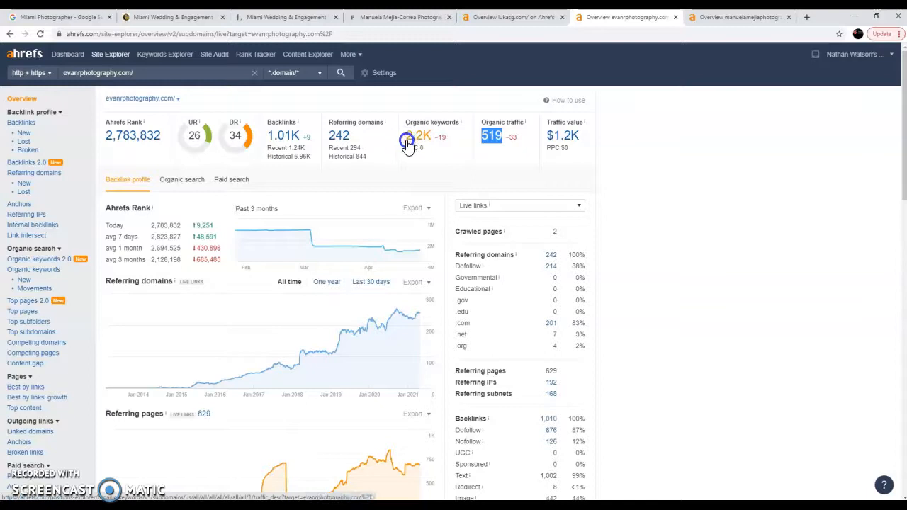
pyautogui.click(423, 136)
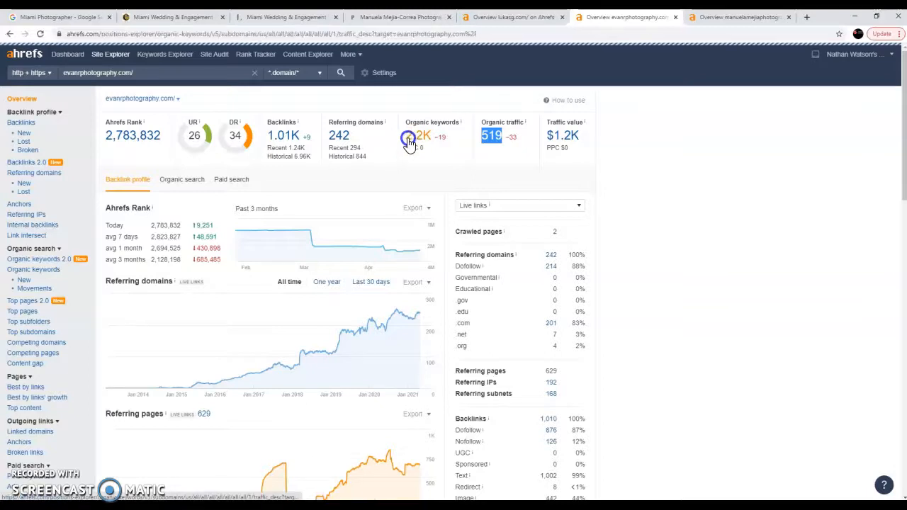
pyautogui.click(421, 135)
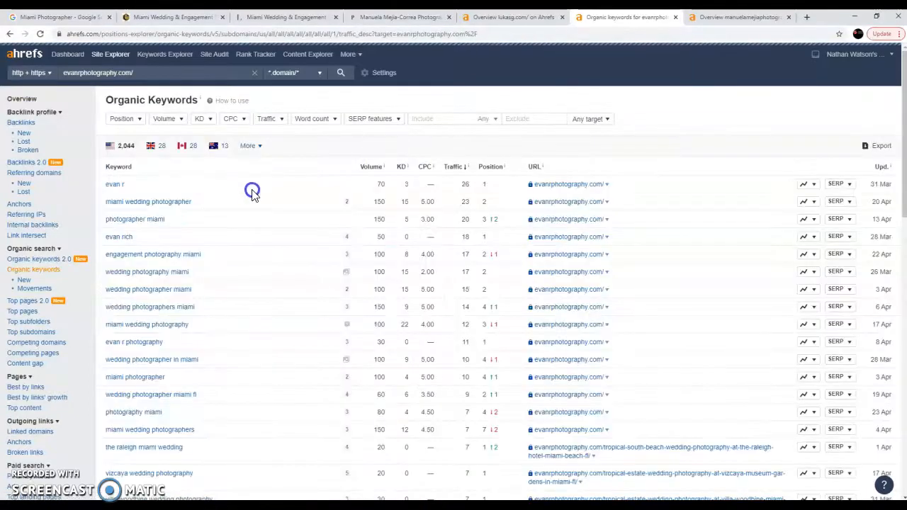
pyautogui.moveTo(274, 185)
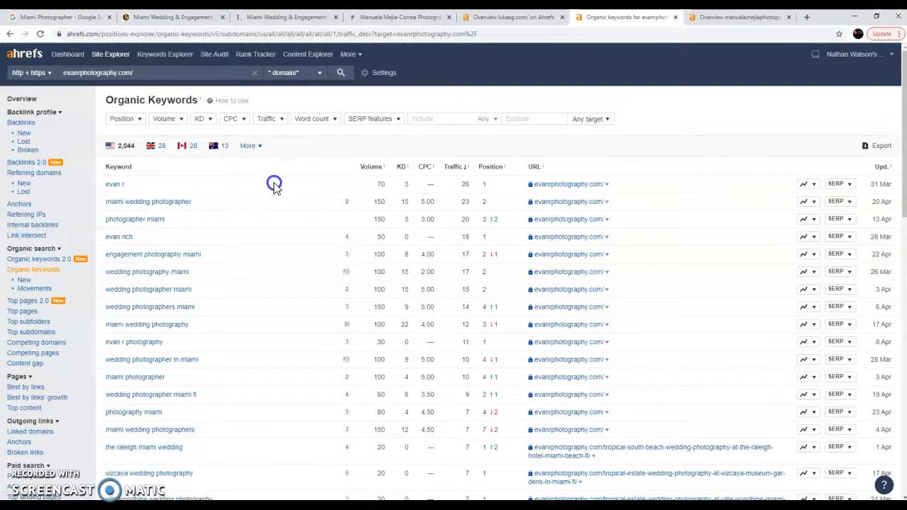
pyautogui.moveTo(321, 173)
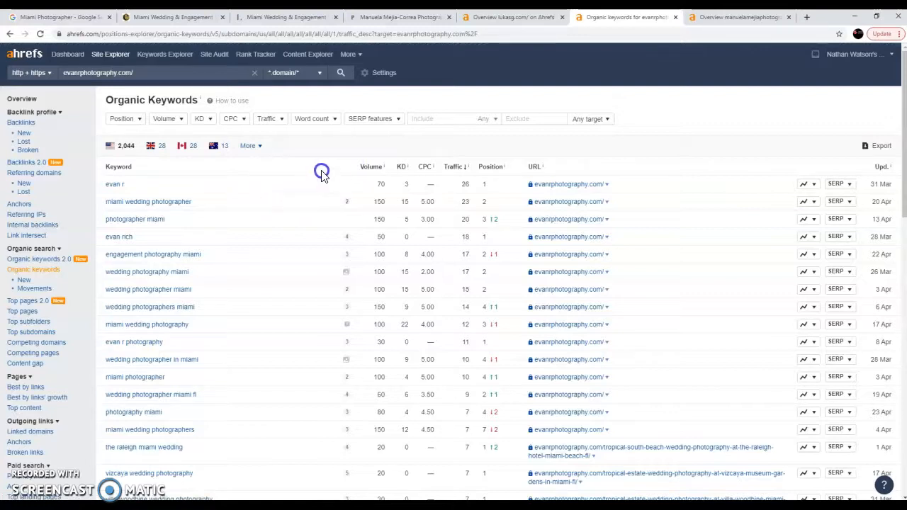
pyautogui.moveTo(325, 170)
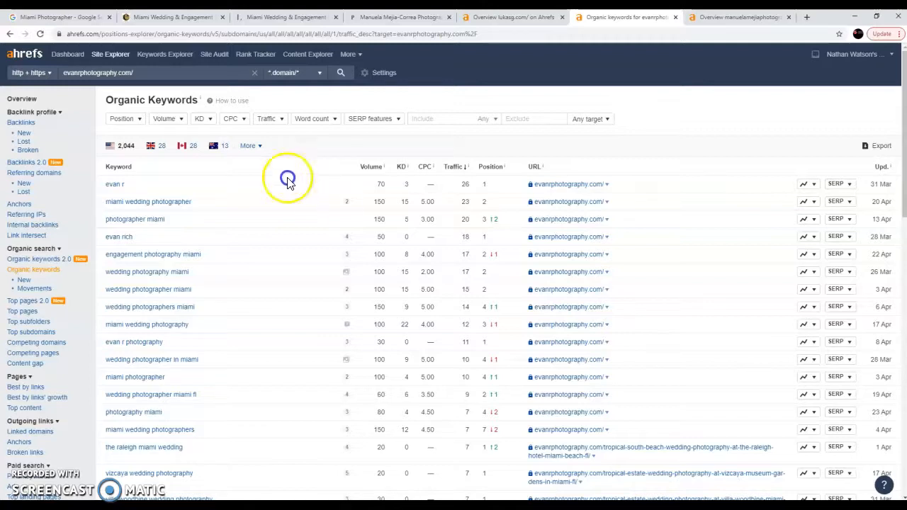
pyautogui.moveTo(283, 197)
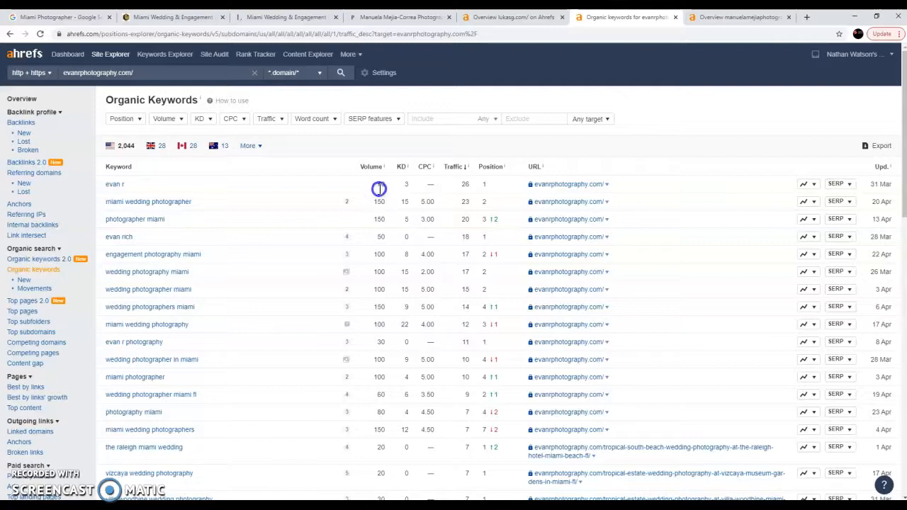
pyautogui.moveTo(385, 205)
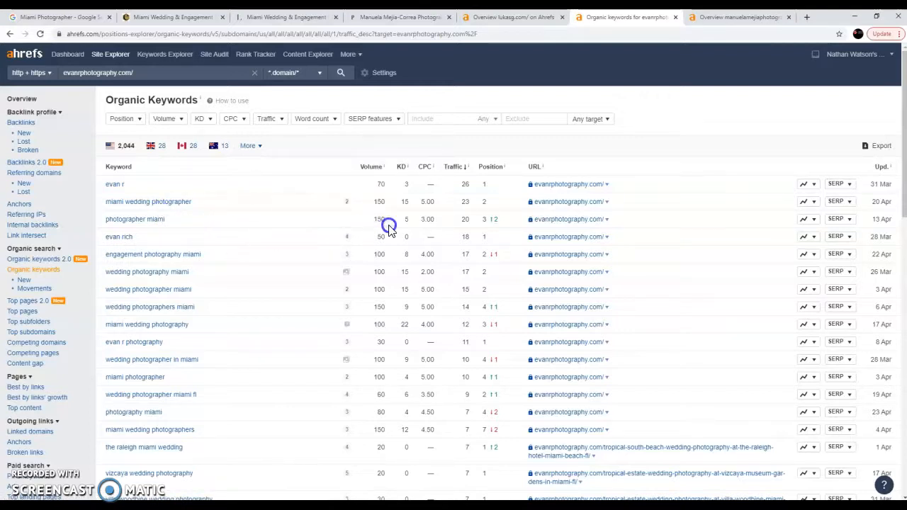
pyautogui.moveTo(484, 226)
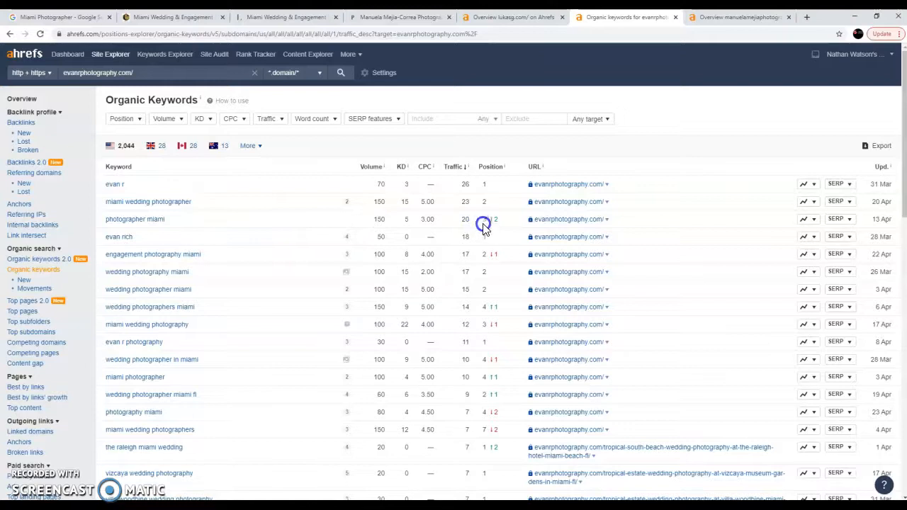
pyautogui.moveTo(246, 235)
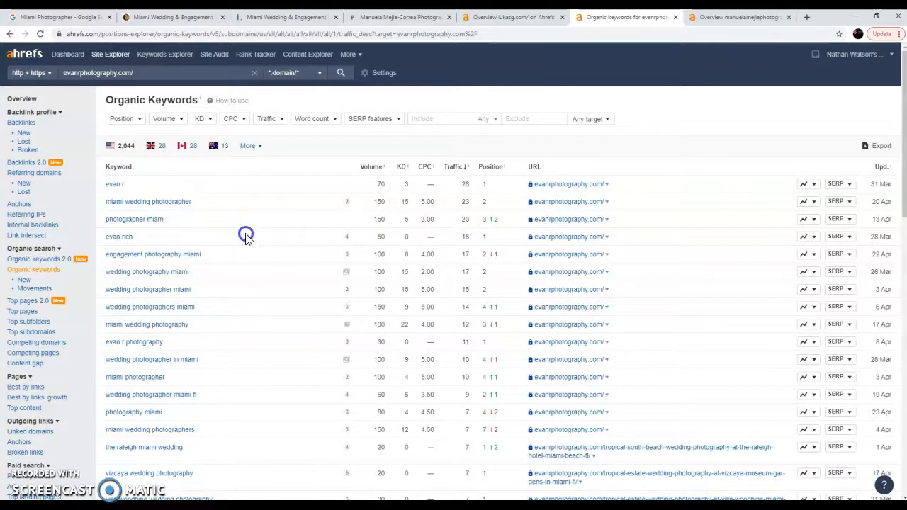
pyautogui.moveTo(297, 236)
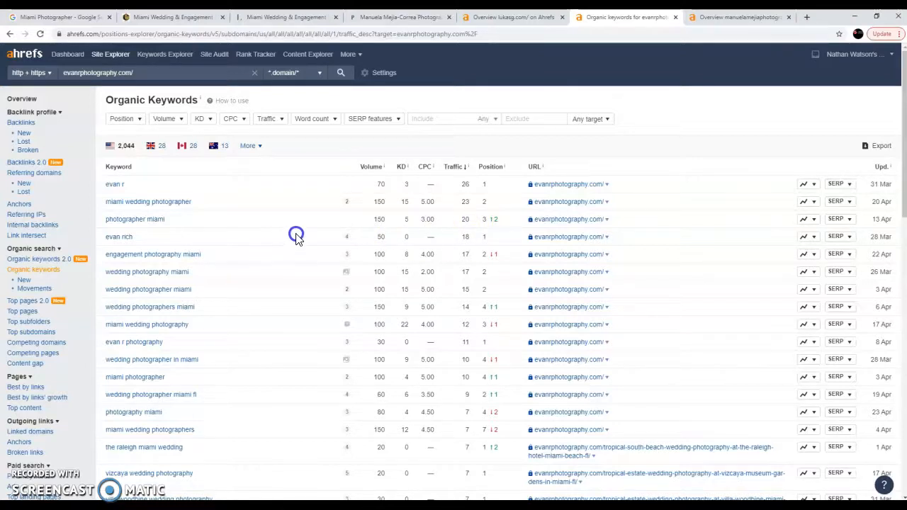
pyautogui.scroll(-3)
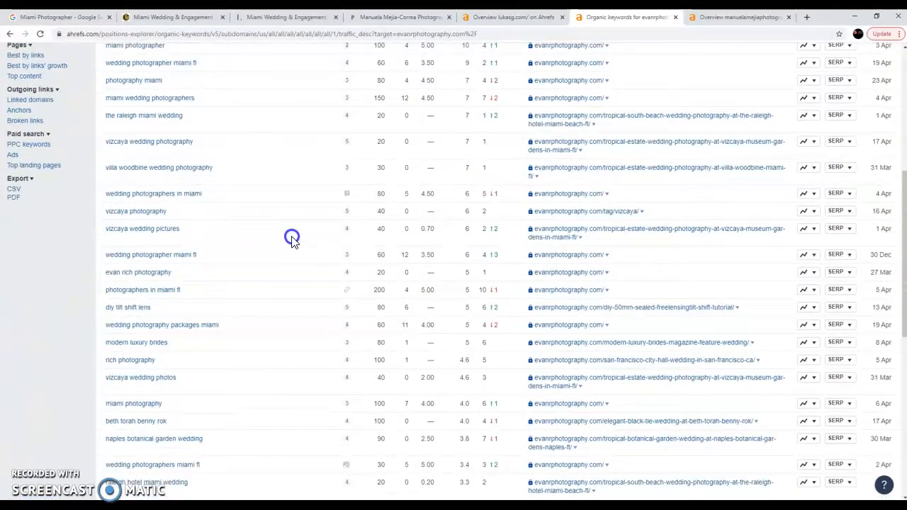
pyautogui.moveTo(380, 293)
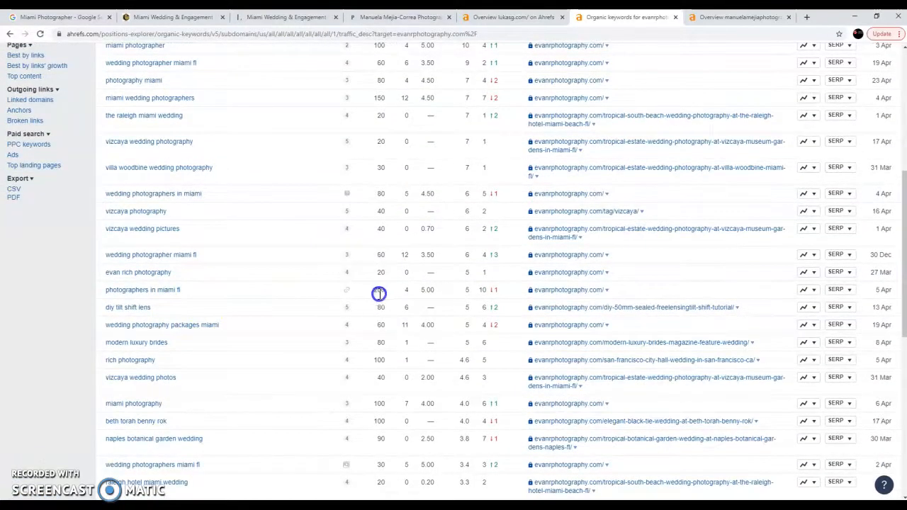
pyautogui.scroll(-3)
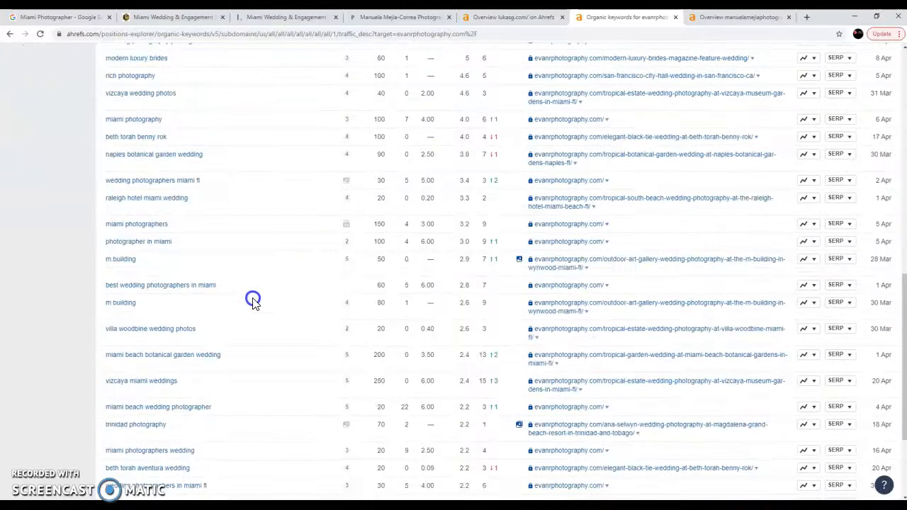
pyautogui.scroll(-3)
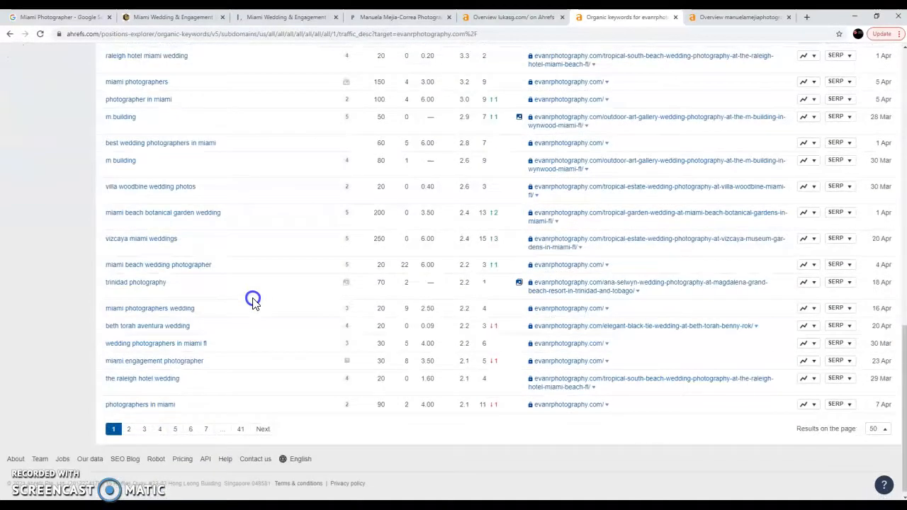
pyautogui.scroll(3)
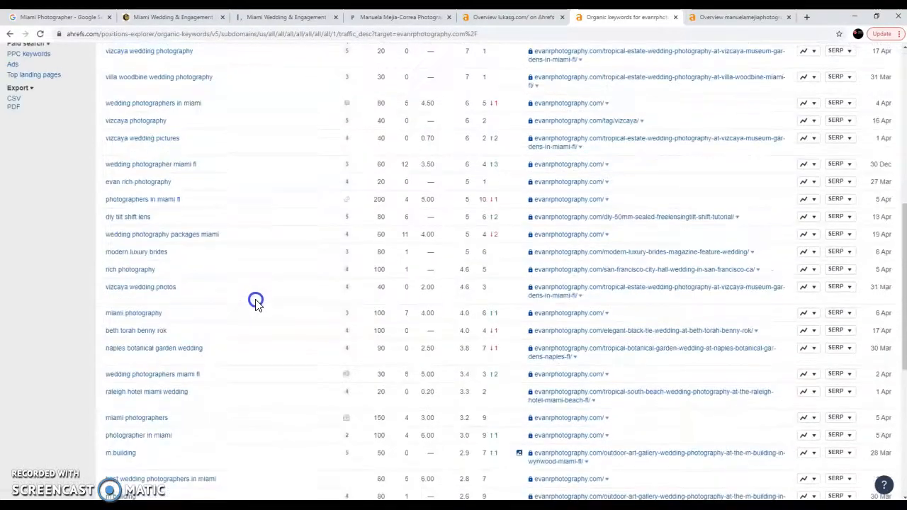
pyautogui.scroll(3)
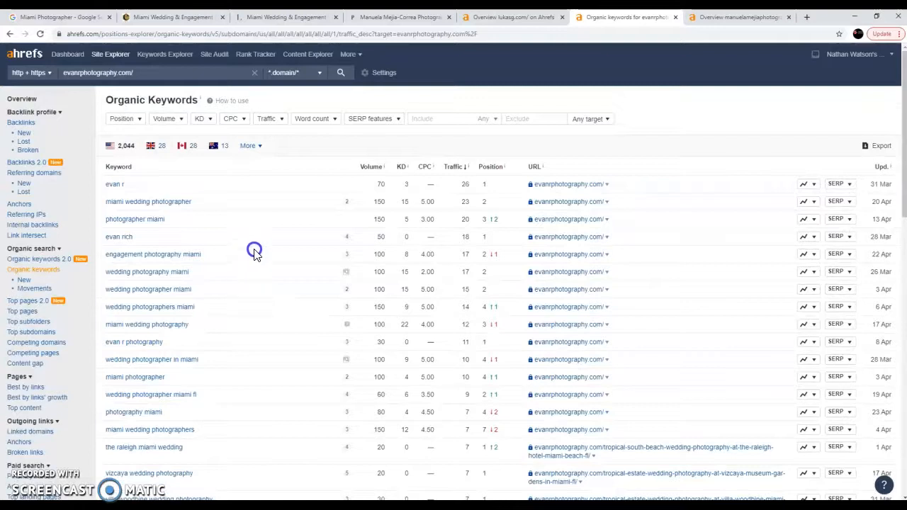
pyautogui.moveTo(261, 250)
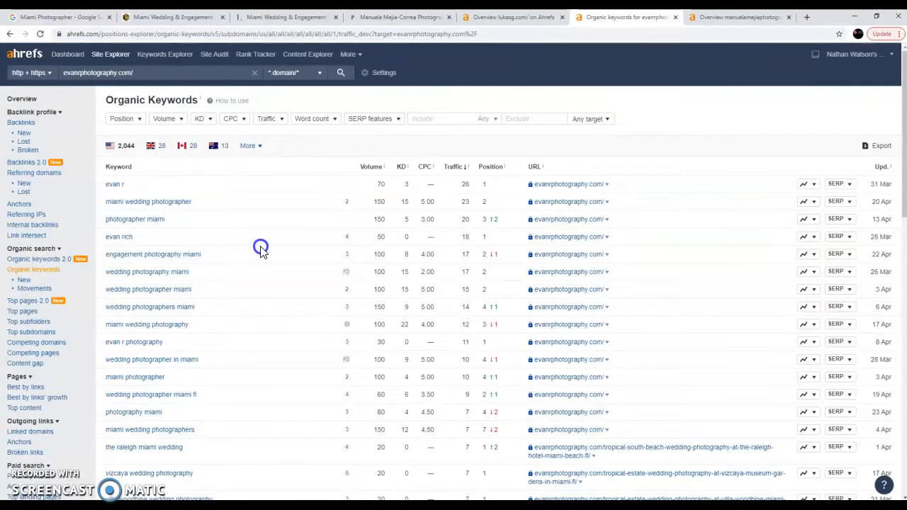
pyautogui.moveTo(293, 195)
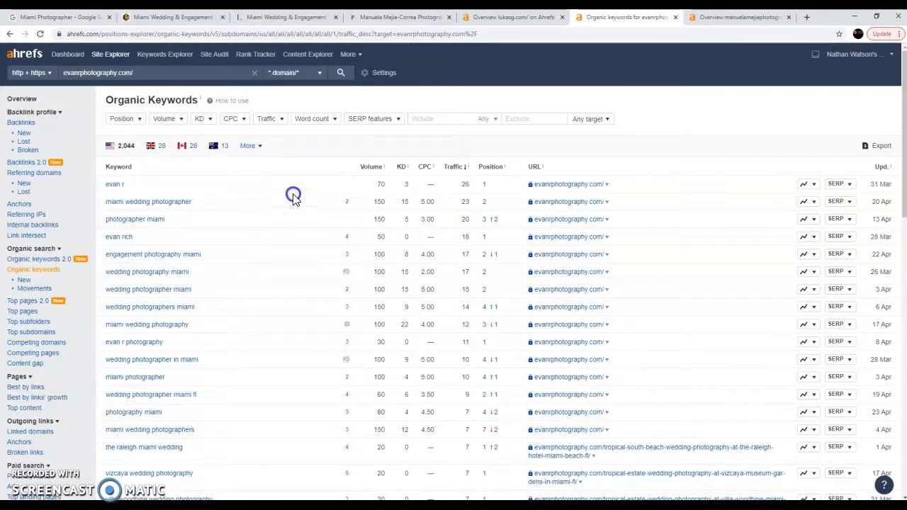
pyautogui.moveTo(307, 192)
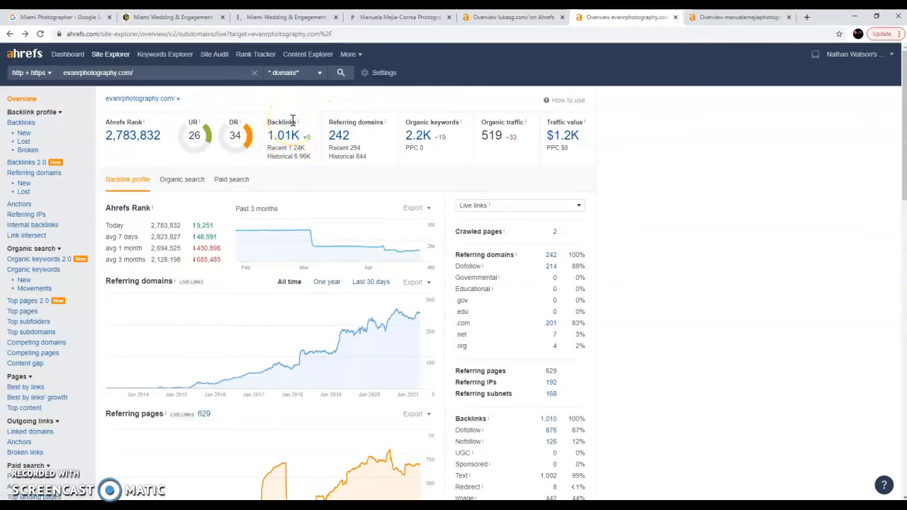
pyautogui.moveTo(457, 156)
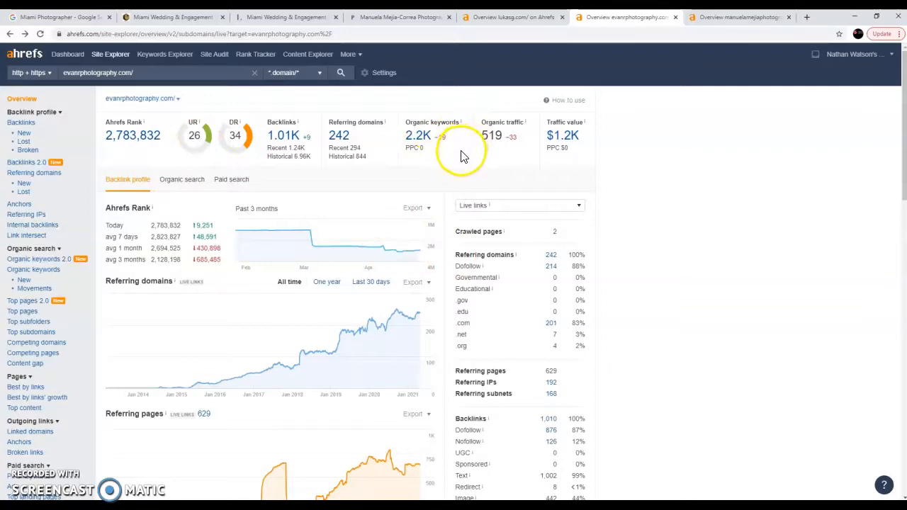
pyautogui.moveTo(464, 155)
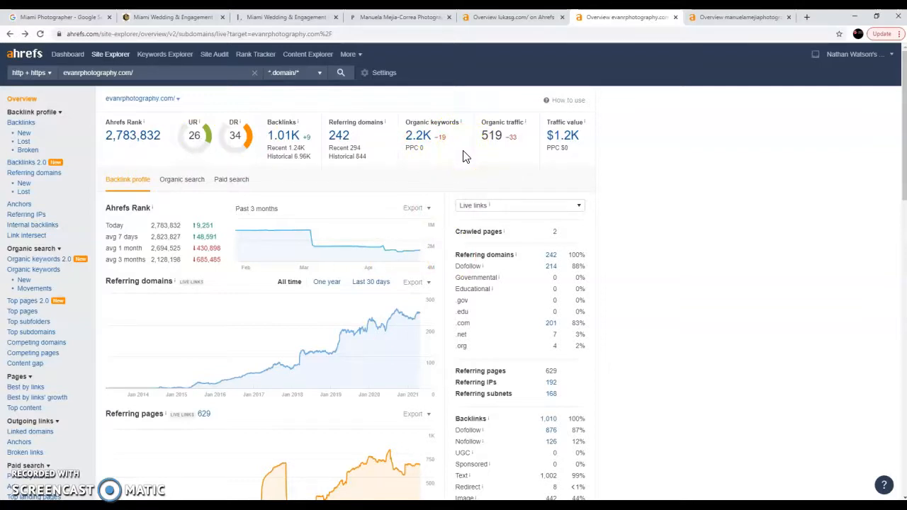
pyautogui.moveTo(285, 177)
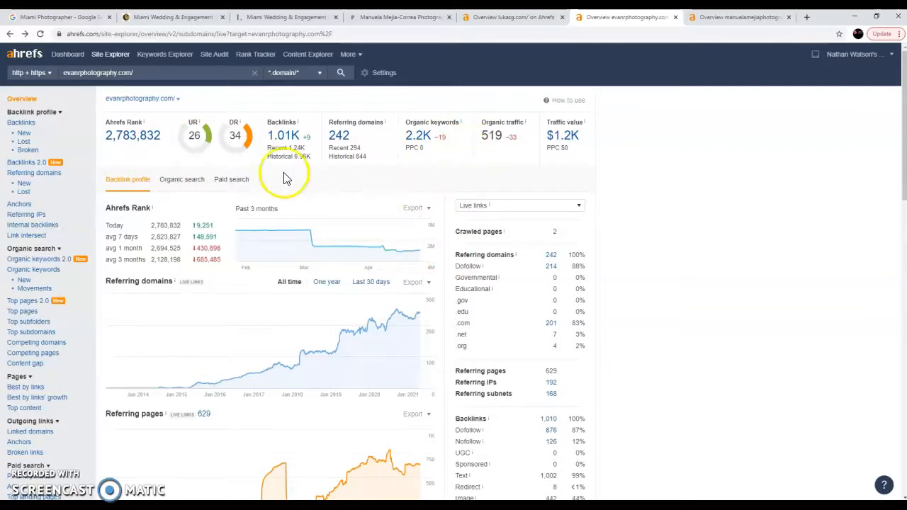
pyautogui.moveTo(439, 180)
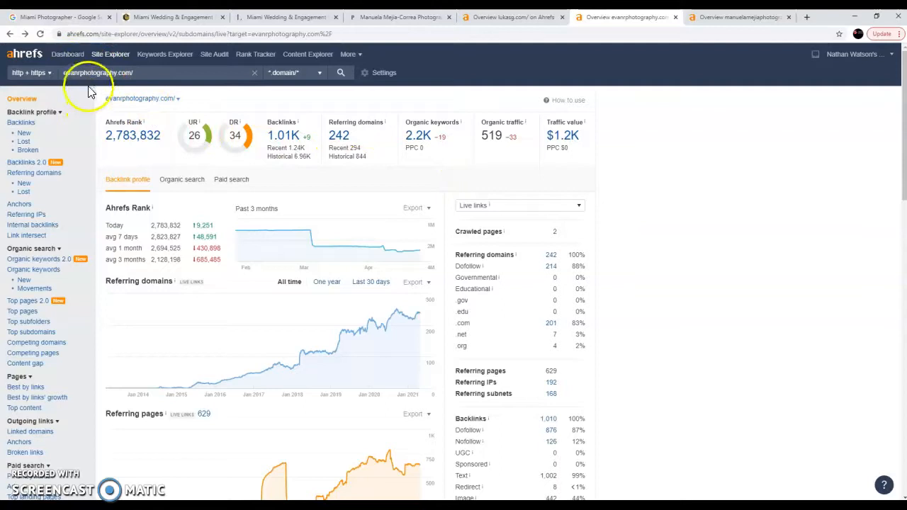
pyautogui.moveTo(726, 270)
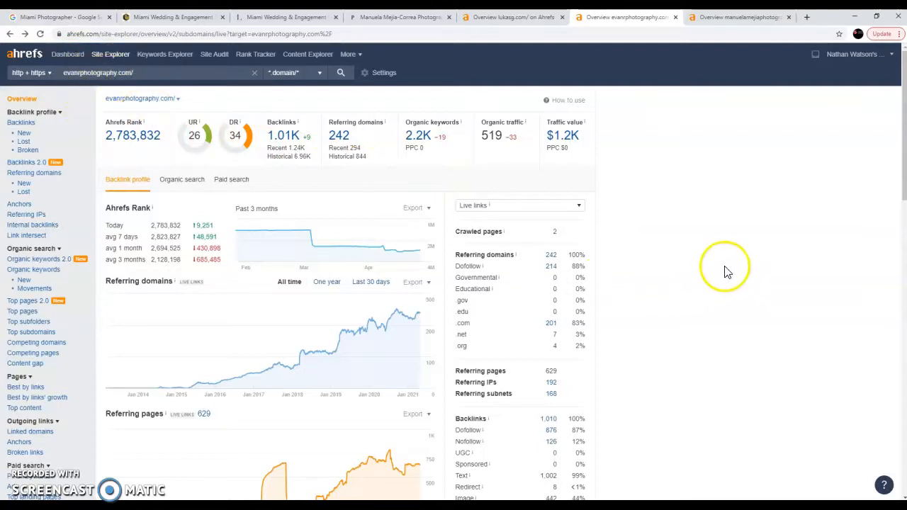
pyautogui.moveTo(730, 273)
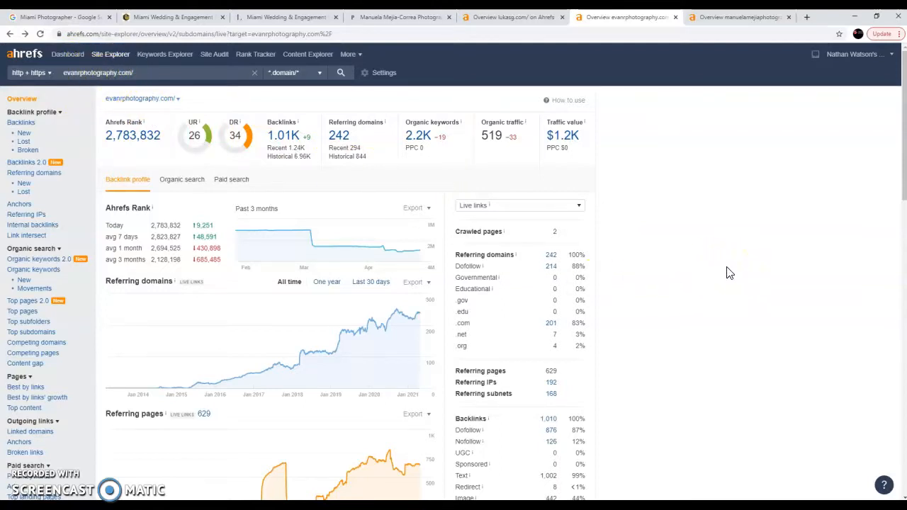
pyautogui.moveTo(734, 248)
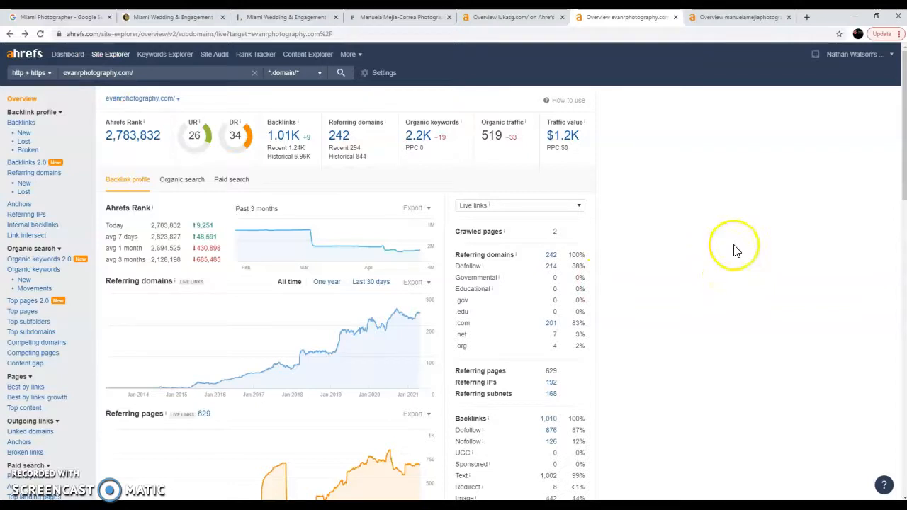
pyautogui.moveTo(645, 283)
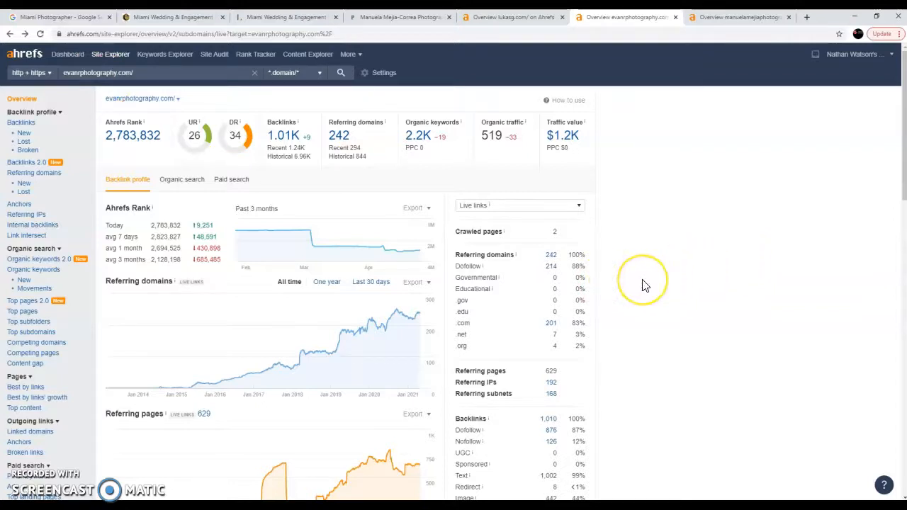
pyautogui.moveTo(643, 284)
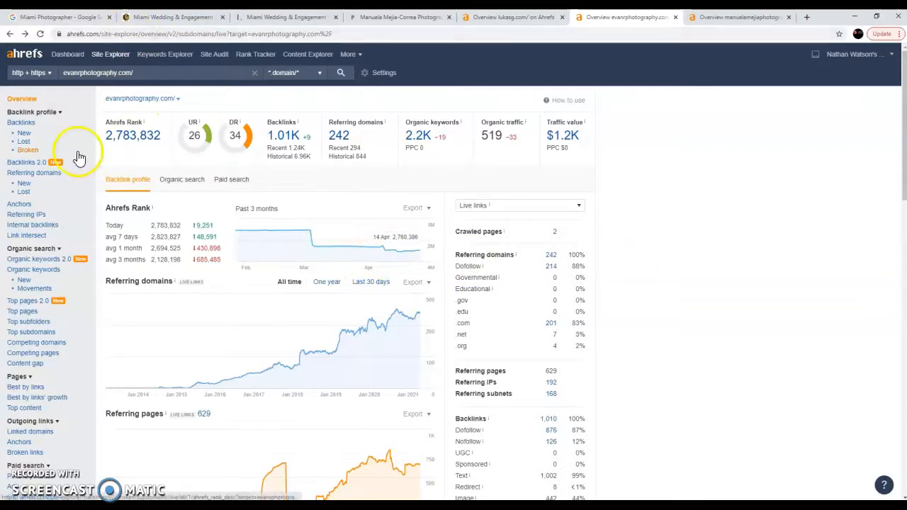
pyautogui.moveTo(621, 158)
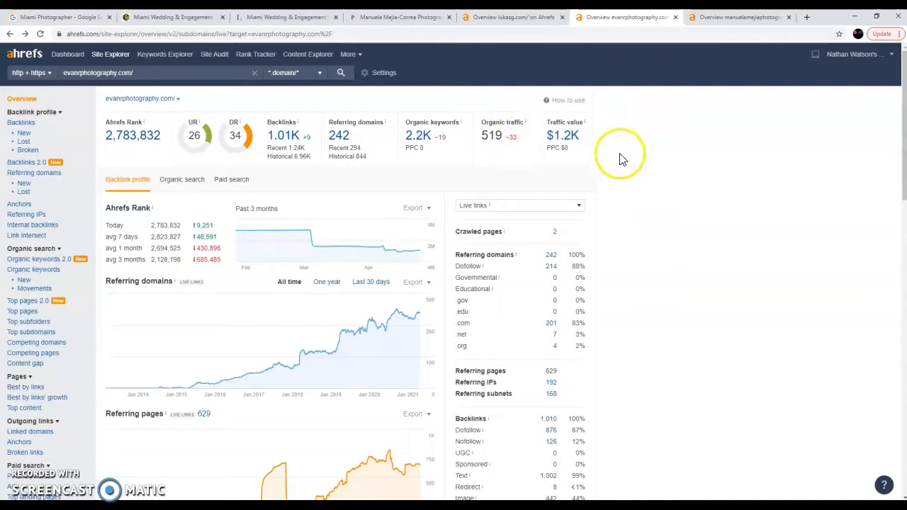
pyautogui.moveTo(364, 215)
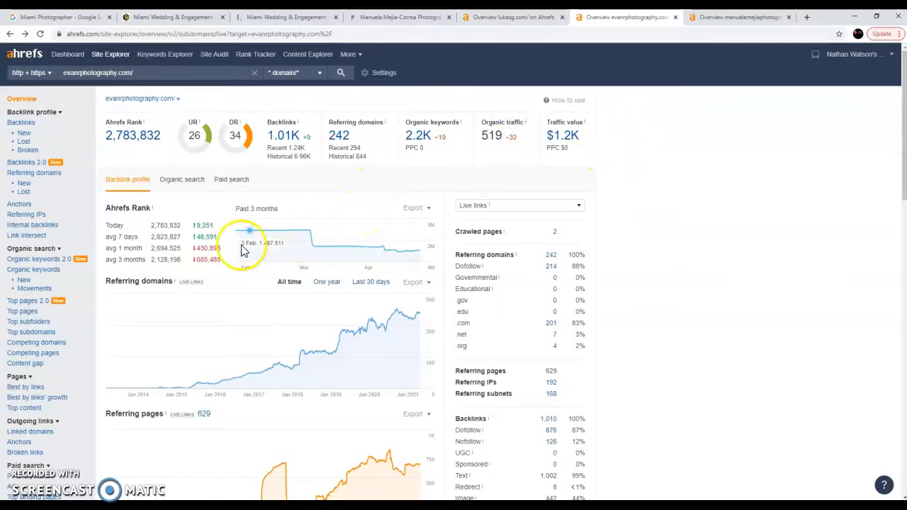
pyautogui.moveTo(740, 202)
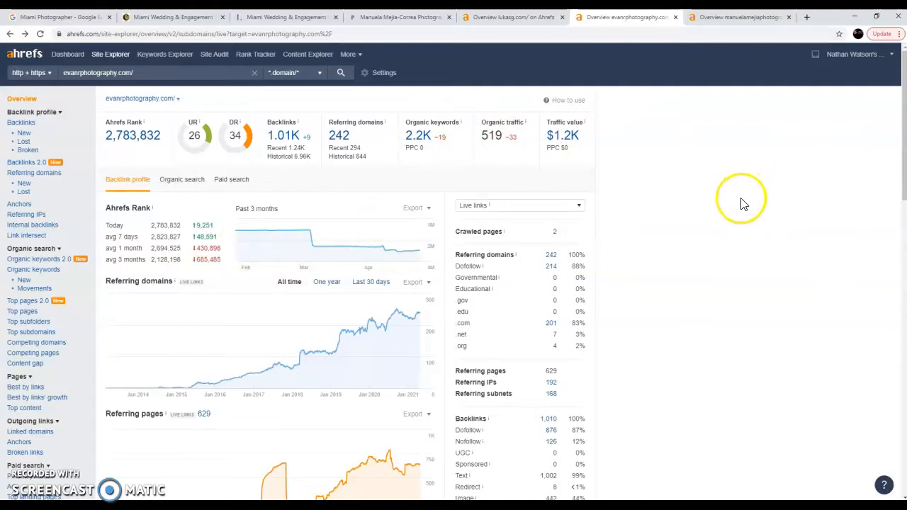
pyautogui.moveTo(740, 254)
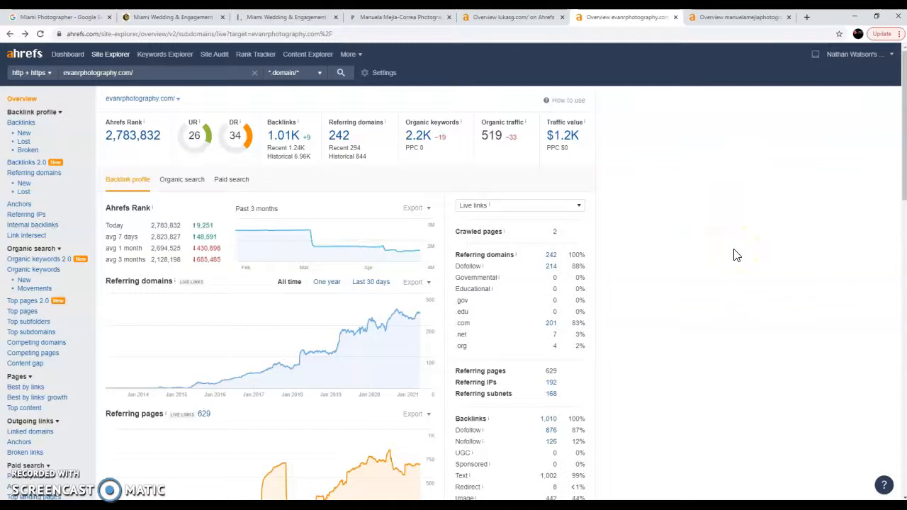
pyautogui.moveTo(732, 251)
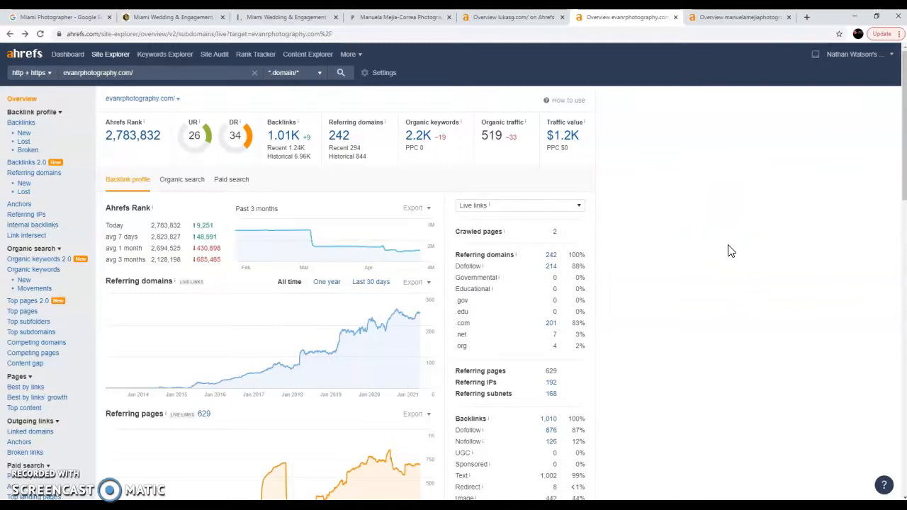
pyautogui.moveTo(723, 264)
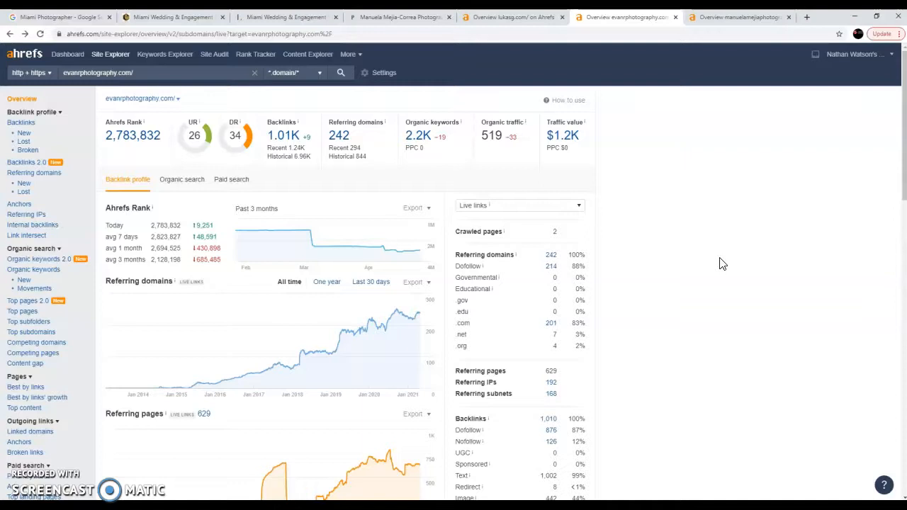
pyautogui.moveTo(715, 266)
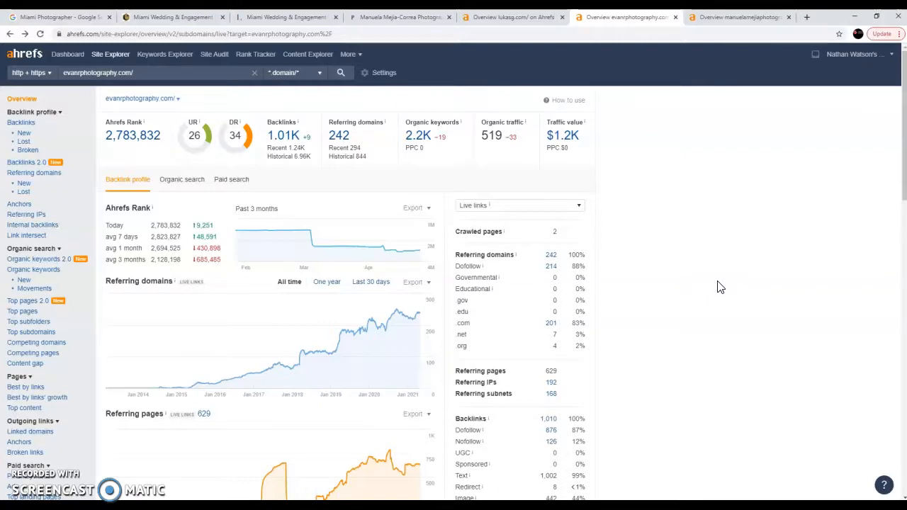
pyautogui.moveTo(415, 217)
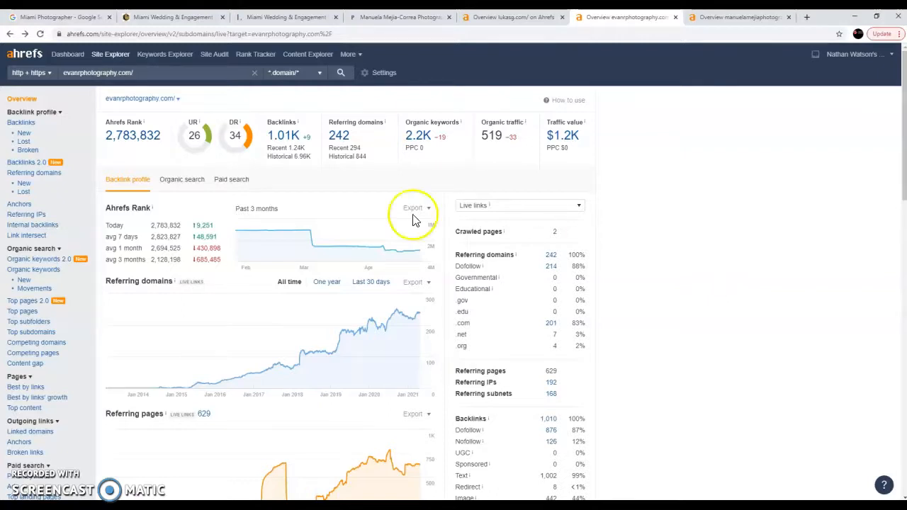
pyautogui.moveTo(50, 17)
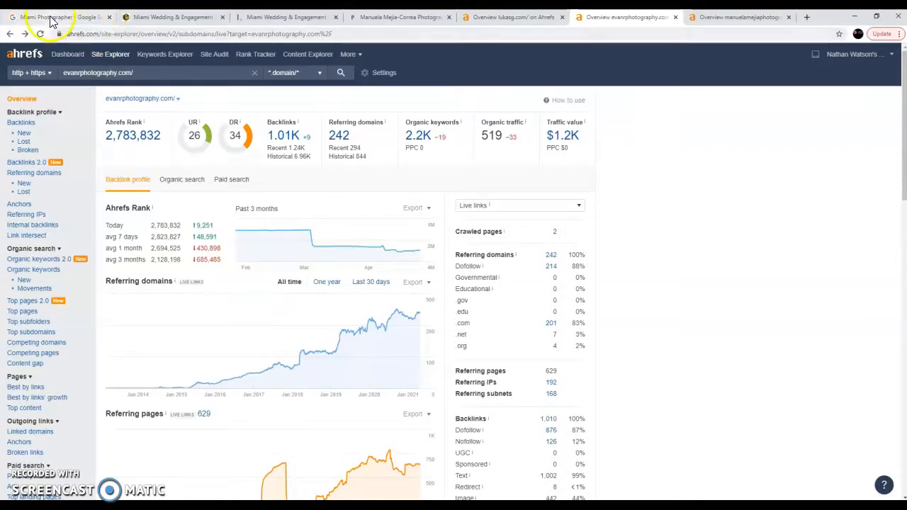
# Scroll through the Miami Photographer results' organic listings and ads, ending at the map pack.
pyautogui.click(49, 16)
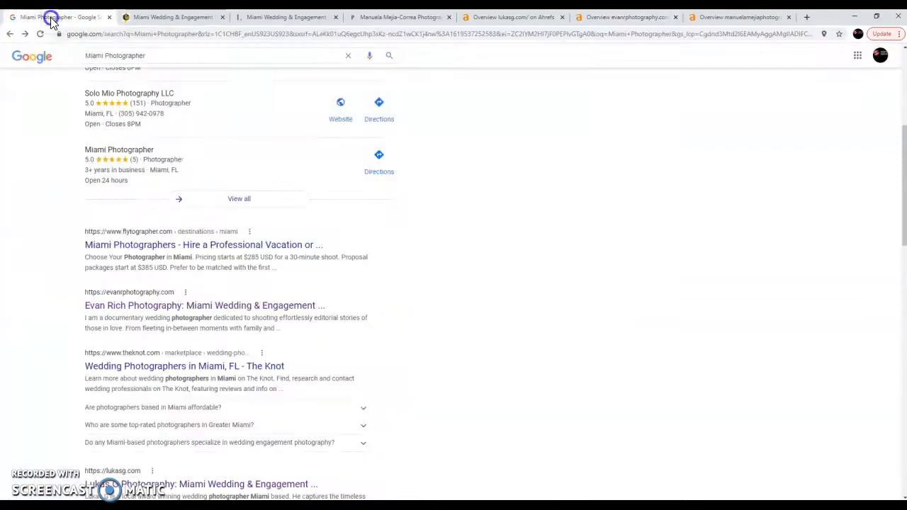
pyautogui.scroll(-3)
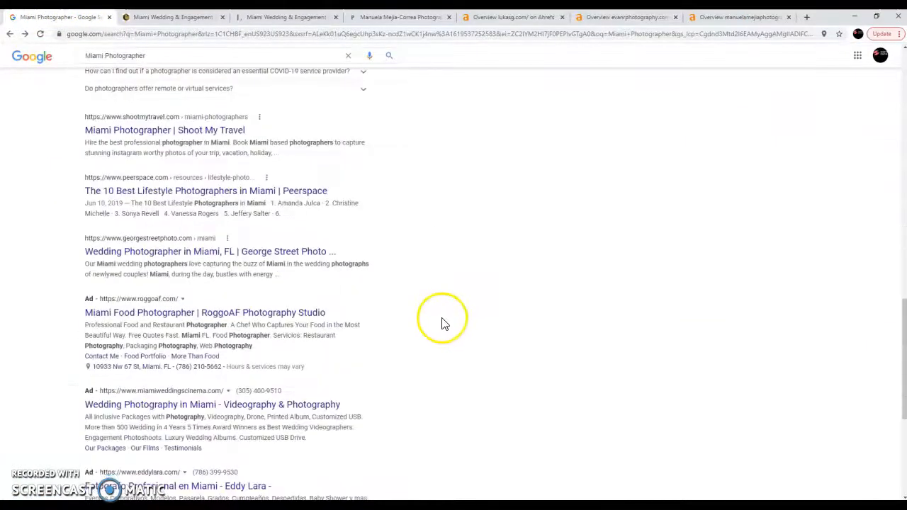
pyautogui.scroll(-3)
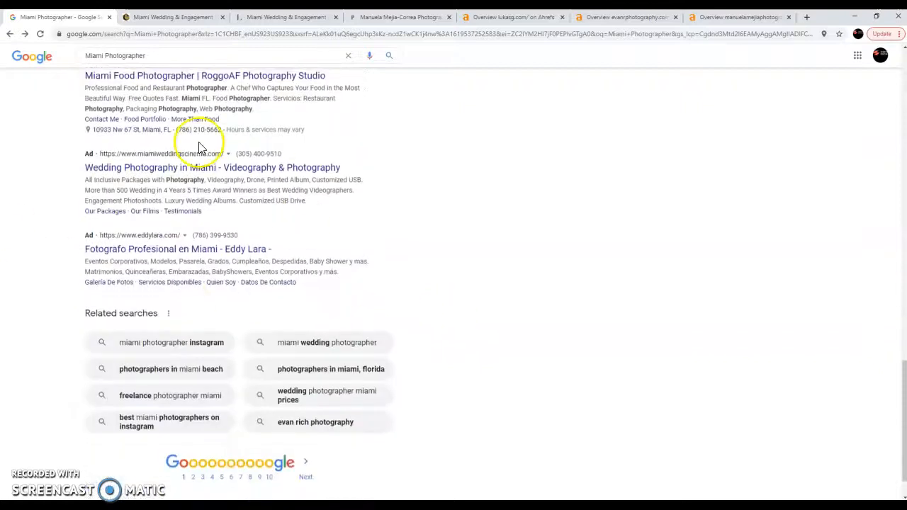
pyautogui.scroll(3)
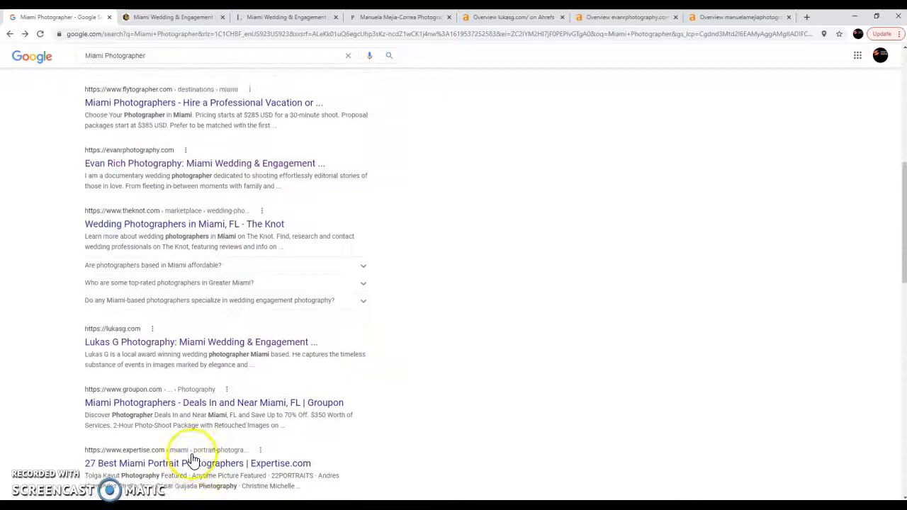
pyautogui.scroll(3)
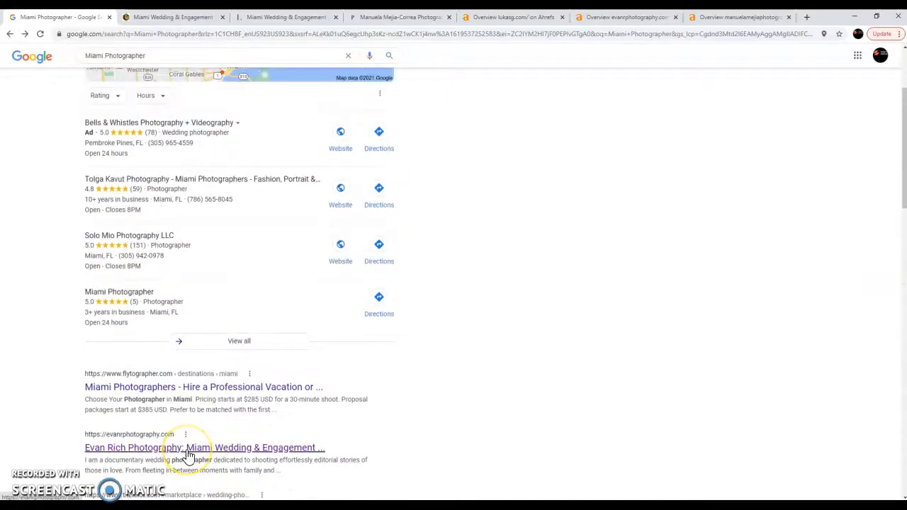
pyautogui.scroll(3)
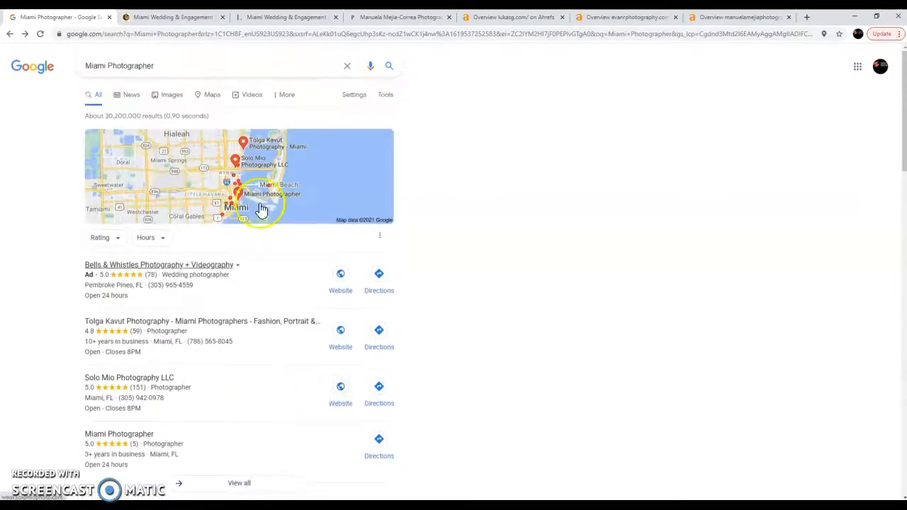
pyautogui.scroll(-3)
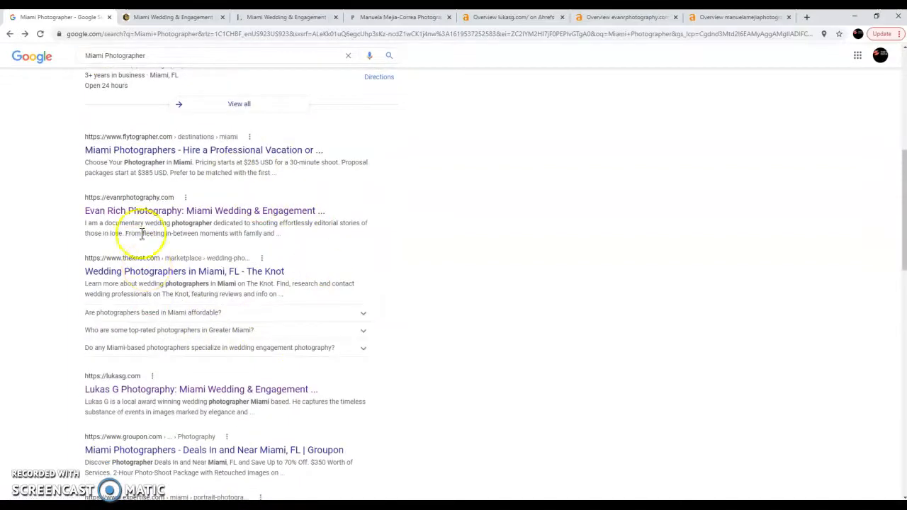
pyautogui.scroll(-3)
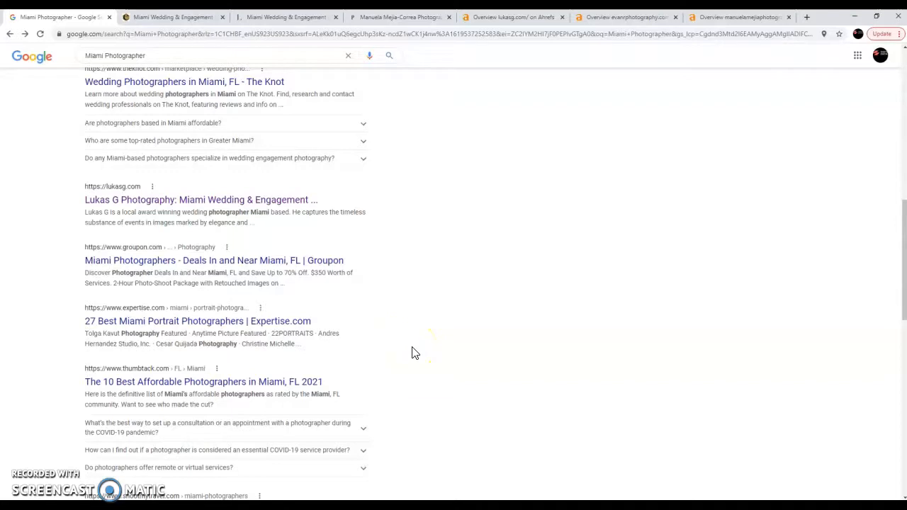
pyautogui.scroll(-3)
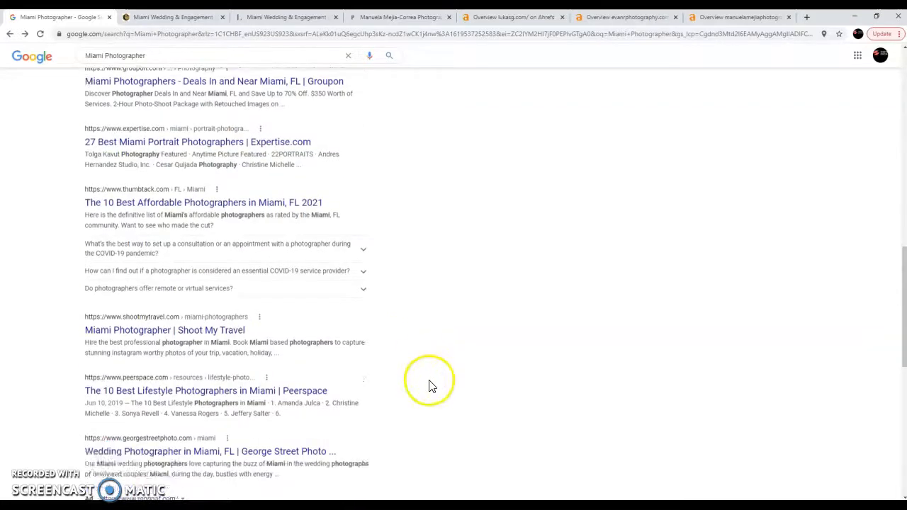
pyautogui.scroll(-3)
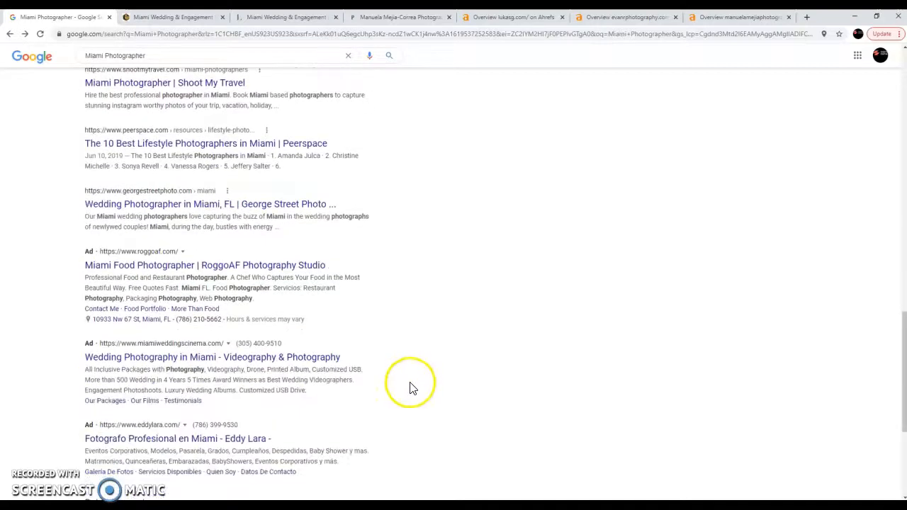
pyautogui.scroll(3)
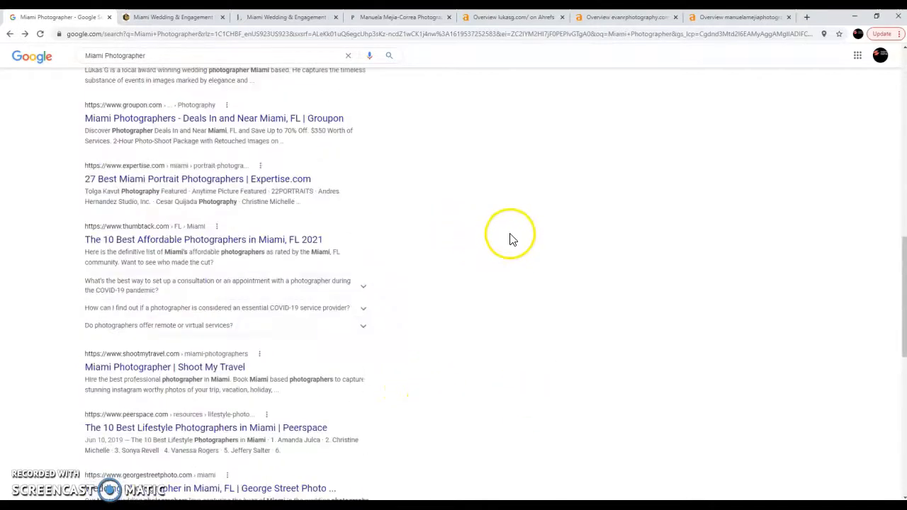
pyautogui.scroll(3)
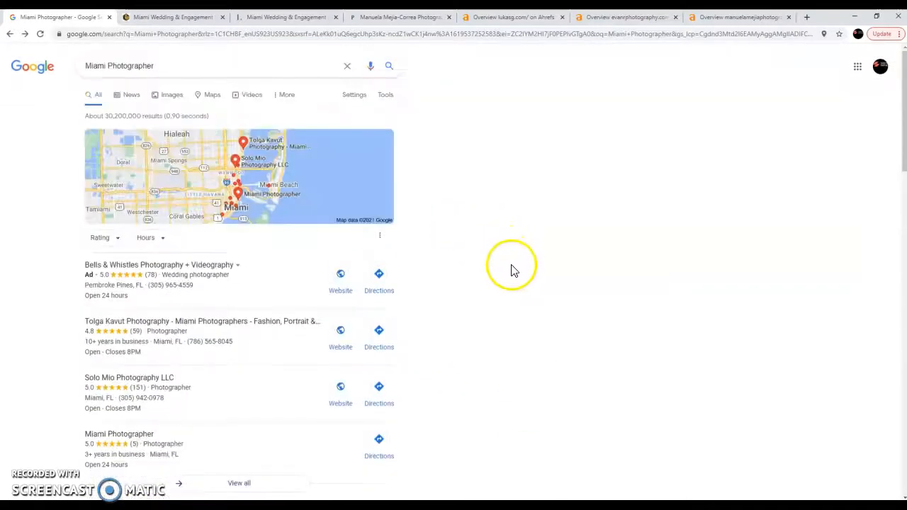
pyautogui.moveTo(548, 275)
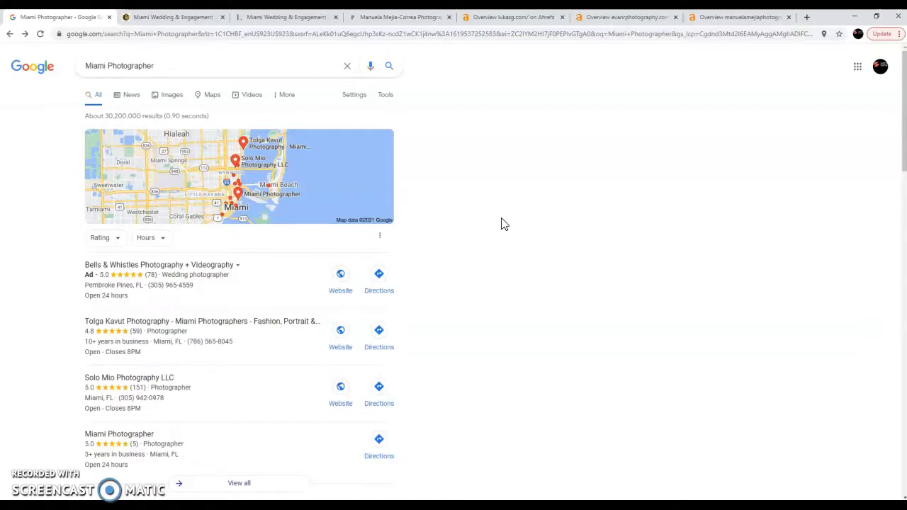
pyautogui.moveTo(739, 20)
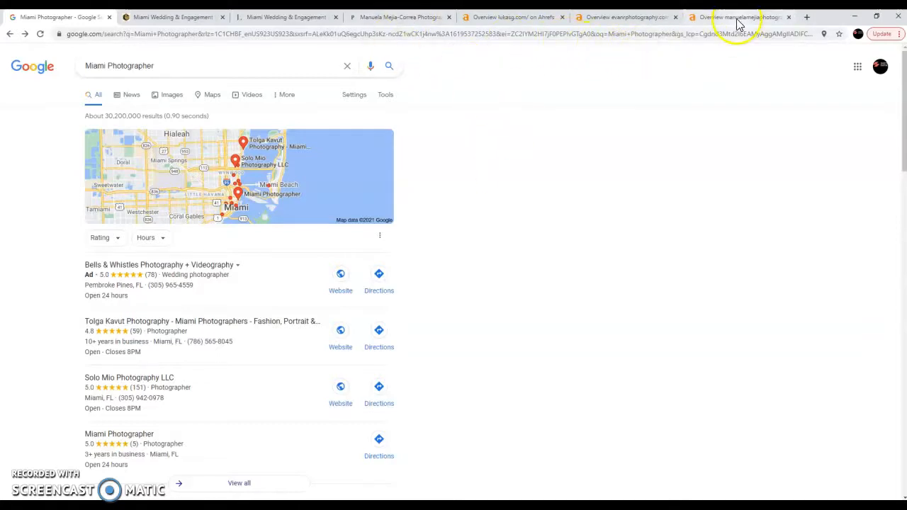
# View manuelamejiaphotography.mypixieset.com's Ahrefs overview (DR 79) and open its organic keywords list.
pyautogui.click(739, 17)
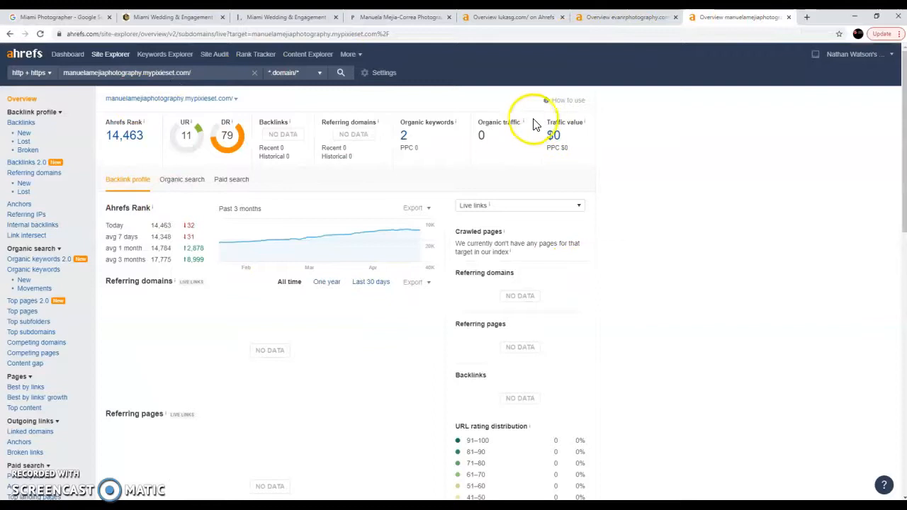
pyautogui.moveTo(46, 181)
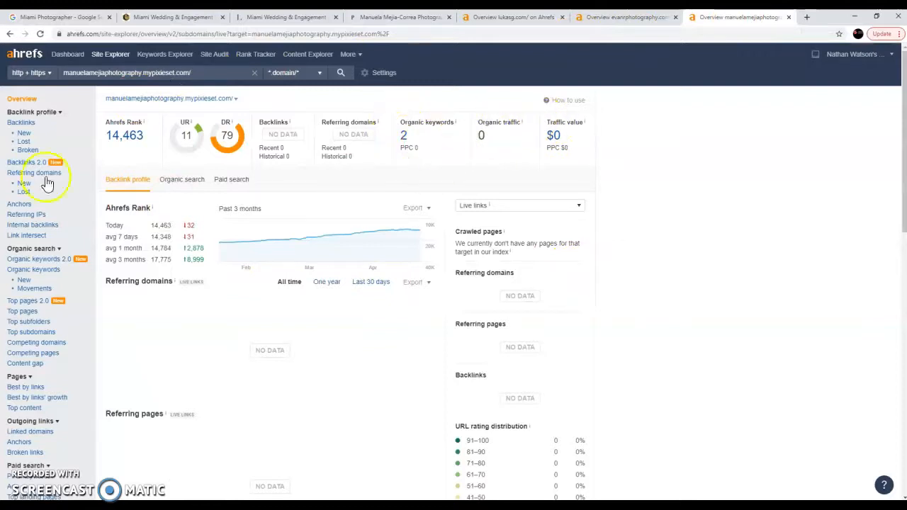
pyautogui.moveTo(499, 135)
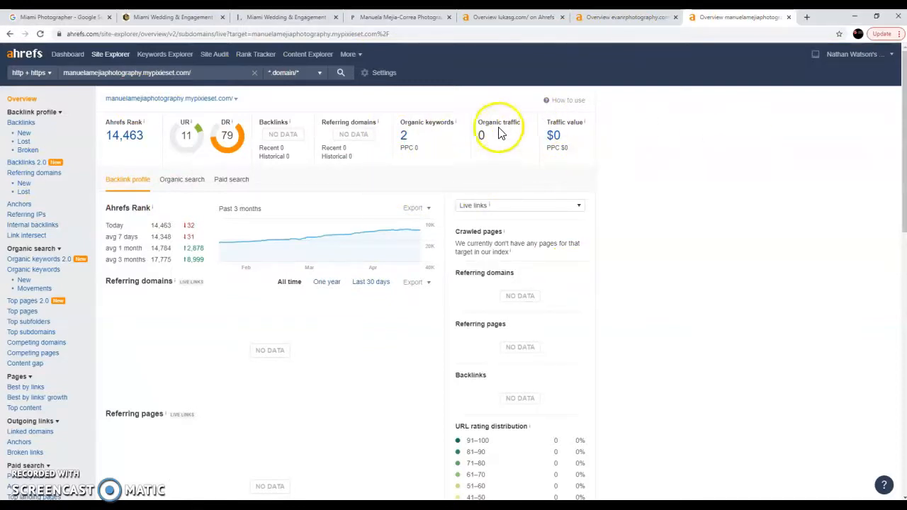
pyautogui.moveTo(518, 156)
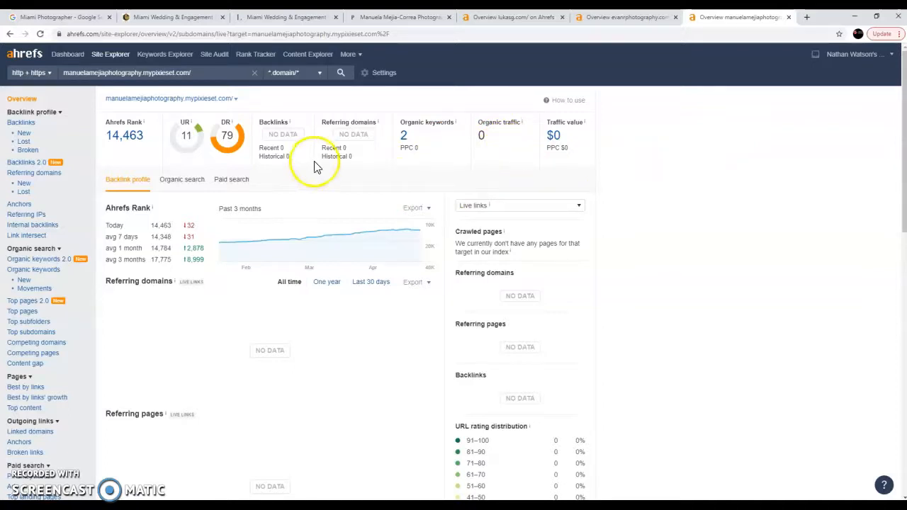
pyautogui.click(404, 134)
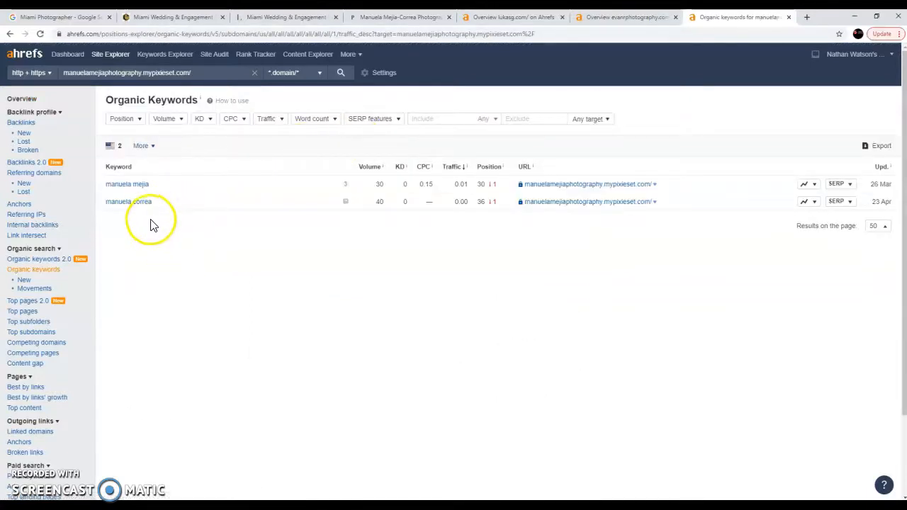
pyautogui.moveTo(114, 210)
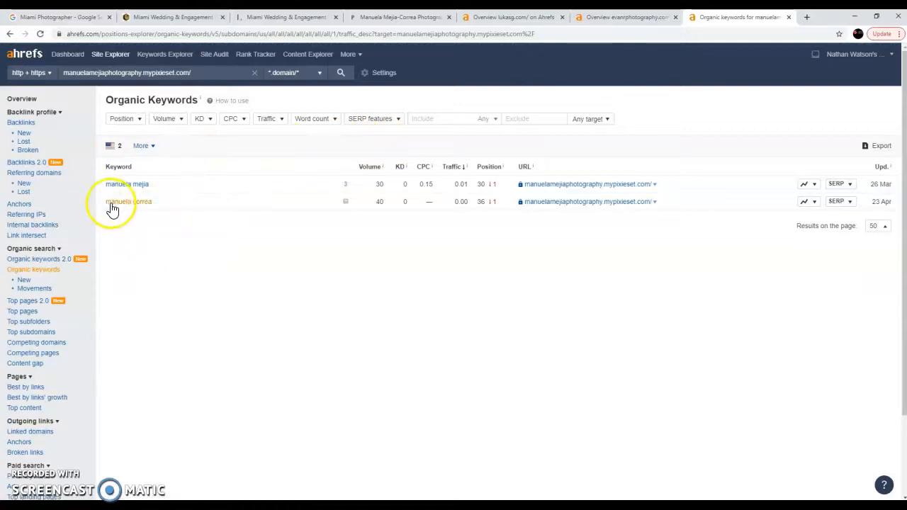
pyautogui.moveTo(225, 289)
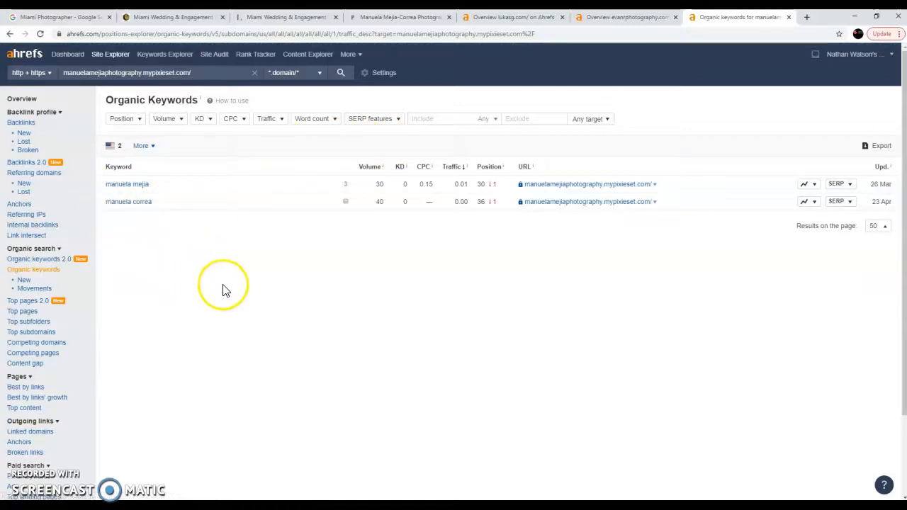
pyautogui.moveTo(10, 34)
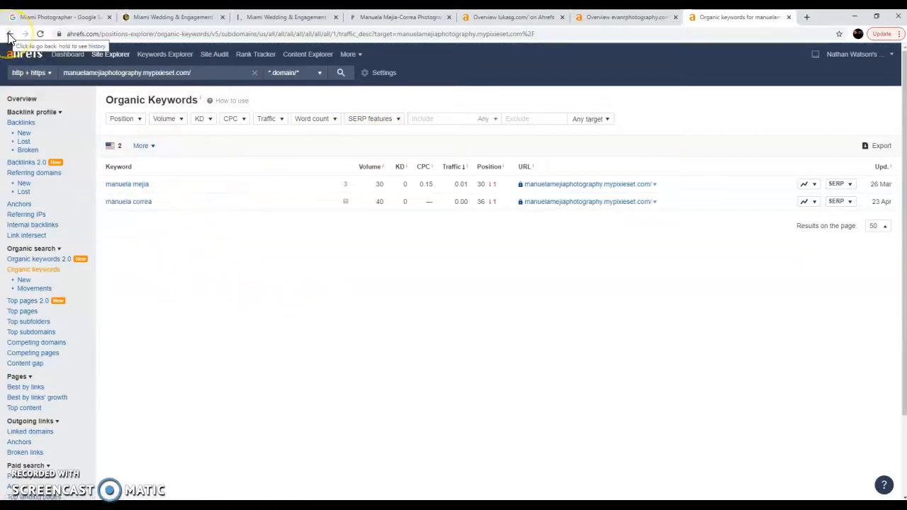
# Return from the two-keyword report to the manuelamejiaphotography.mypixieset.com overview.
pyautogui.click(9, 33)
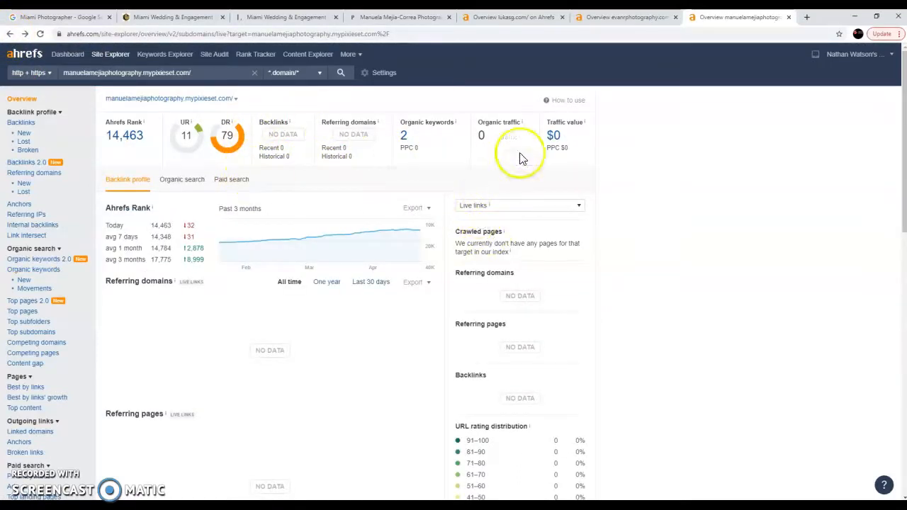
pyautogui.moveTo(287, 239)
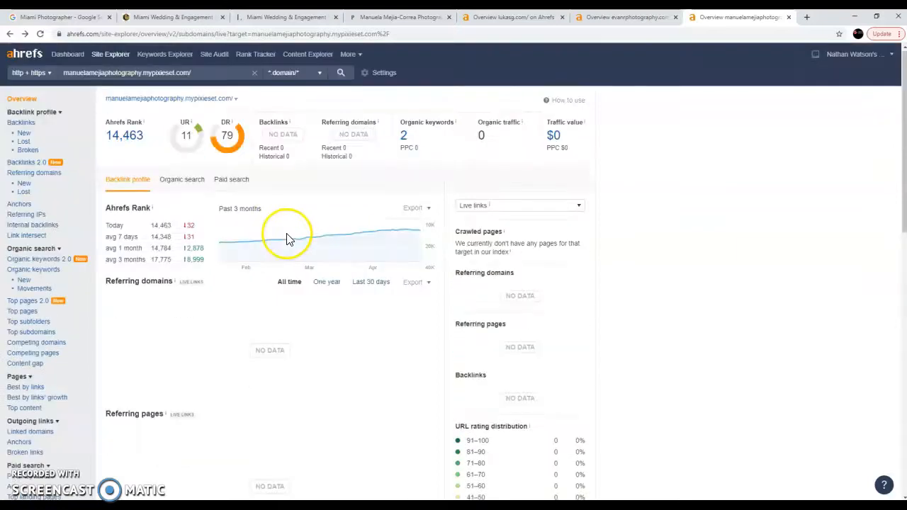
pyautogui.moveTo(275, 219)
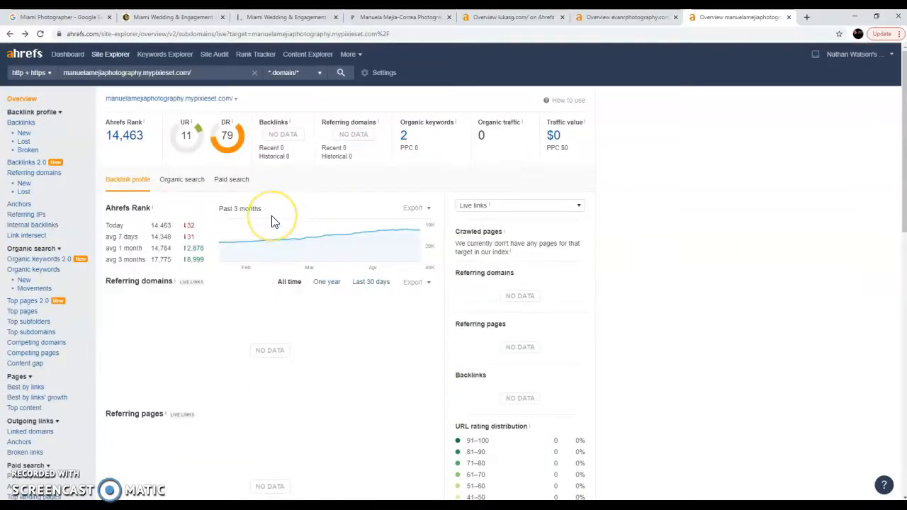
pyautogui.moveTo(275, 220)
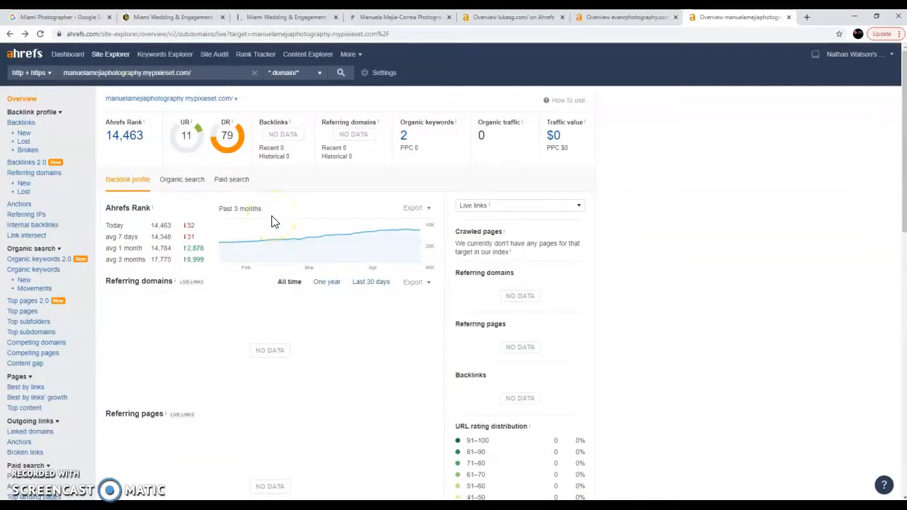